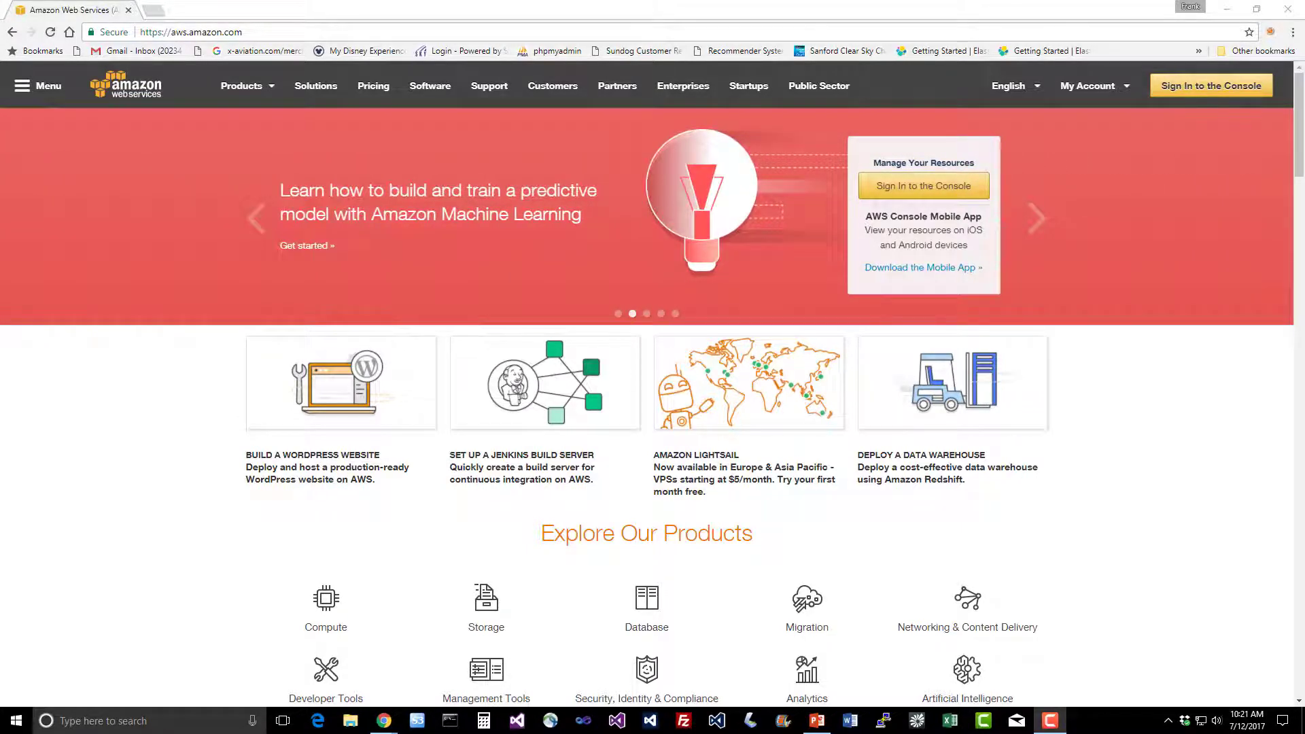
pyautogui.moveTo(1160, 123)
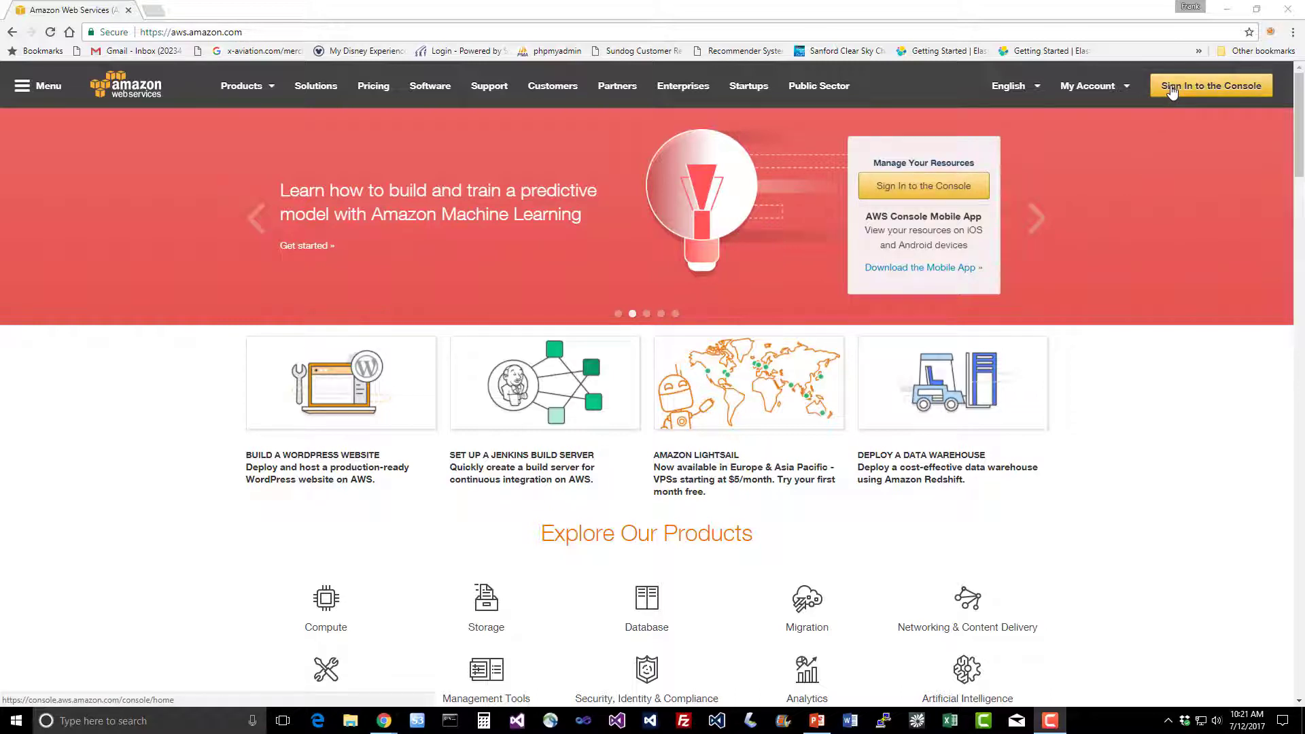
pyautogui.moveTo(288, 355)
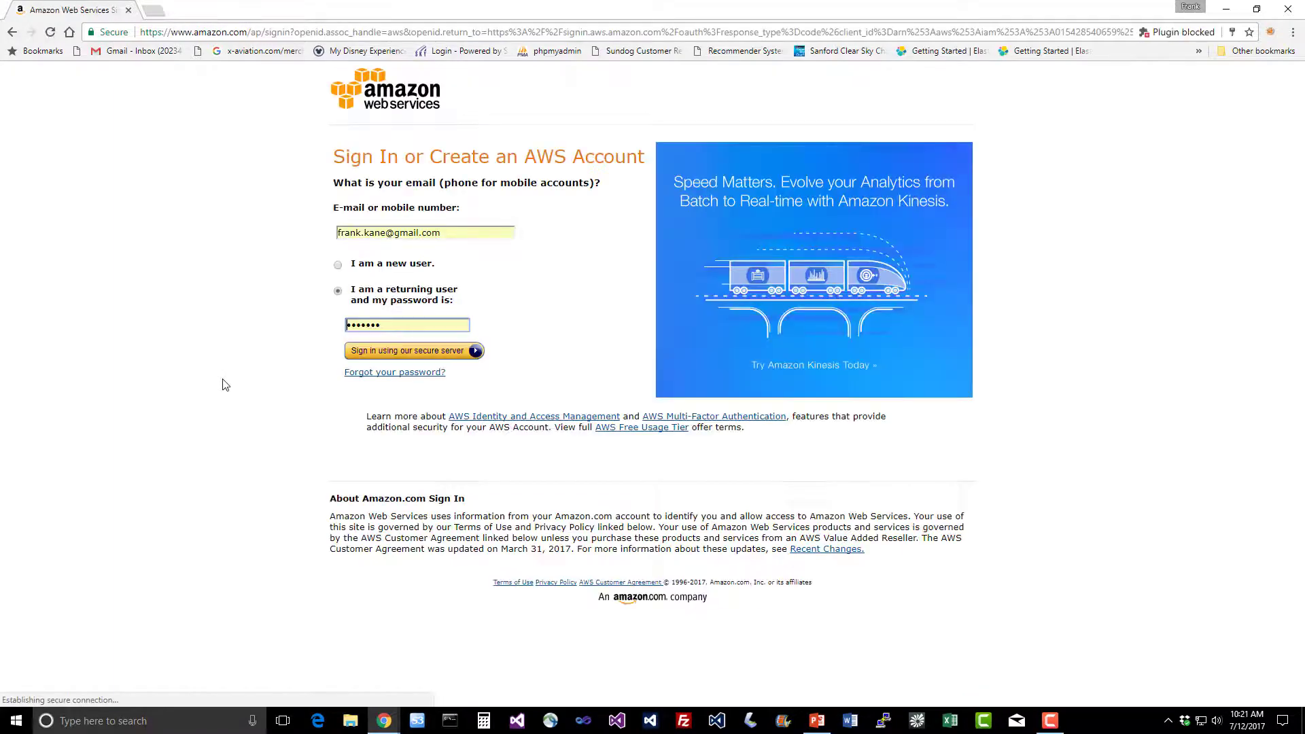
# - Sign in with the entered credentials and land on the AWS console home page
pyautogui.click(408, 351)
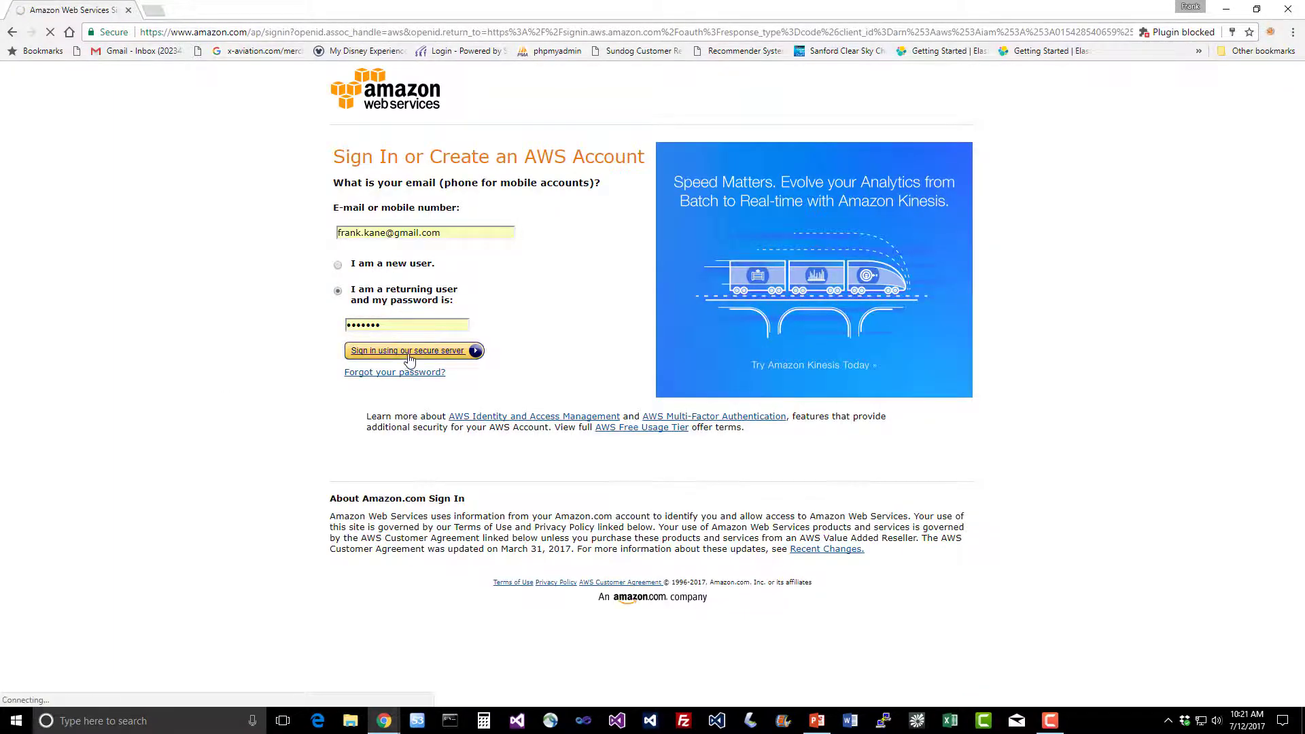
pyautogui.click(406, 351)
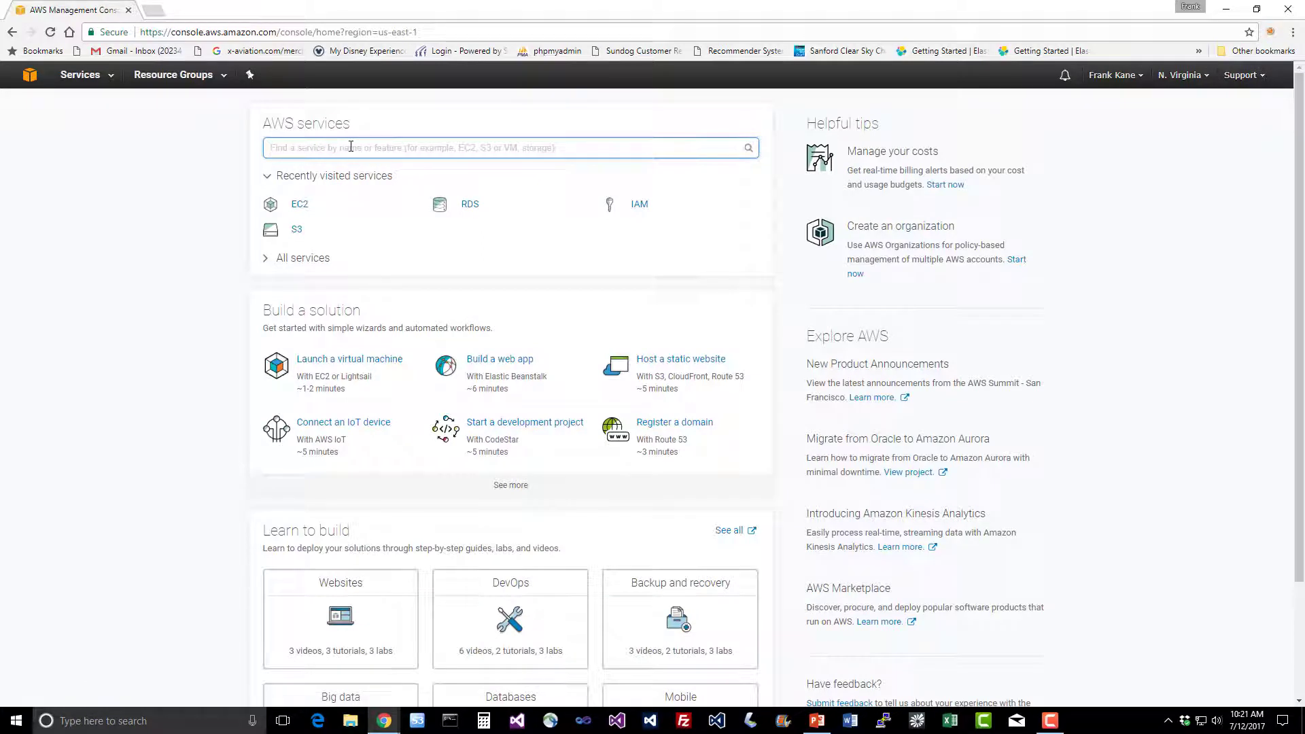
# - Search 'elasticsea', enter the Elasticsearch Service and begin creating a new domain
pyautogui.write('elasticsea')
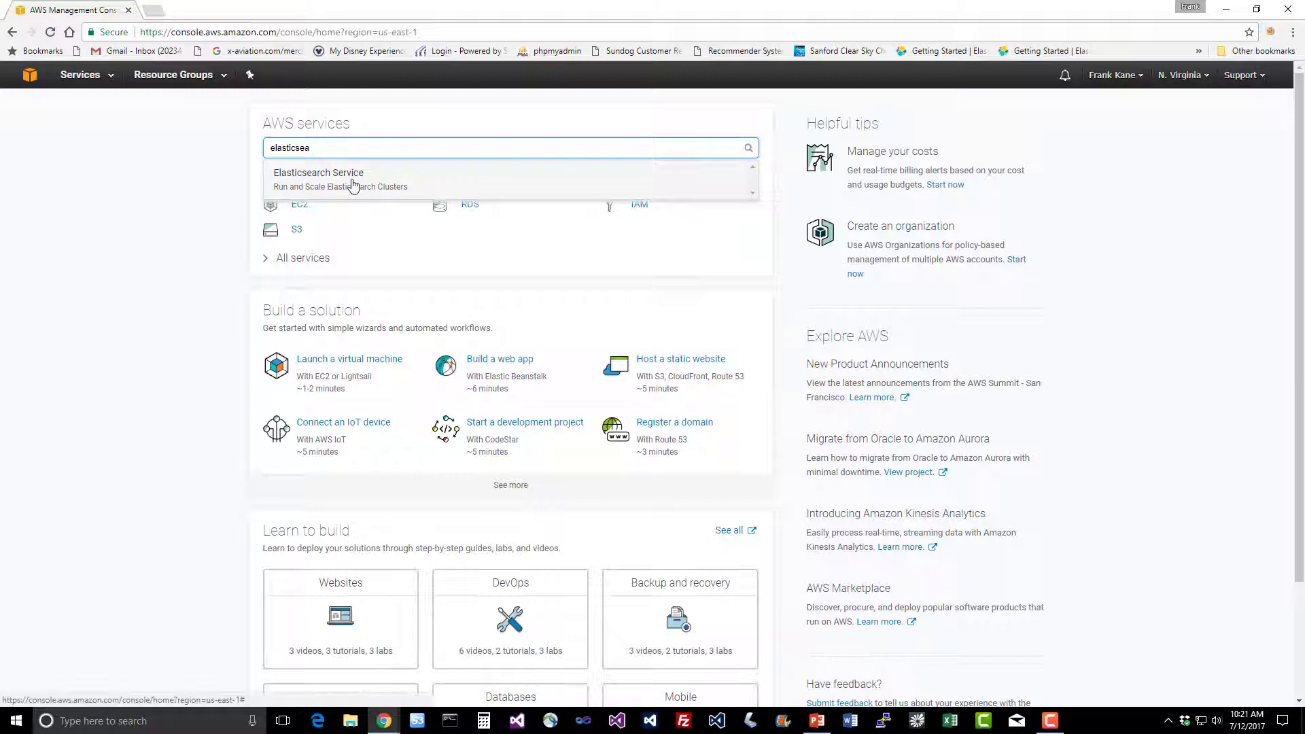
pyautogui.click(318, 173)
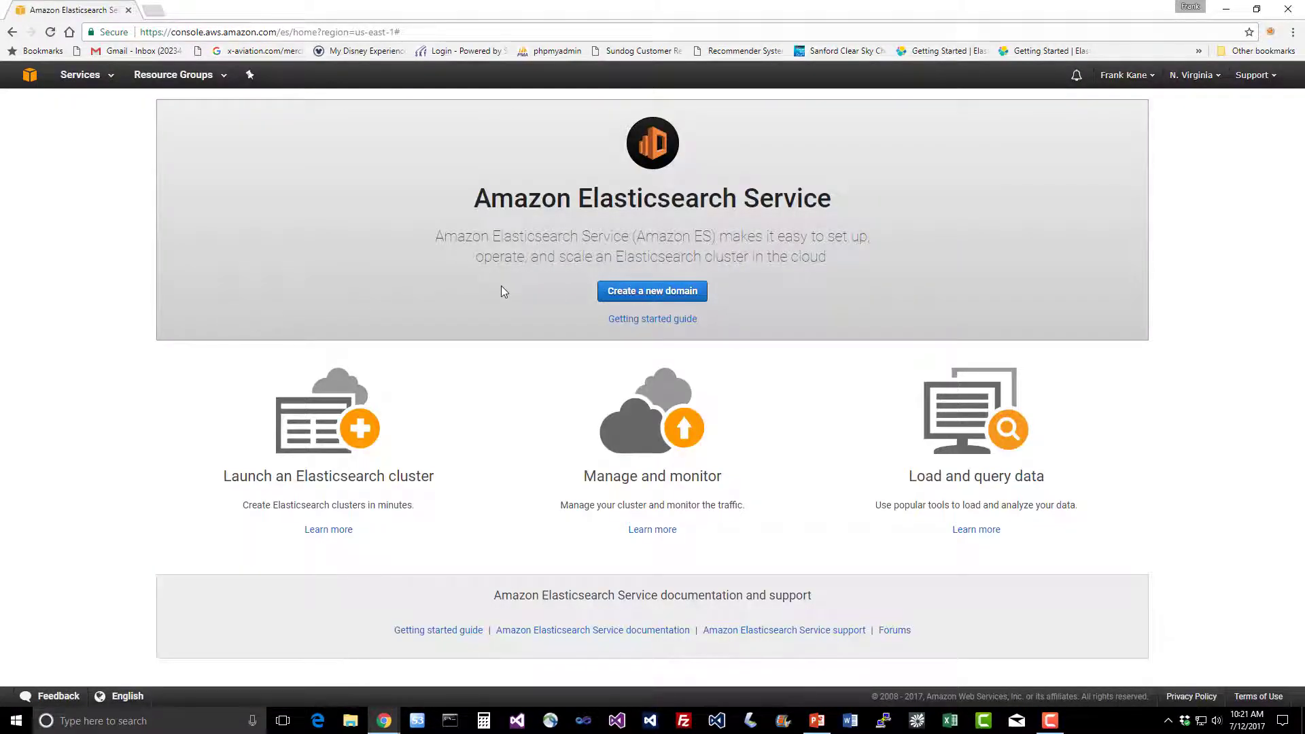
pyautogui.moveTo(487, 285)
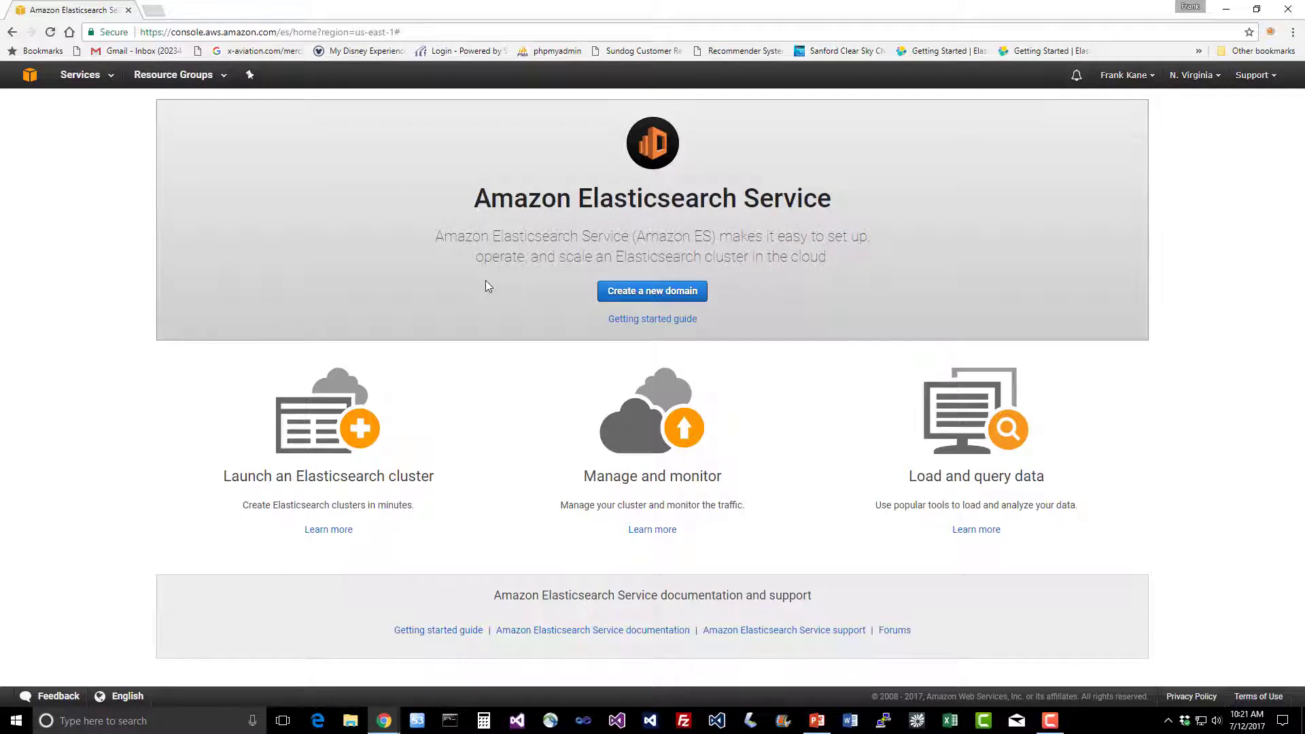
pyautogui.click(652, 291)
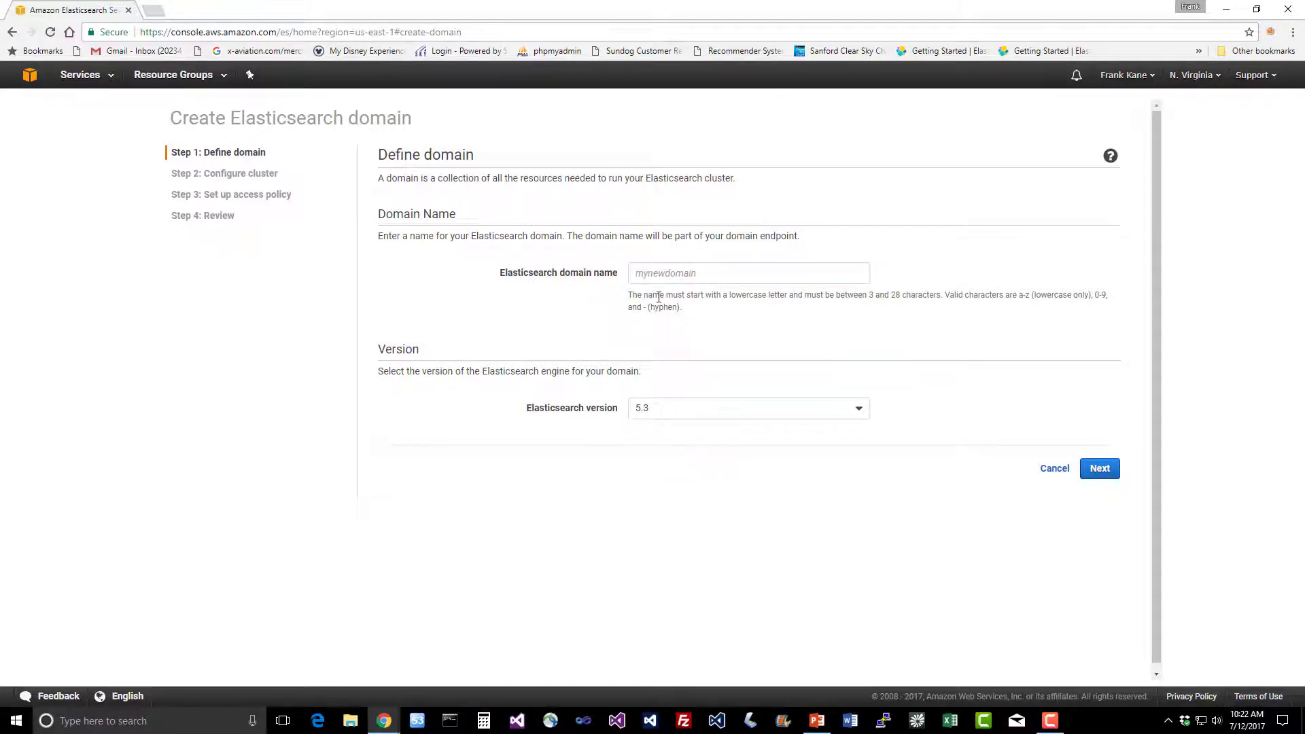
# - Name the new Elasticsearch domain 'franks-es', keeping version 5.3
pyautogui.click(747, 274)
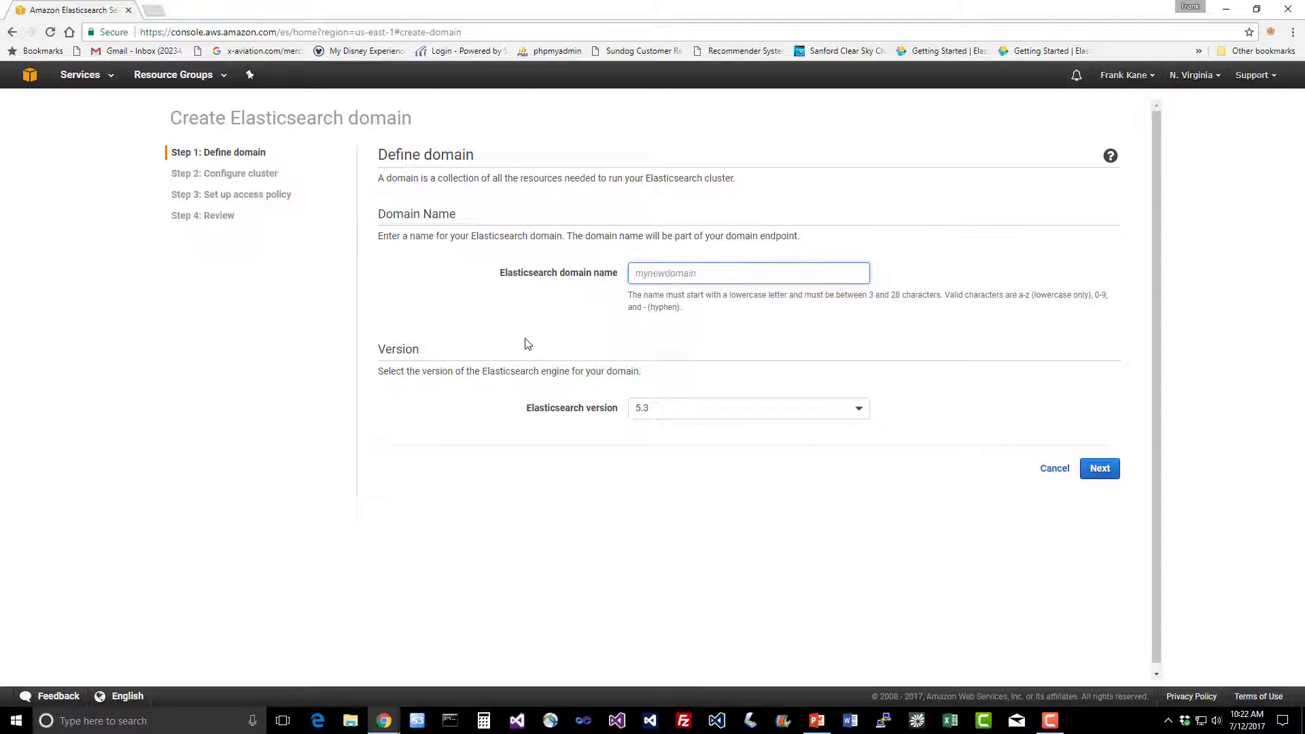
pyautogui.click(748, 274)
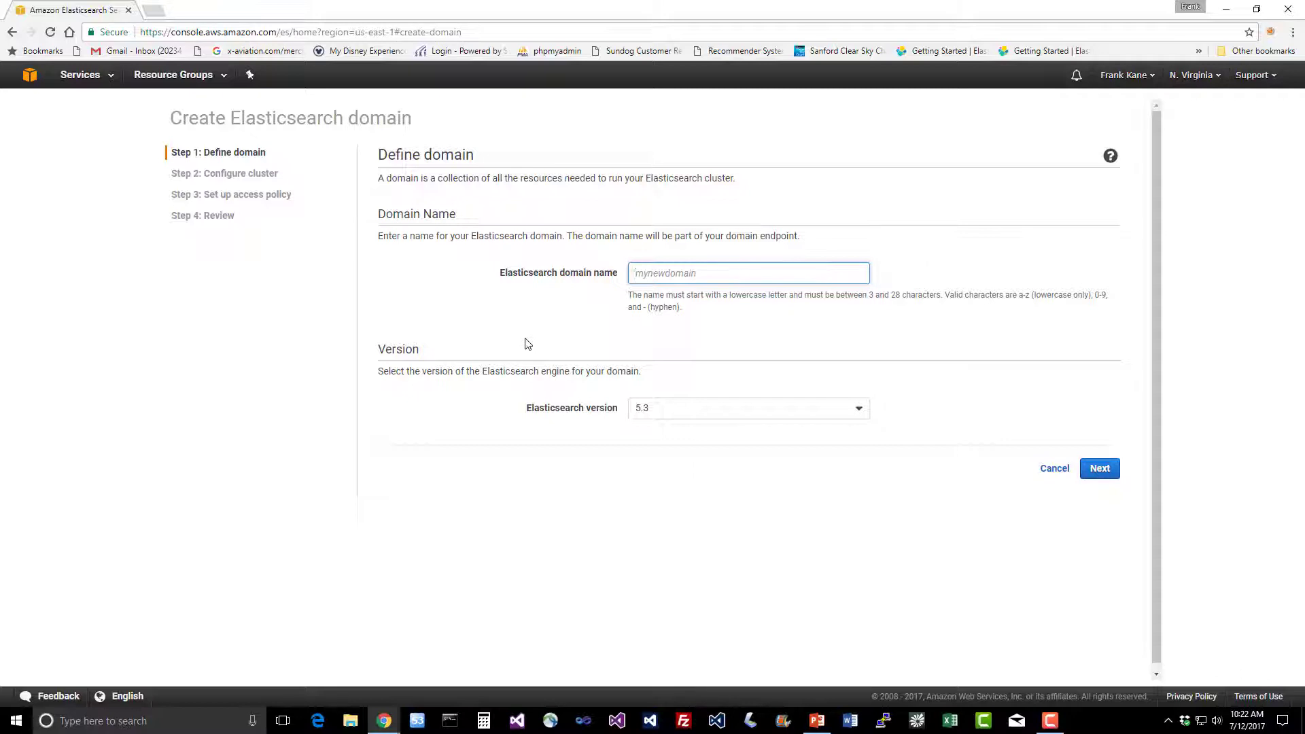
pyautogui.write('franks-es')
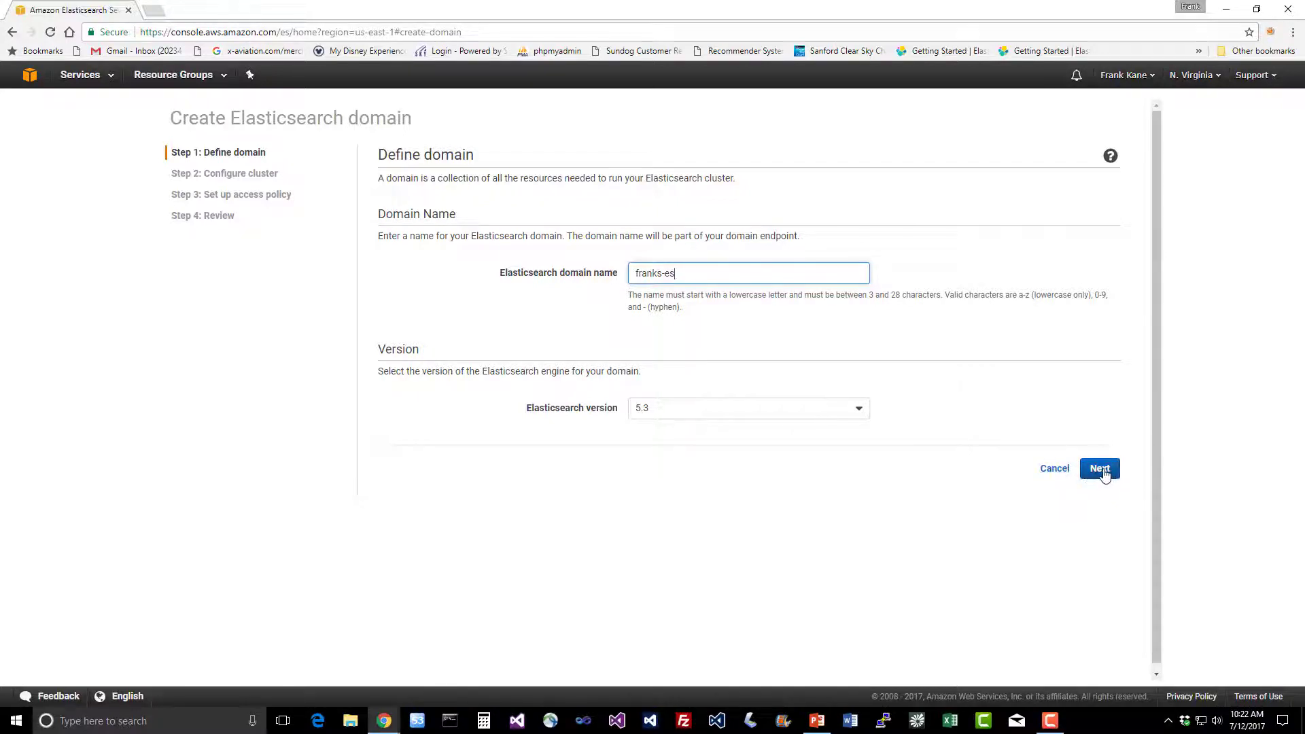
# - Advance to the configure-cluster step and change the instance count from 1 to 3
pyautogui.click(1099, 468)
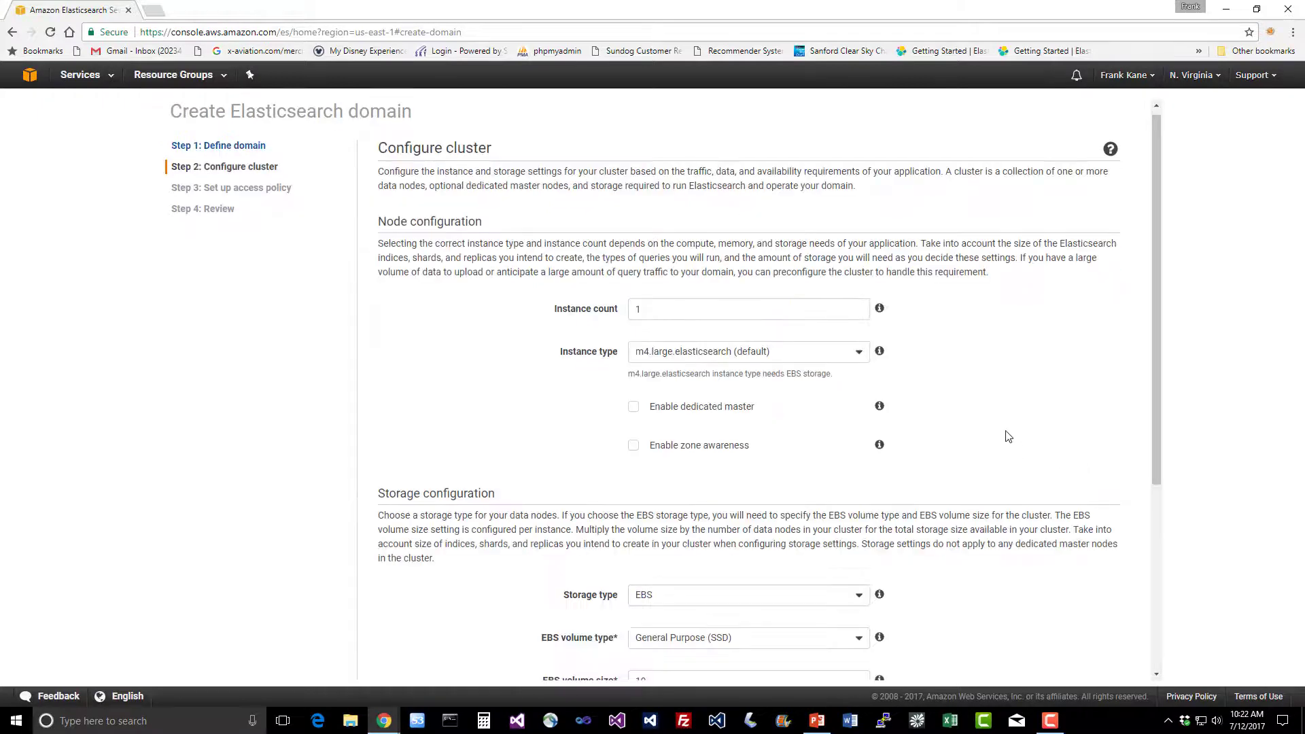
pyautogui.moveTo(1007, 405)
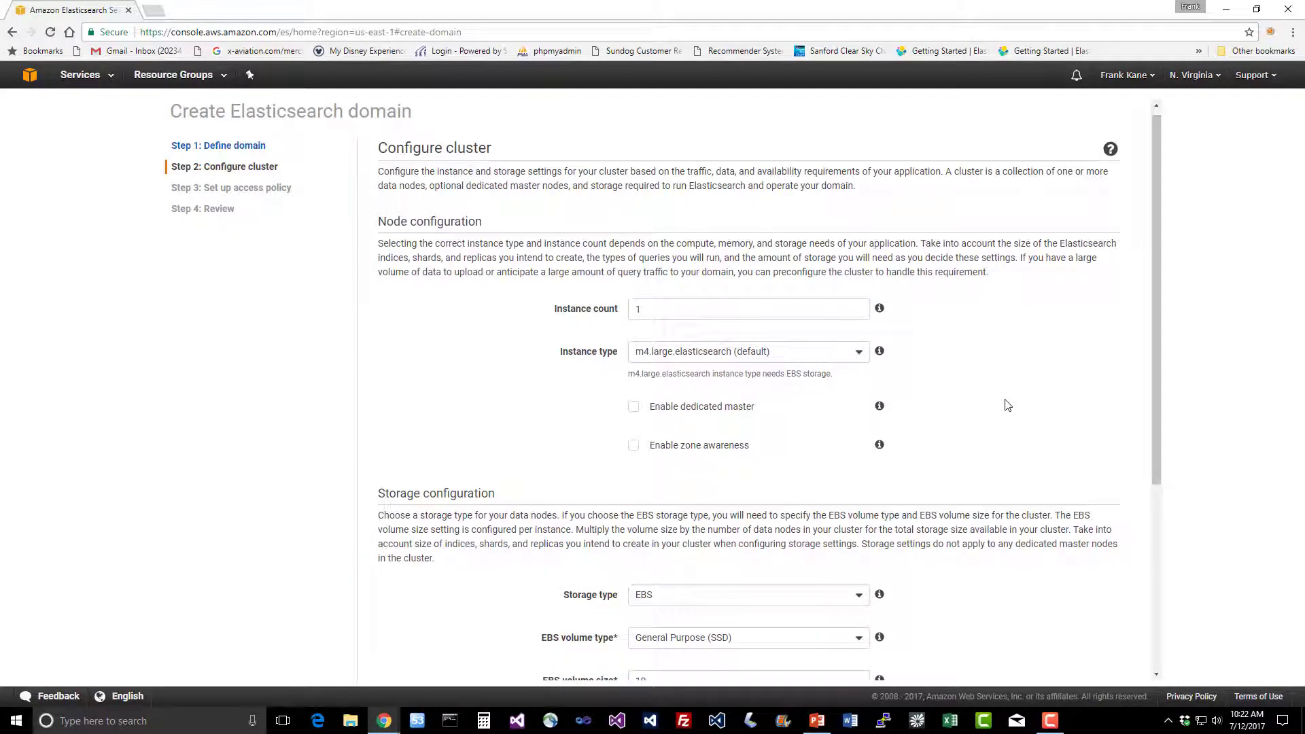
pyautogui.moveTo(1018, 395)
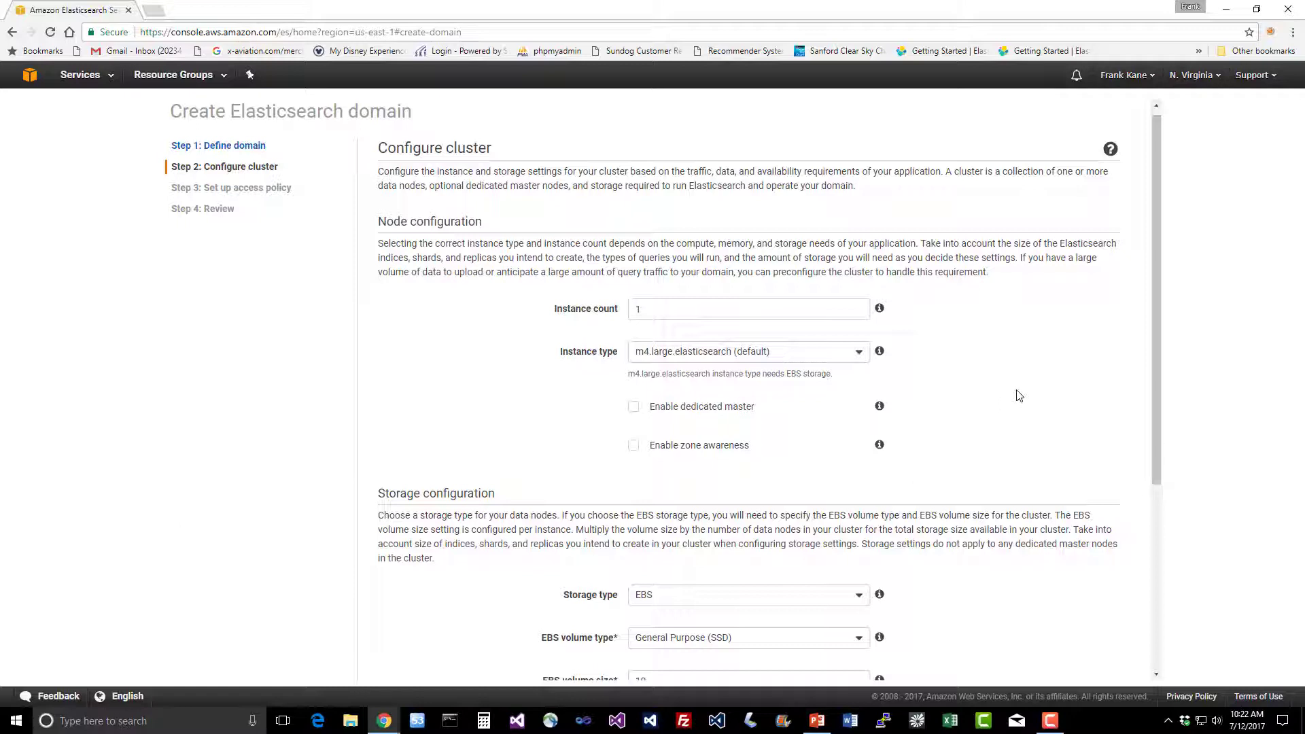
pyautogui.moveTo(1002, 381)
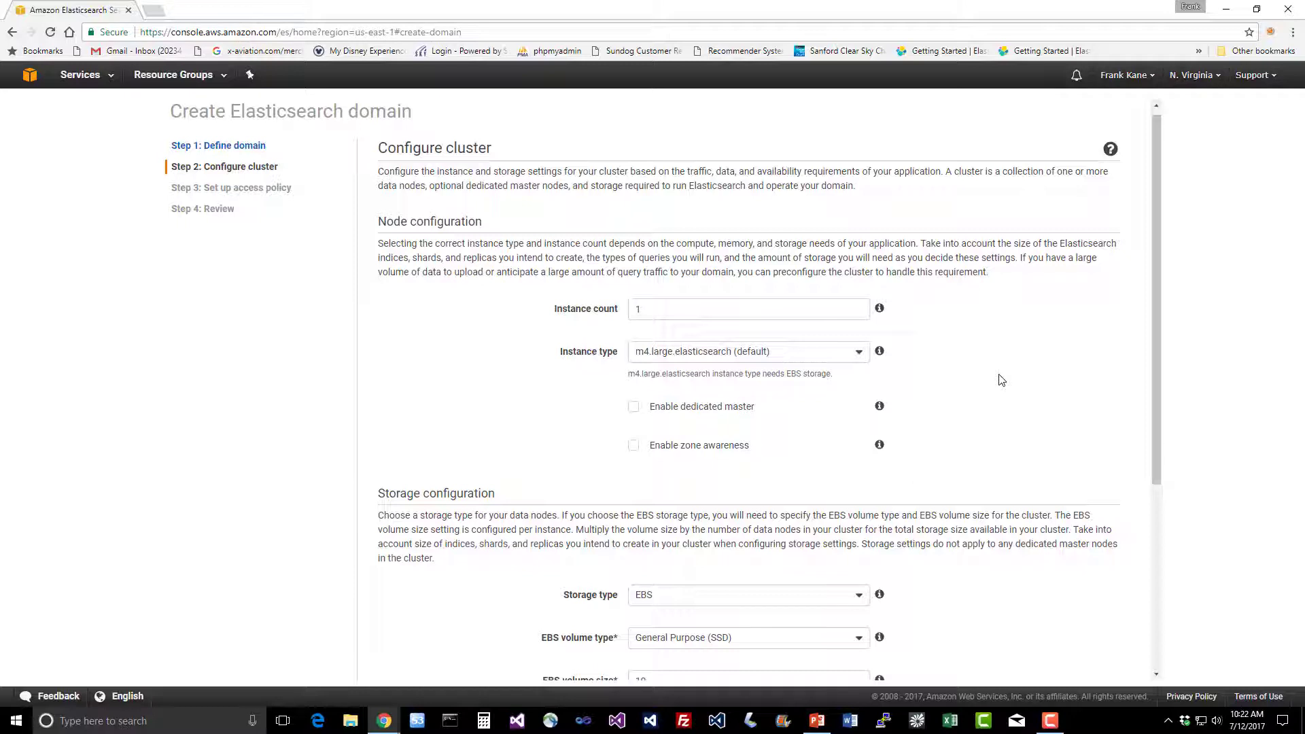
pyautogui.moveTo(858, 375)
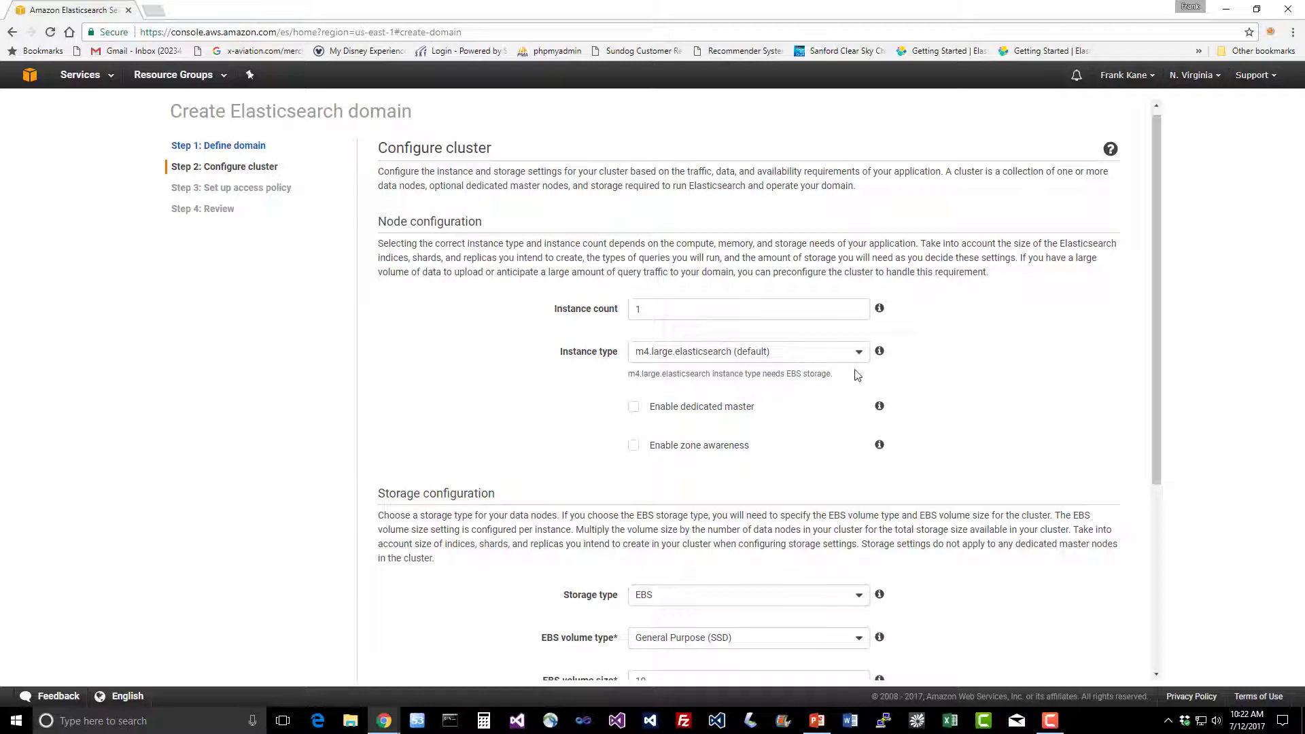
pyautogui.moveTo(681, 358)
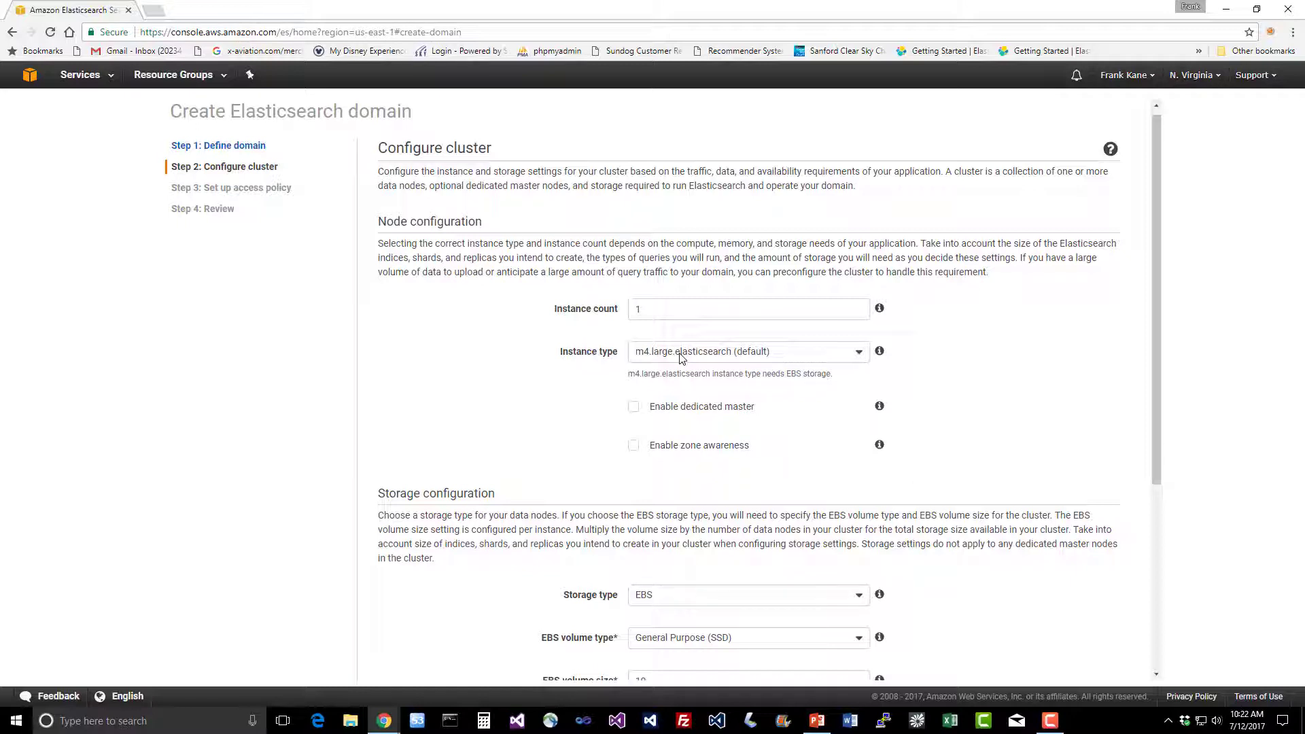
pyautogui.click(747, 308)
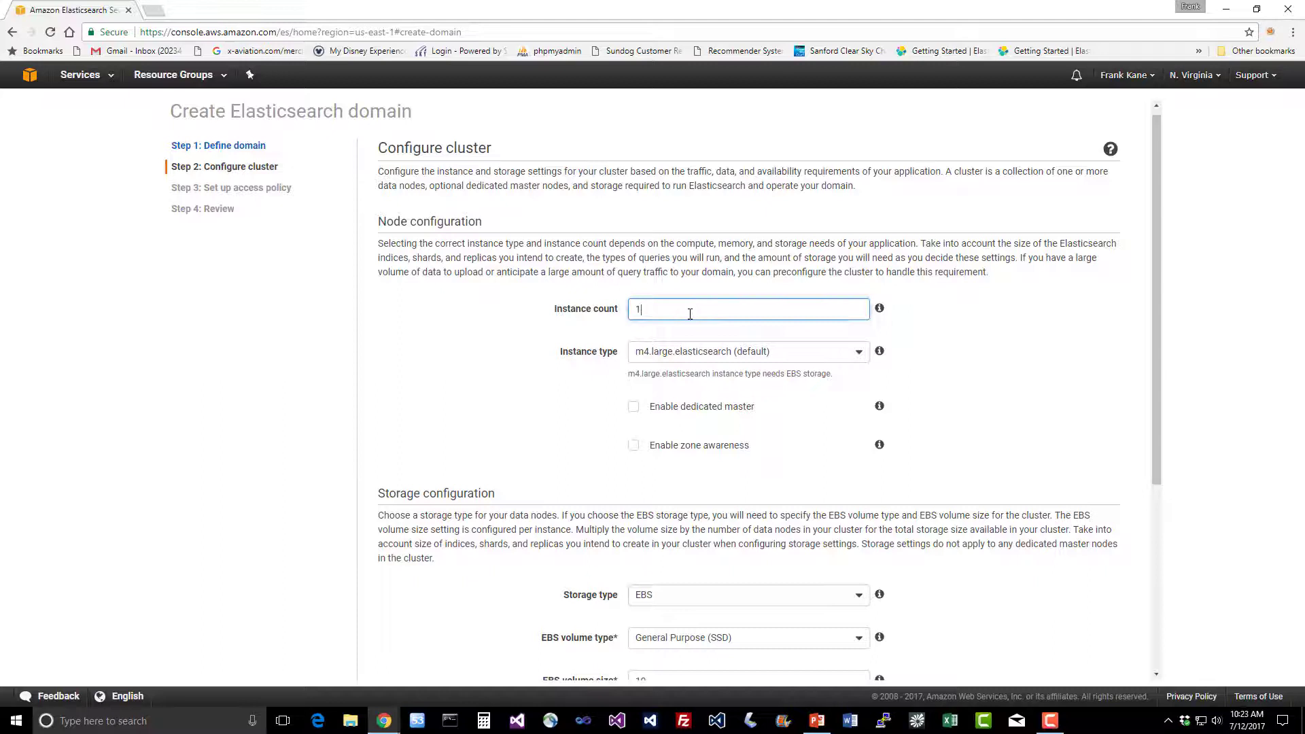
pyautogui.press('Backspace')
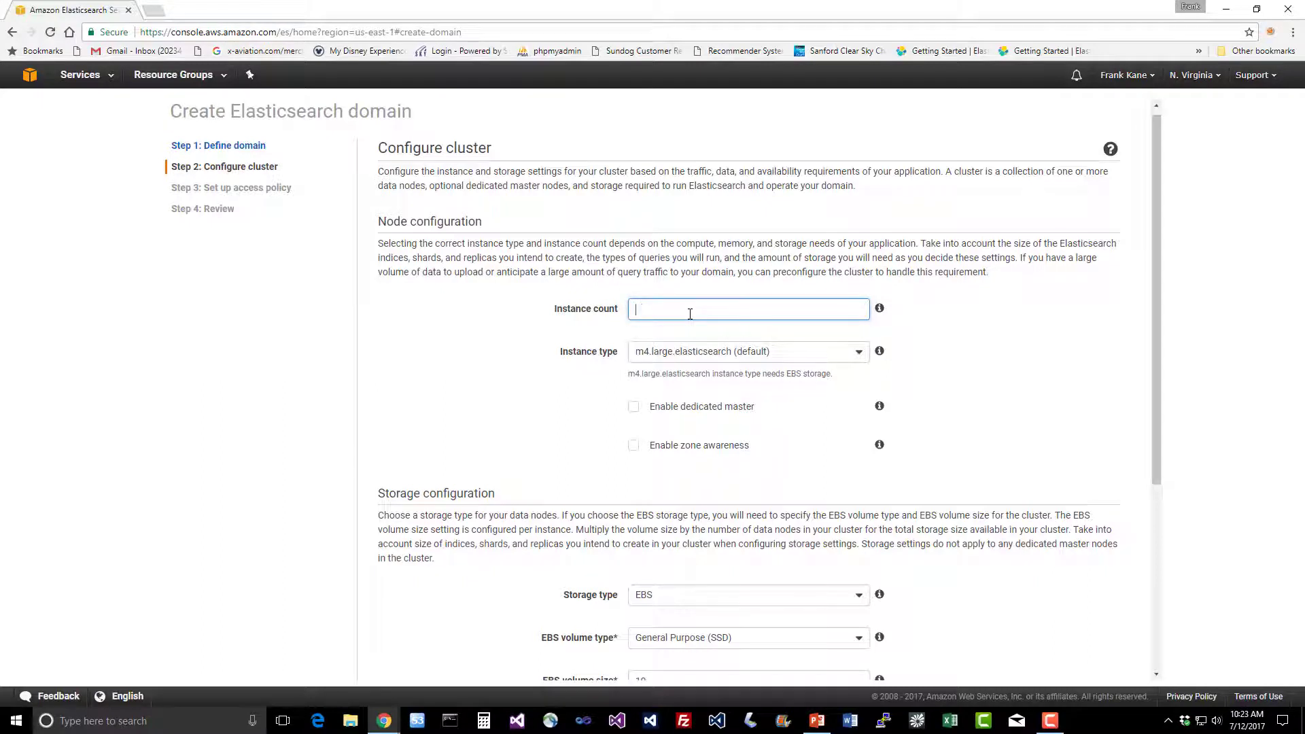
pyautogui.write('3')
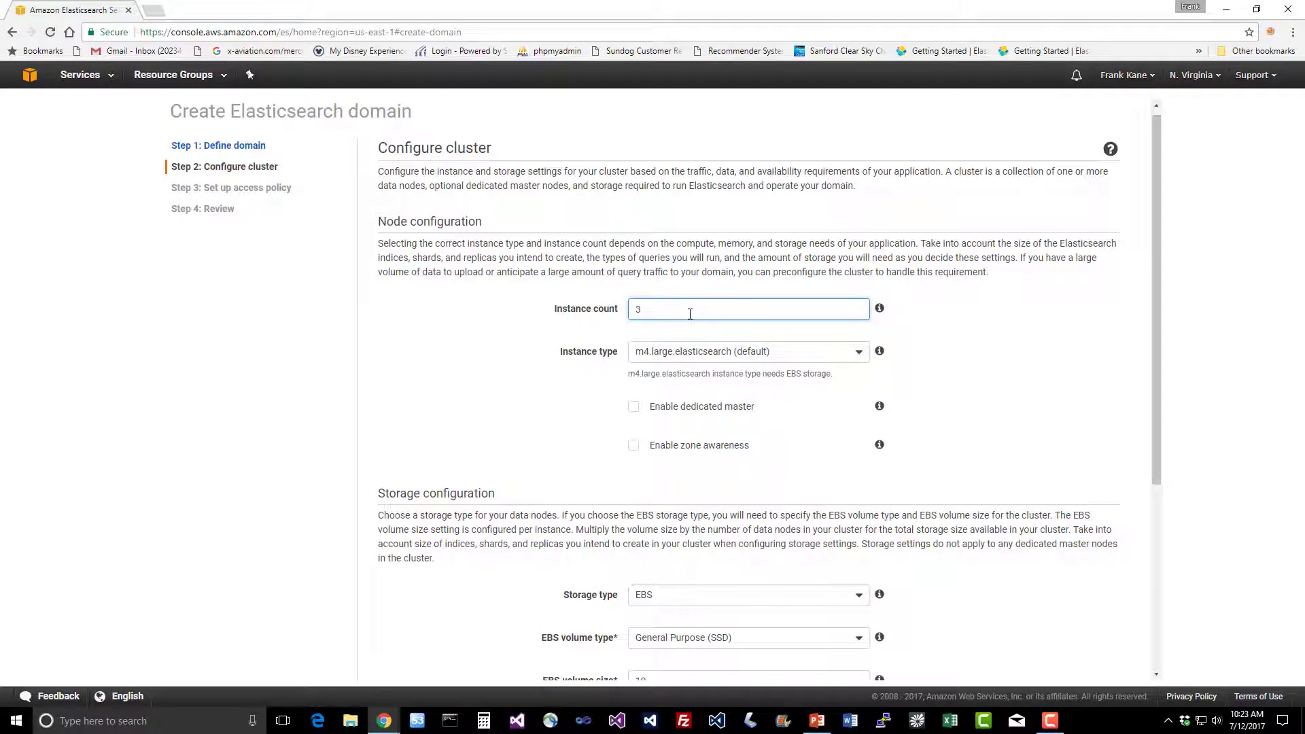
pyautogui.moveTo(742, 336)
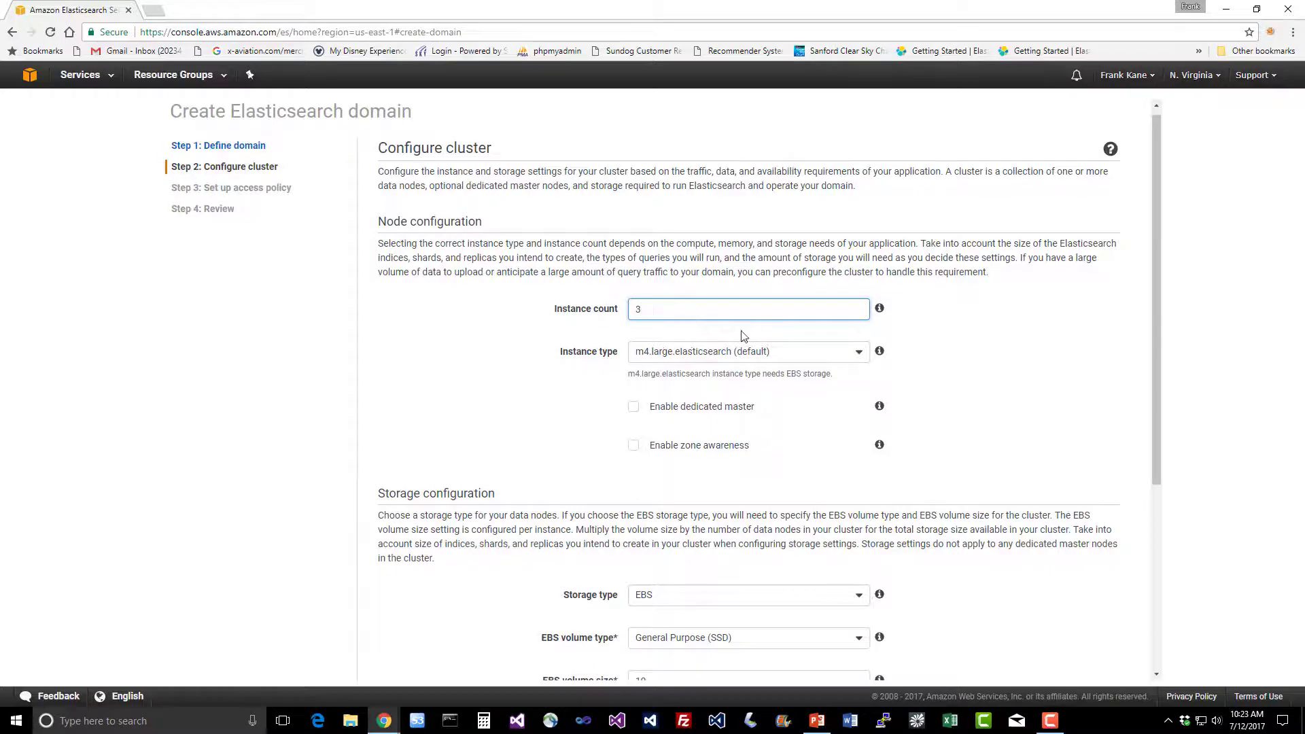
# - Review EBS General Purpose SSD 10 GB storage, snapshot and advanced options at defaults, totaling 30 GB
pyautogui.scroll(-3)
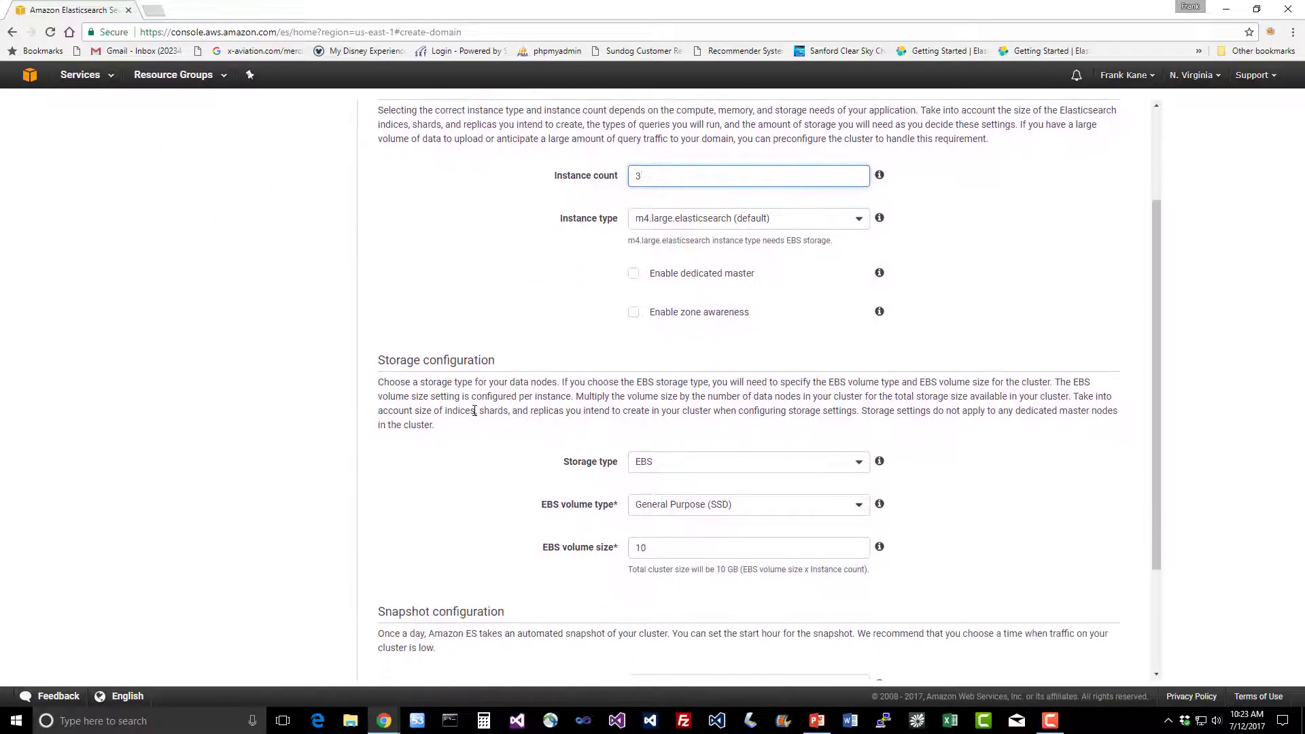
pyautogui.scroll(-3)
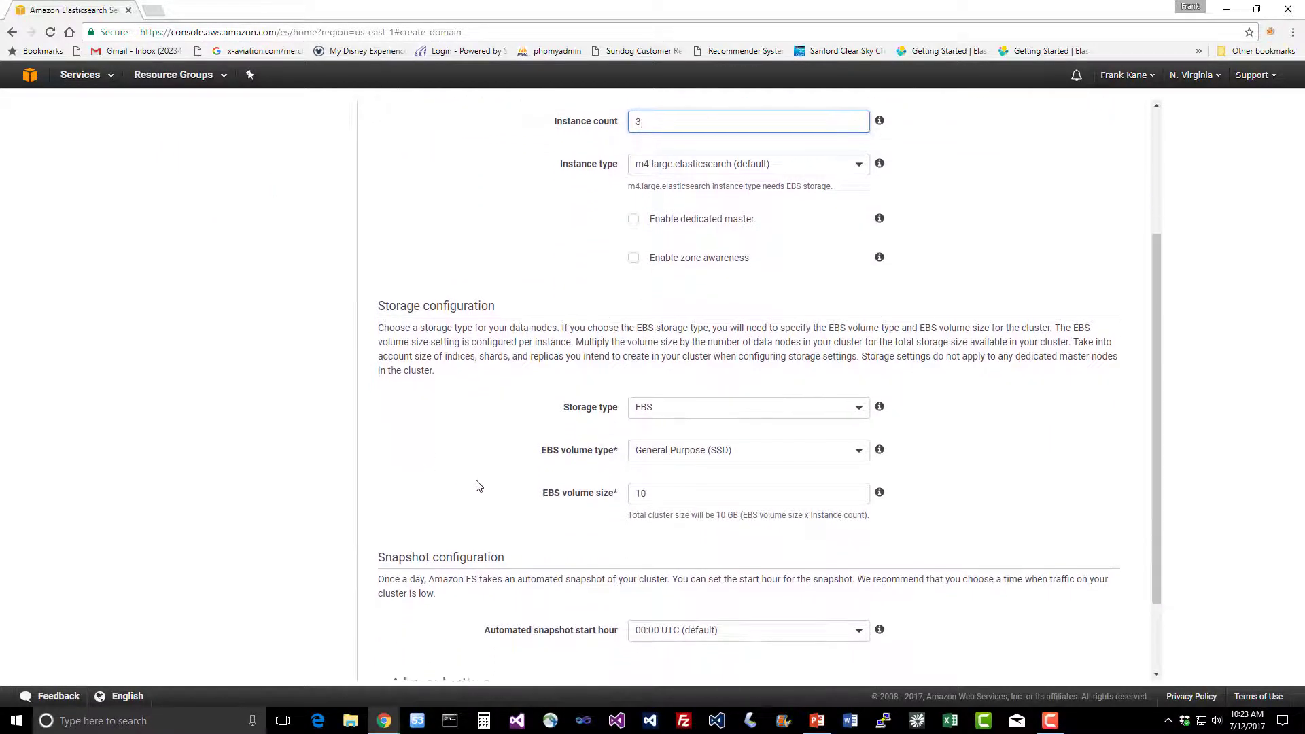
pyautogui.scroll(-3)
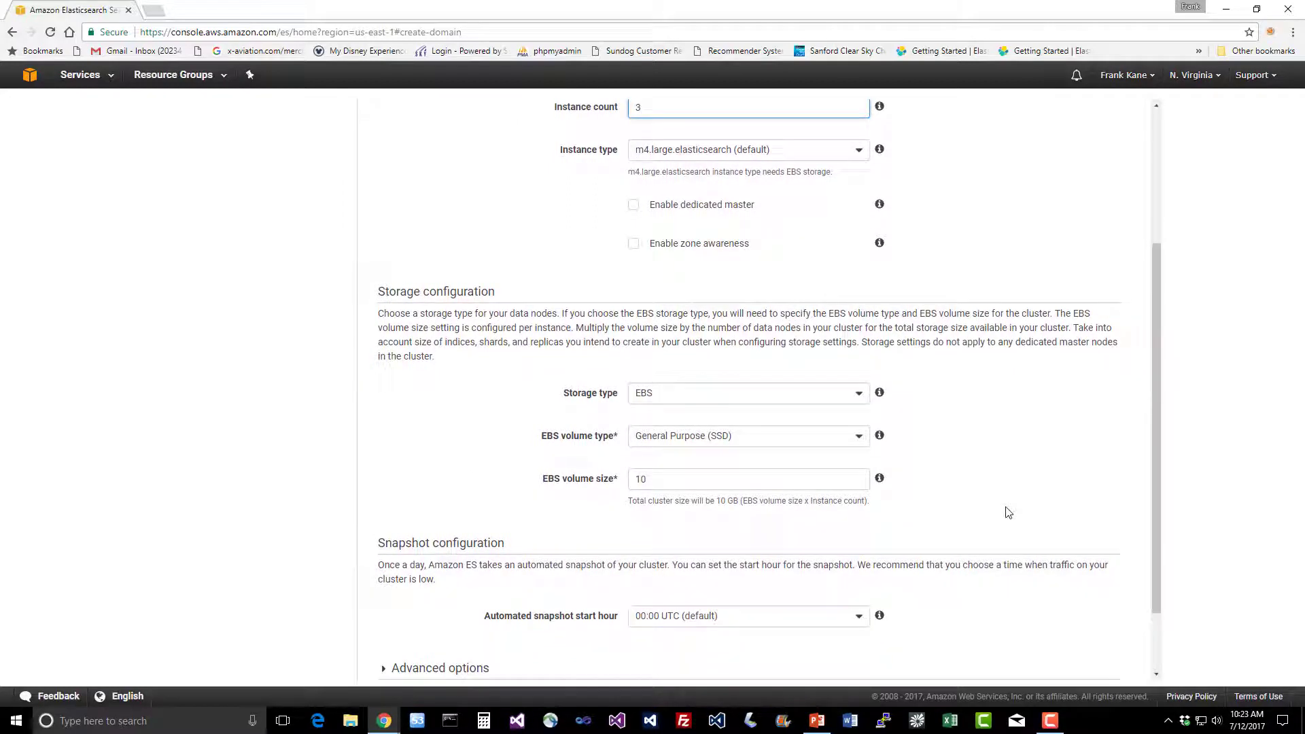
pyautogui.scroll(-3)
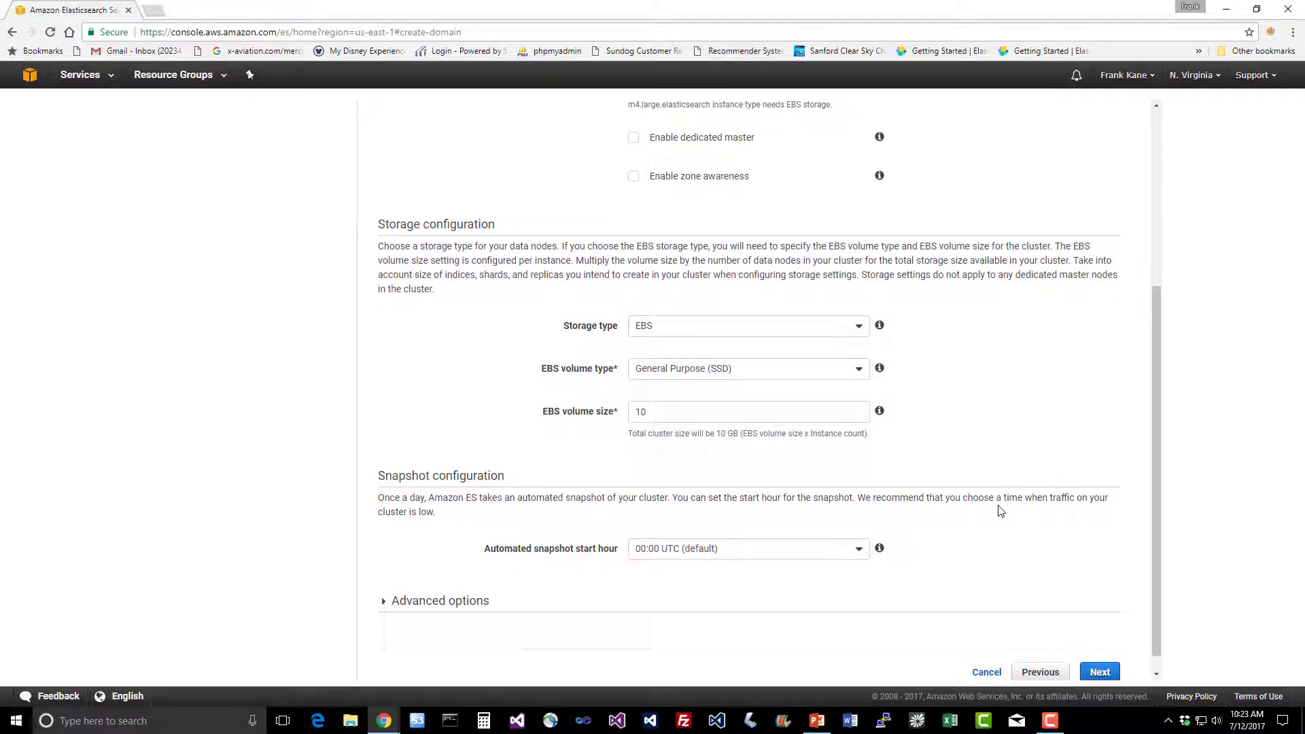
pyautogui.moveTo(425, 549)
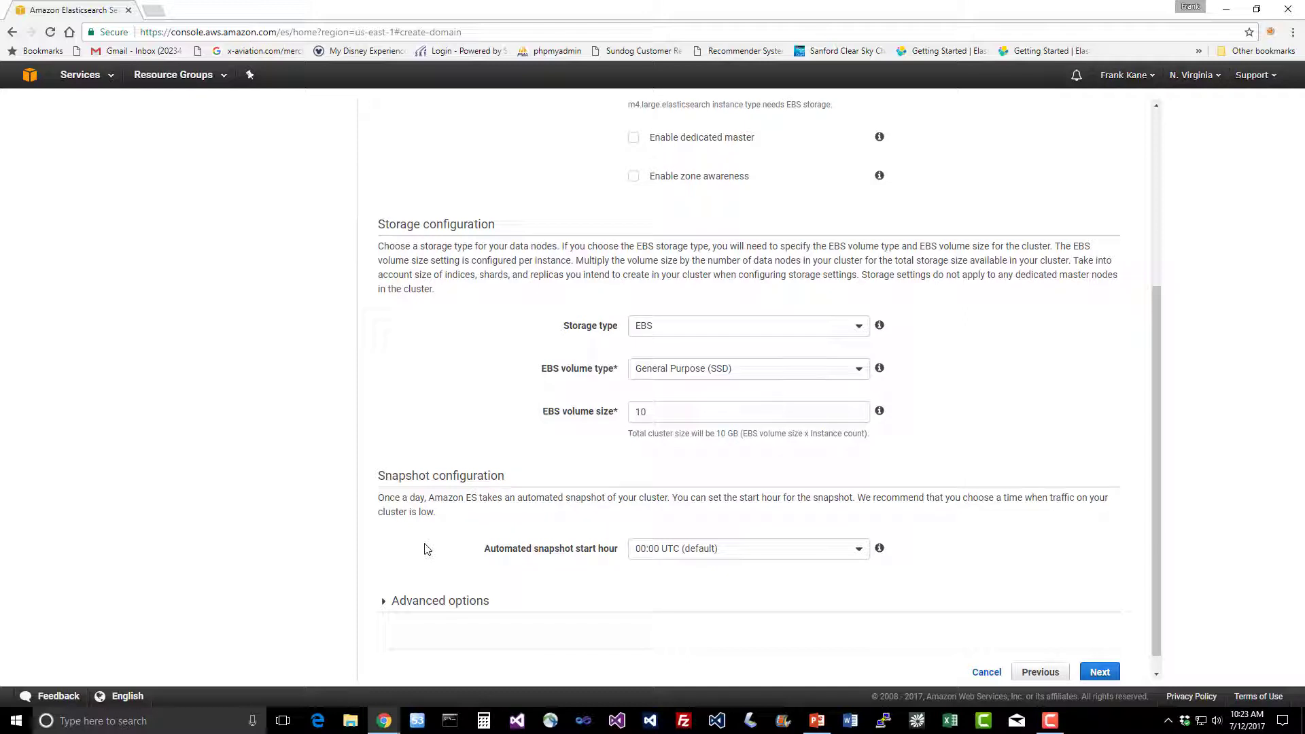
pyautogui.moveTo(815, 557)
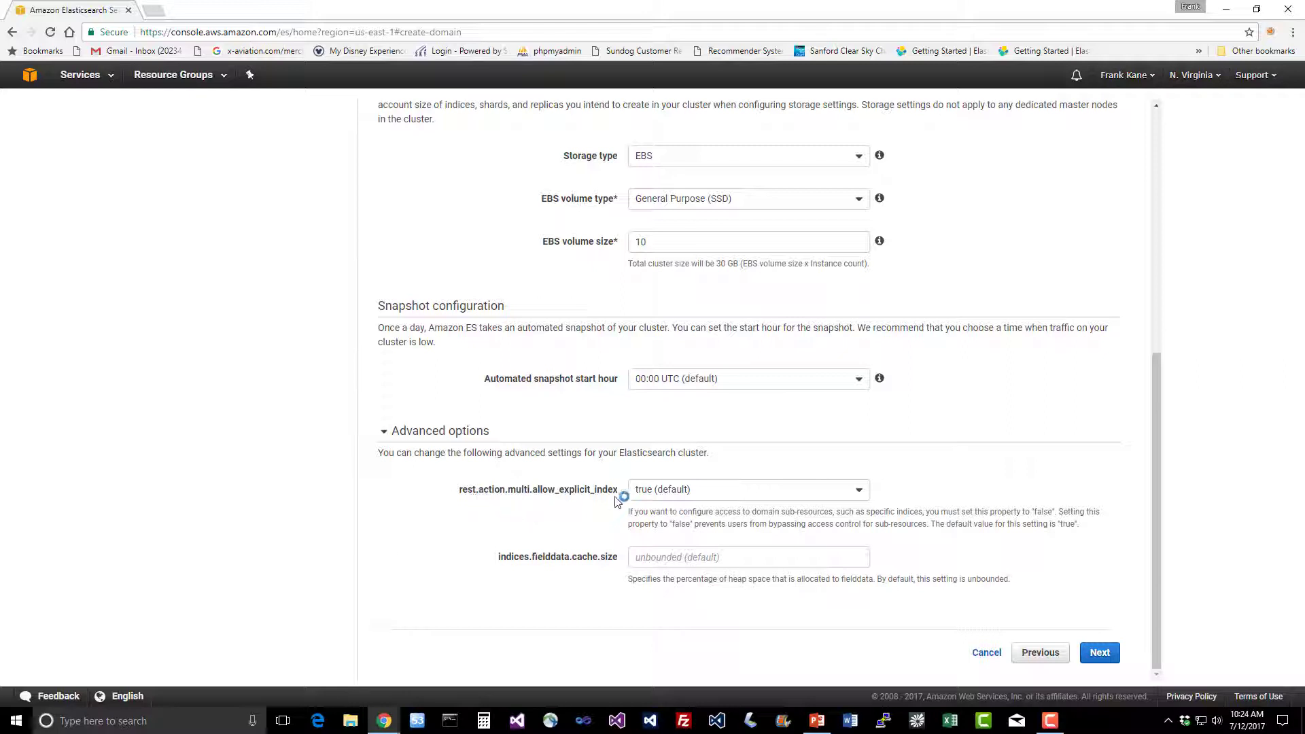
pyautogui.moveTo(615, 514)
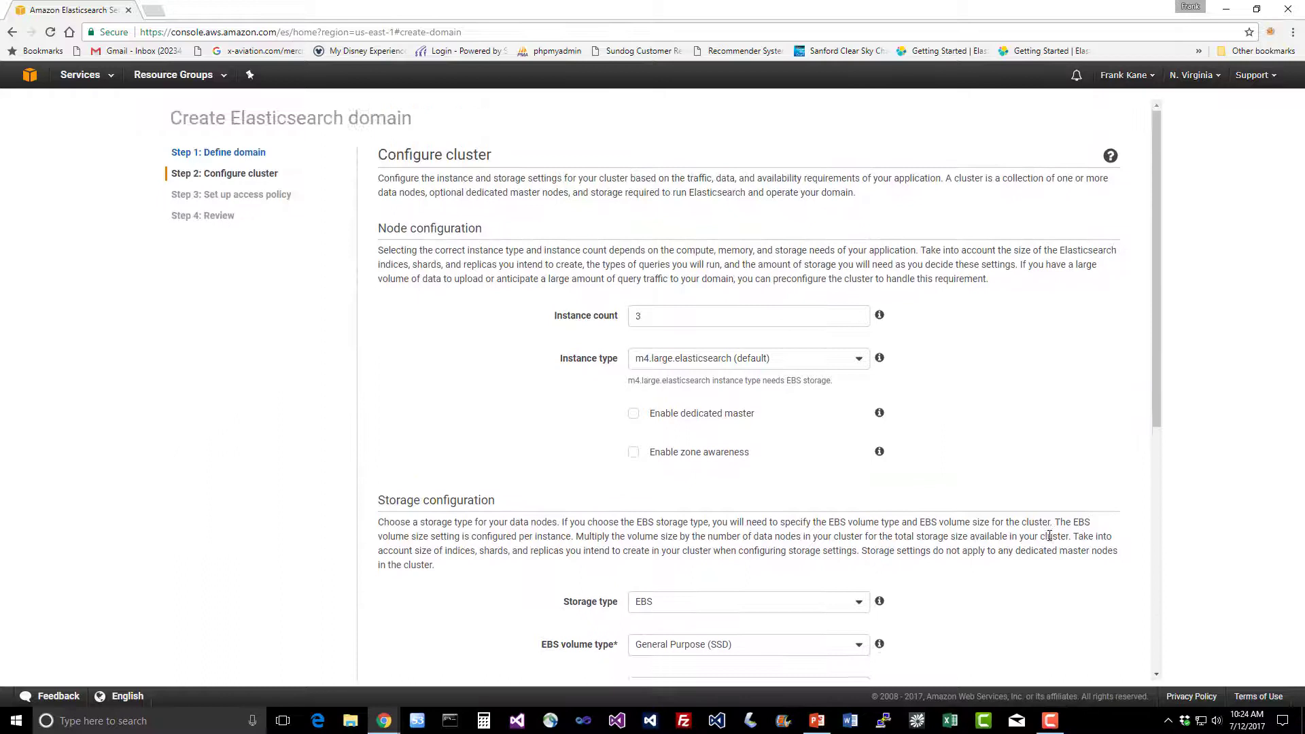
pyautogui.moveTo(902, 457)
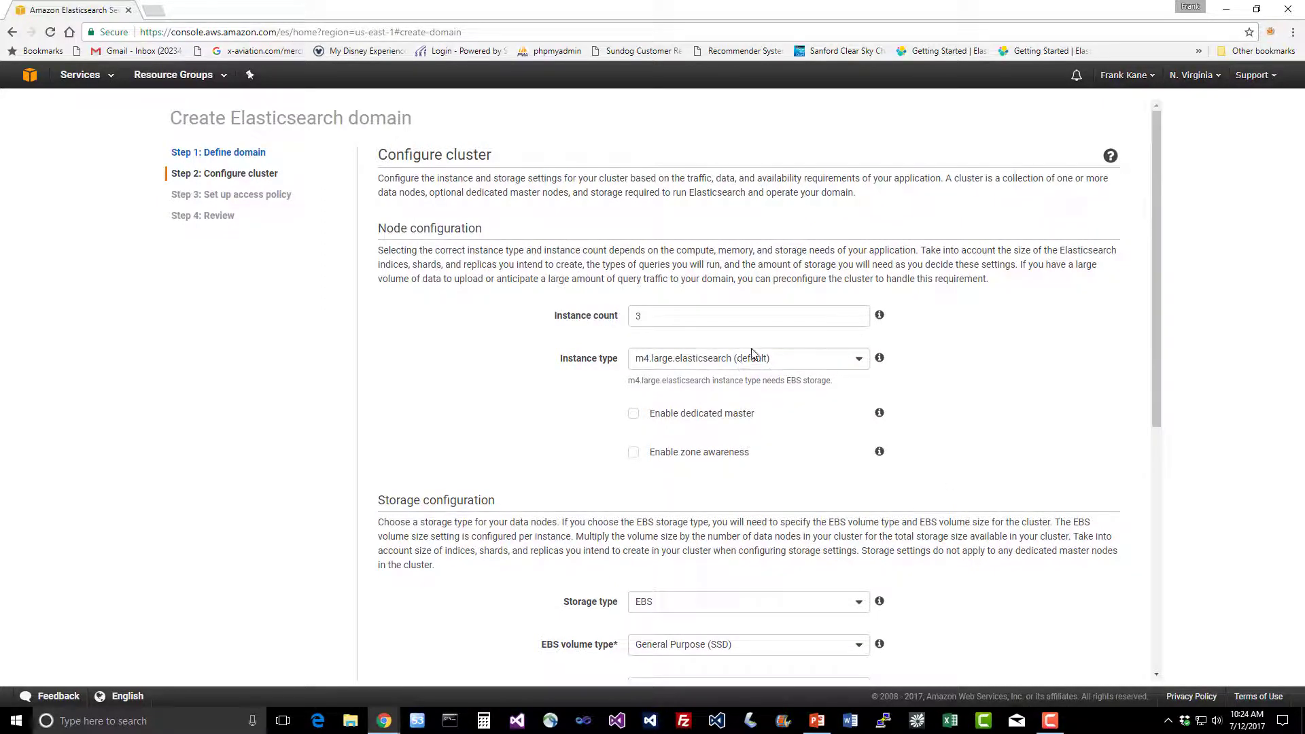
pyautogui.scroll(-3)
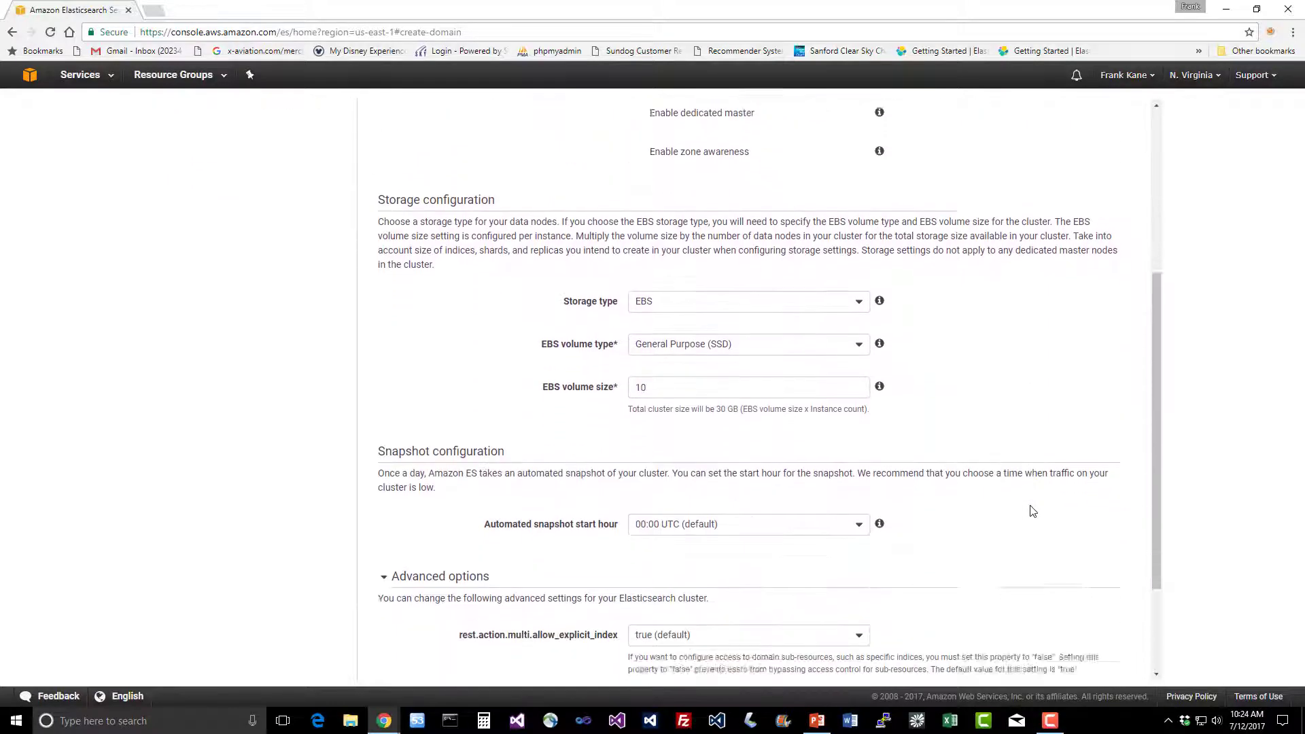
pyautogui.scroll(-3)
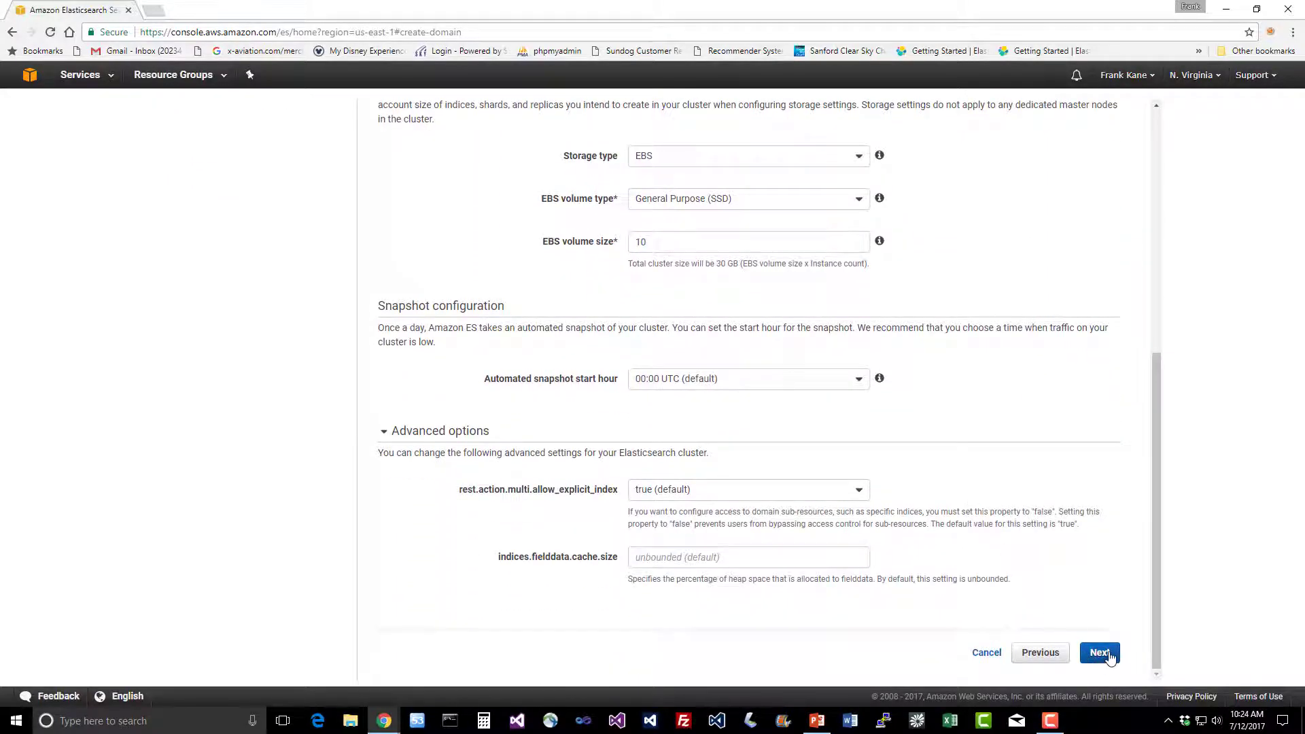
# - Move to the access-policy step and choose the 'Allow access from specific IP(s)' template
pyautogui.click(1098, 652)
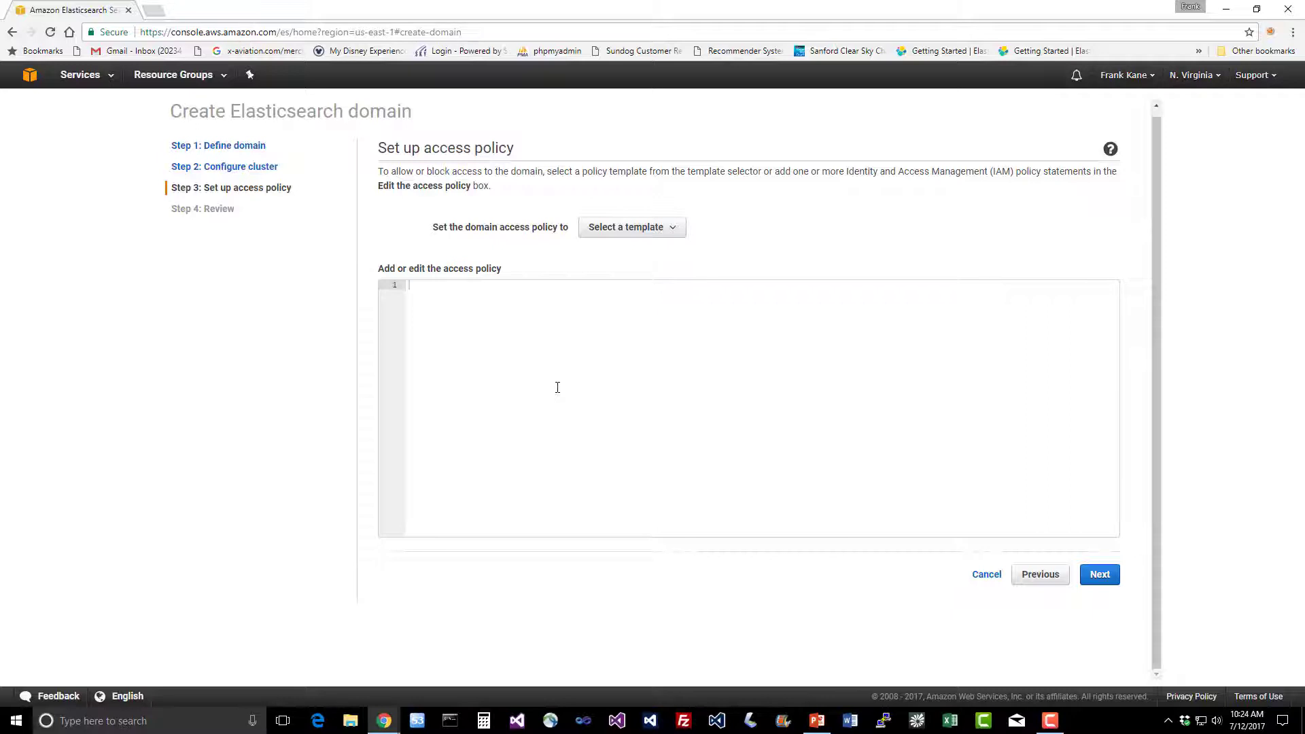
pyautogui.moveTo(579, 383)
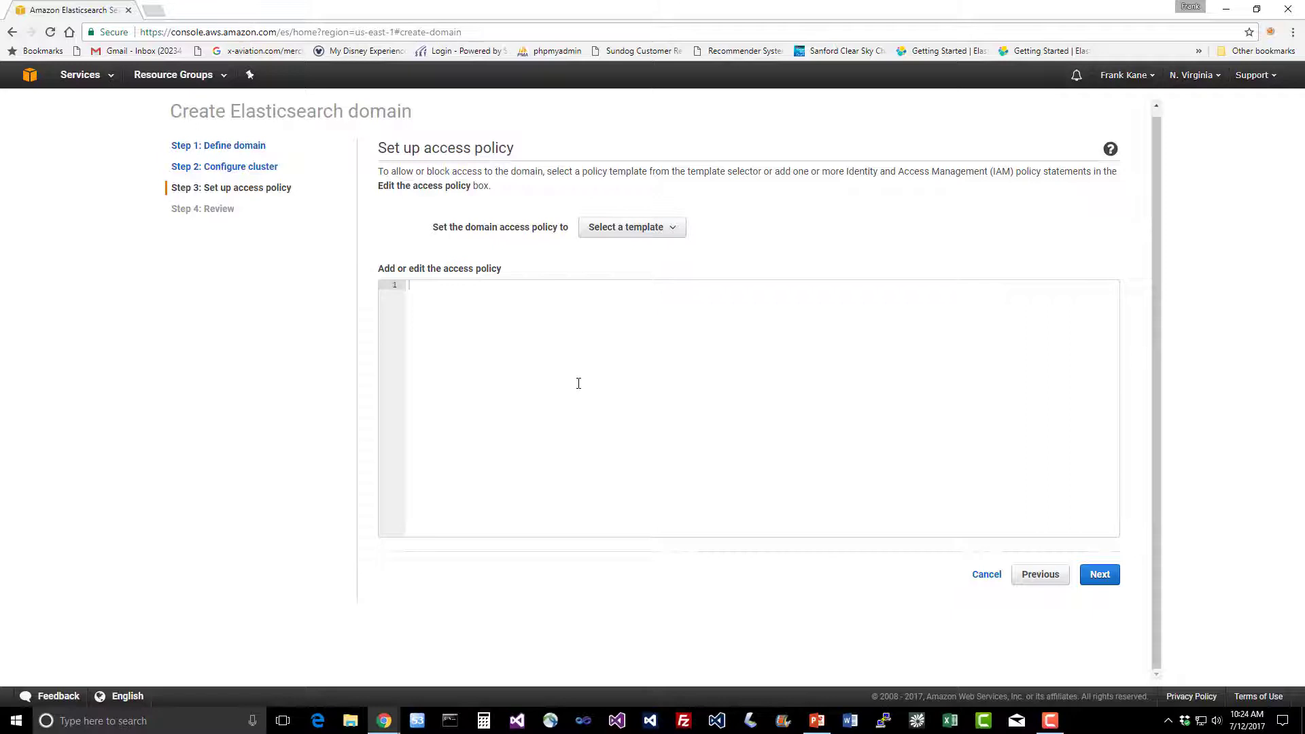
pyautogui.moveTo(657, 251)
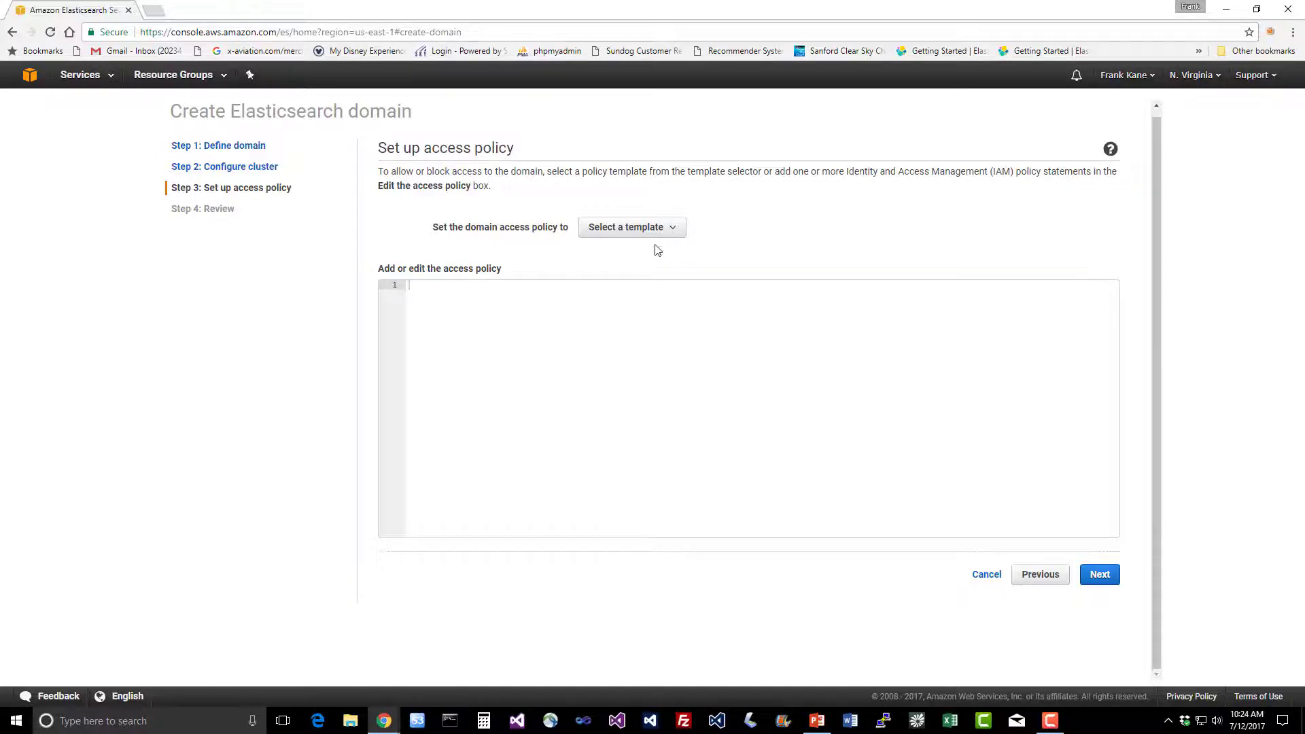
pyautogui.click(631, 227)
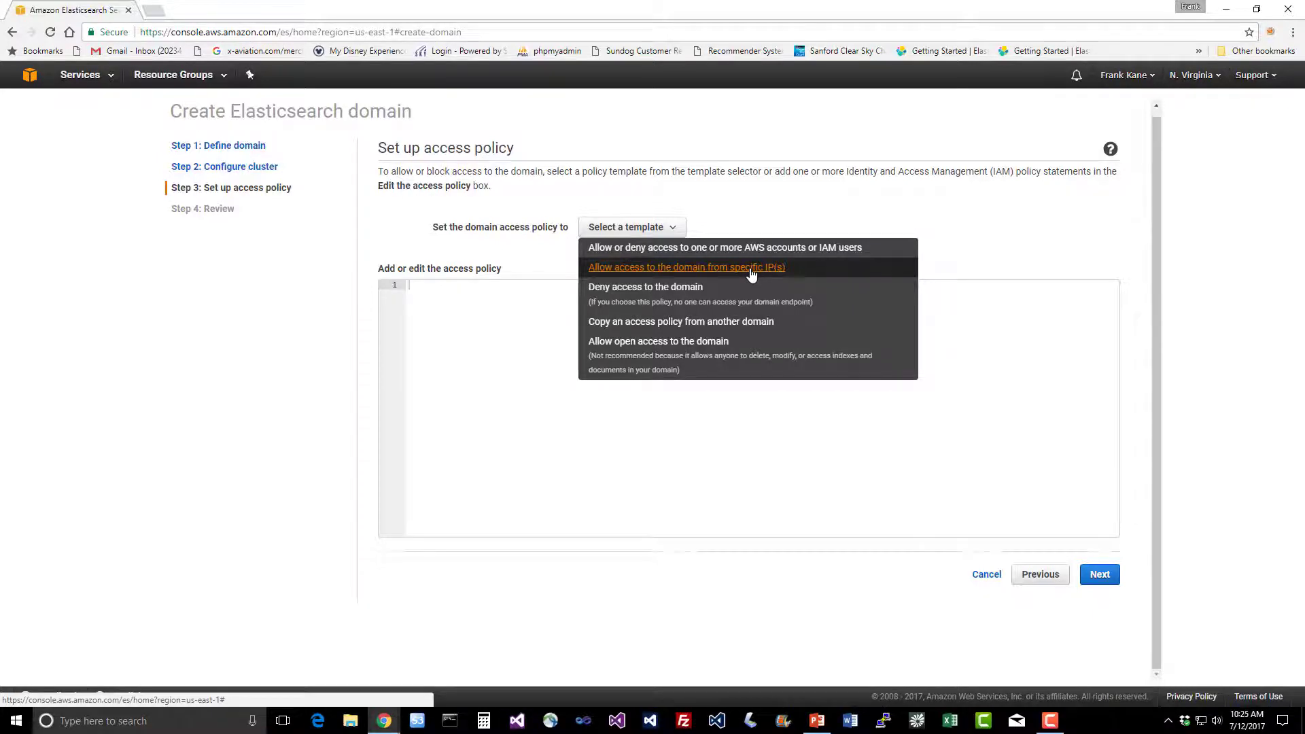
pyautogui.click(685, 268)
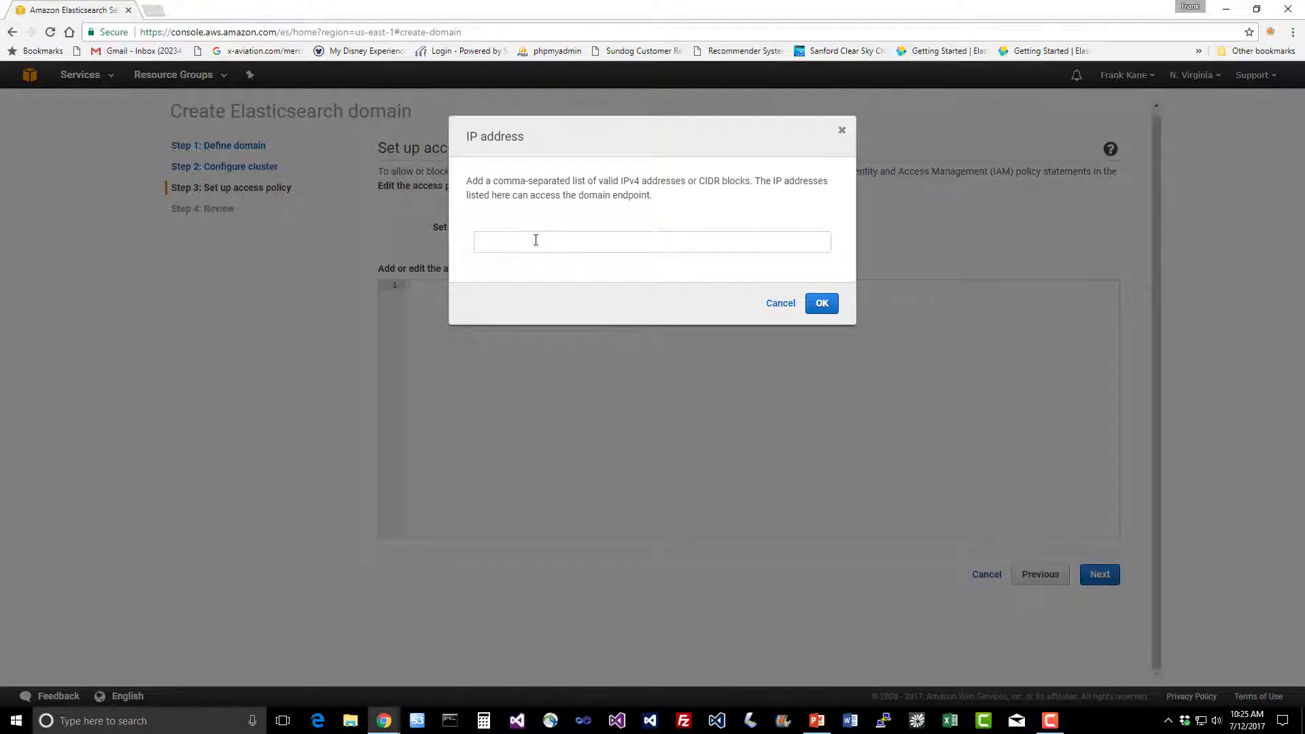
# - Look up the public IP 68.204.31.192 on whatismyip.com and return to enter it in the domain setup
pyautogui.click(204, 9)
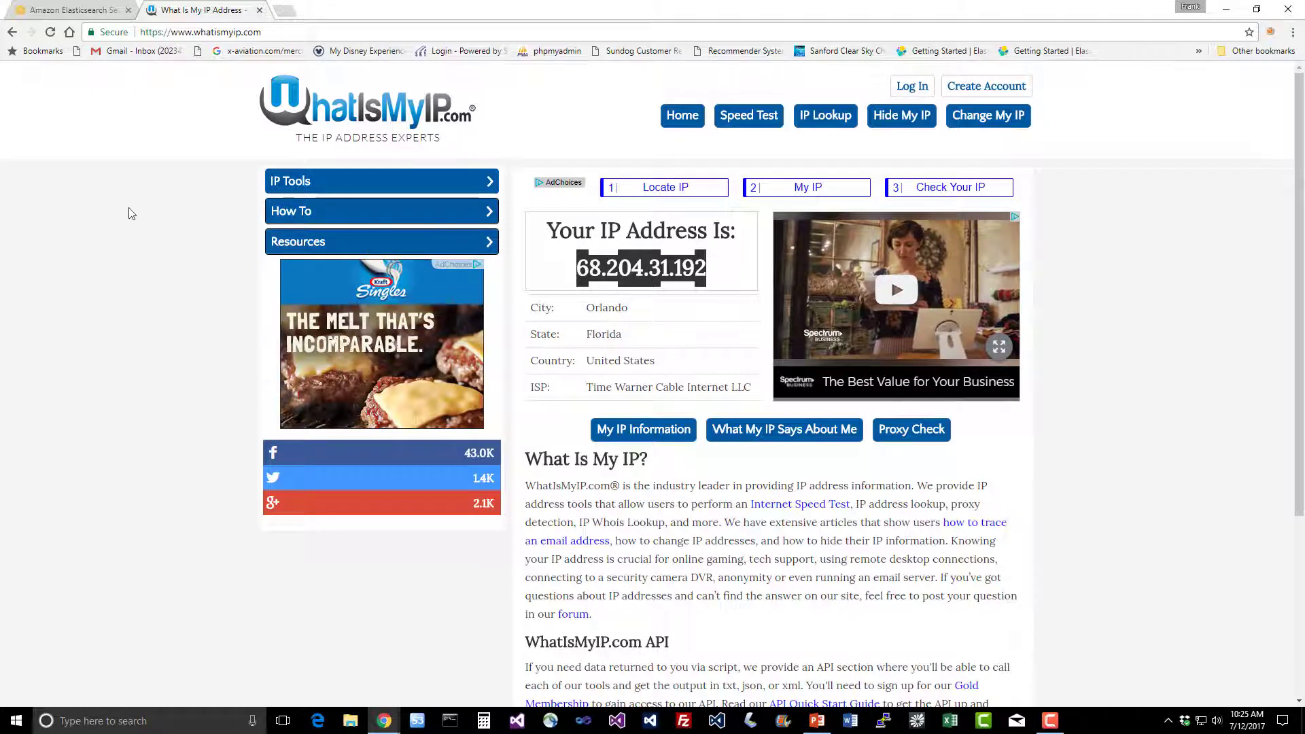
pyautogui.moveTo(67, 10)
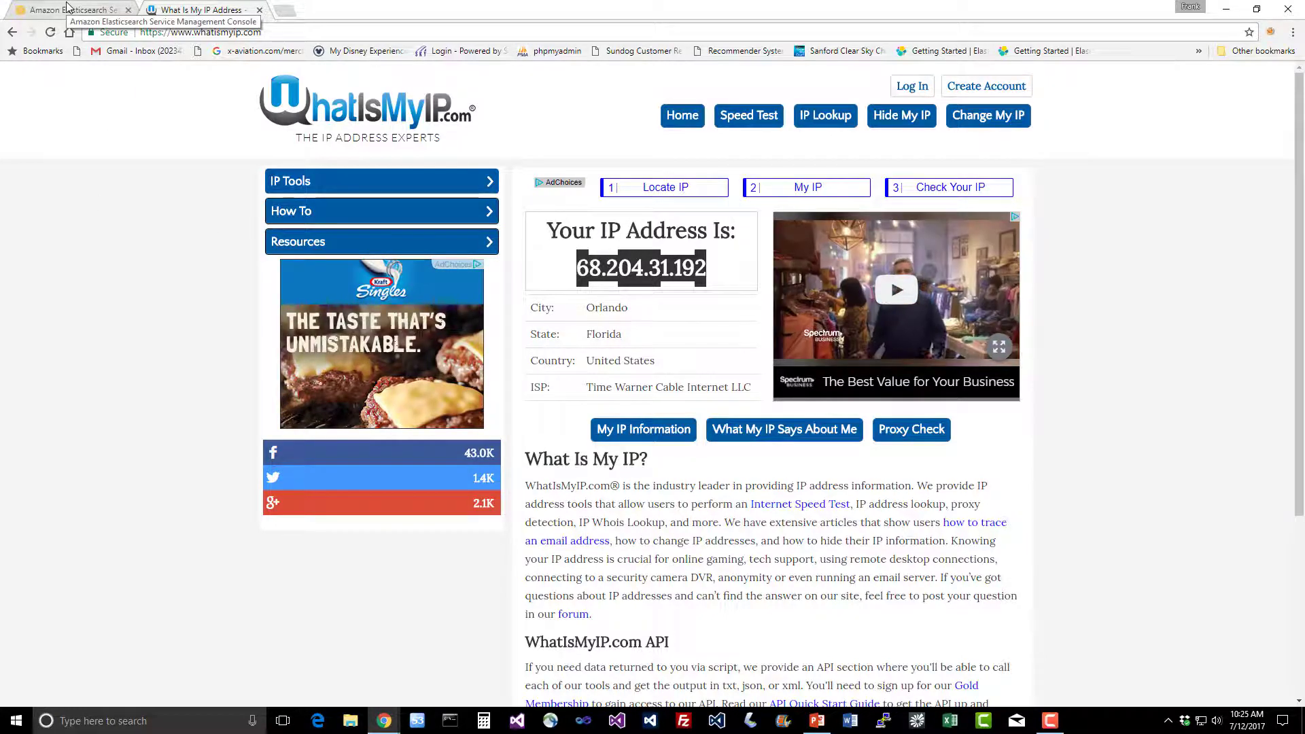
pyautogui.click(71, 9)
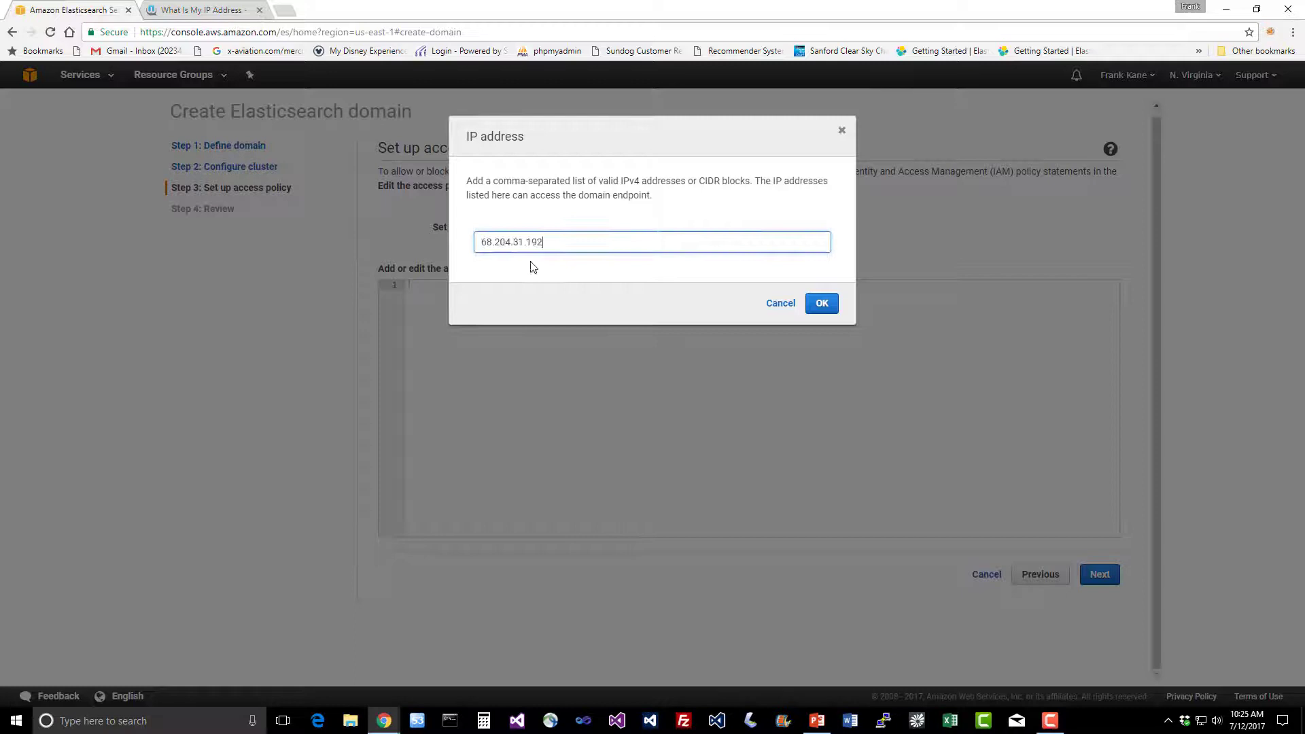
pyautogui.click(821, 302)
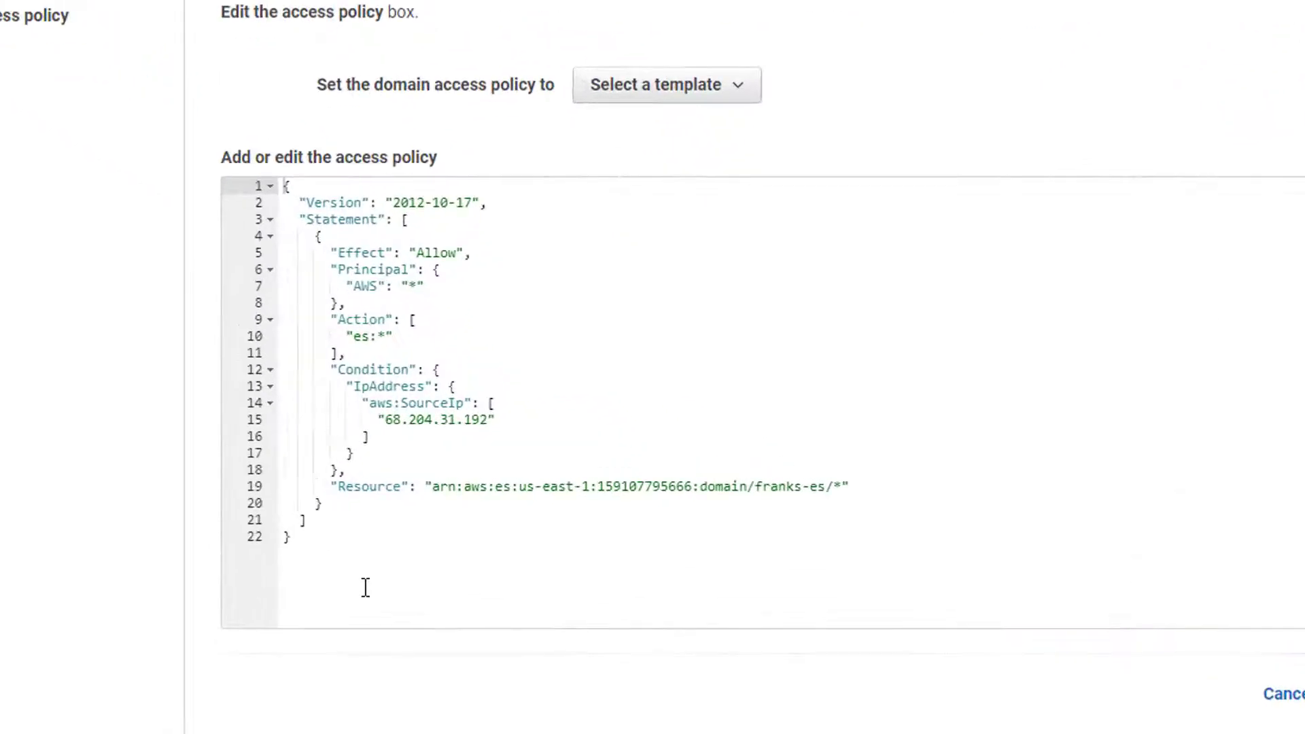
pyautogui.scroll(-3)
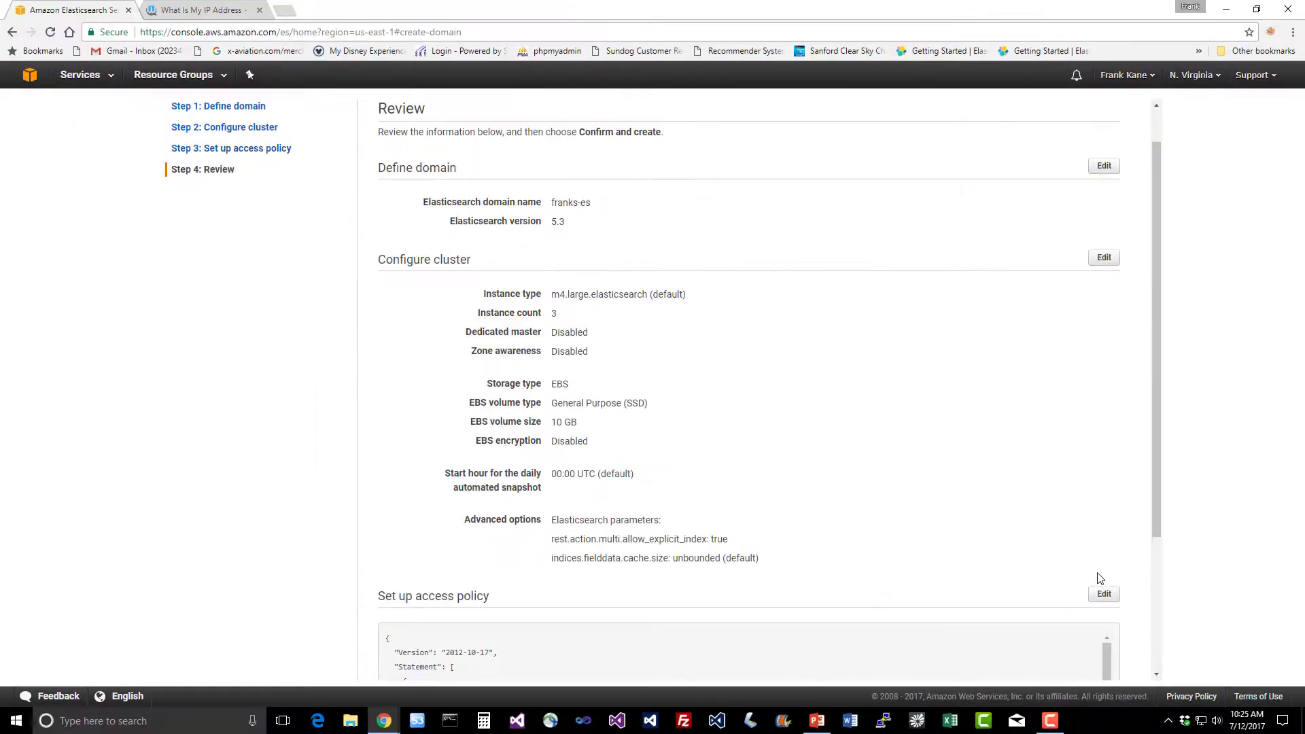
# - Review the domain summary and confirm to create the franks-es domain, now showing Loading
pyautogui.scroll(-3)
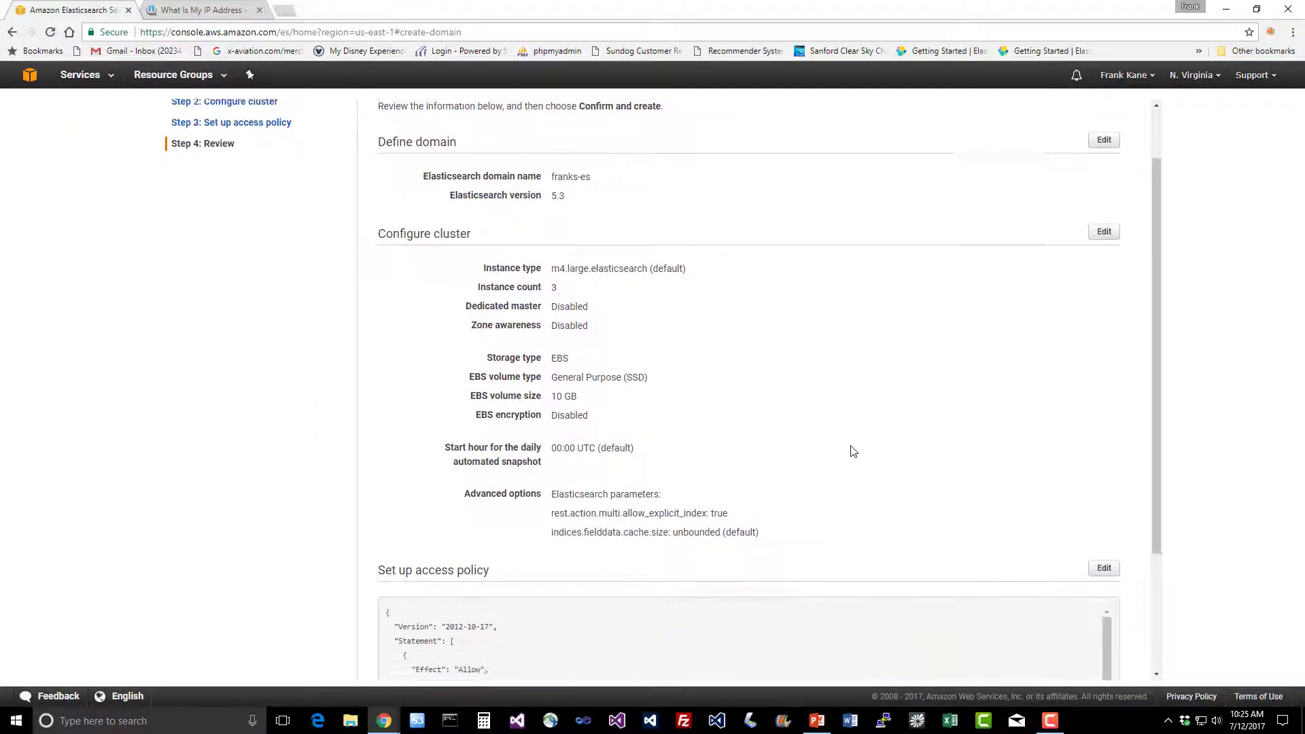
pyautogui.scroll(-3)
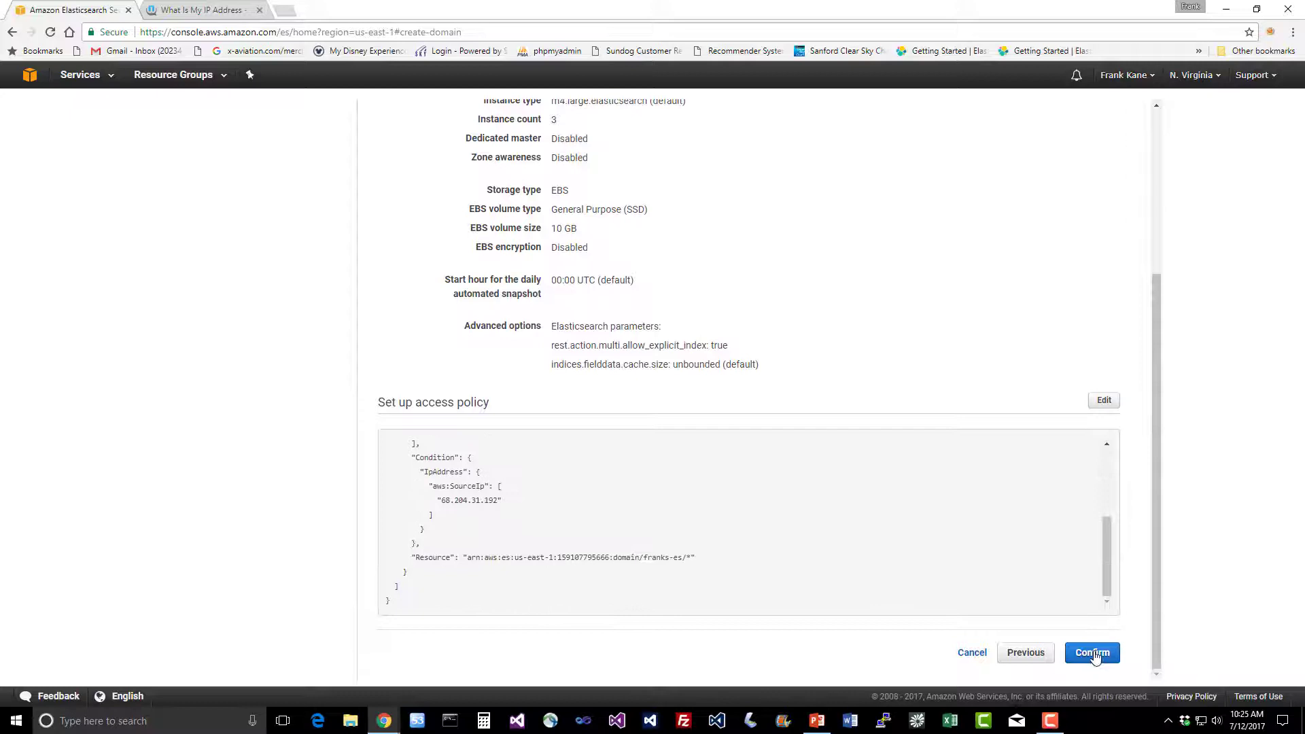
pyautogui.click(1091, 652)
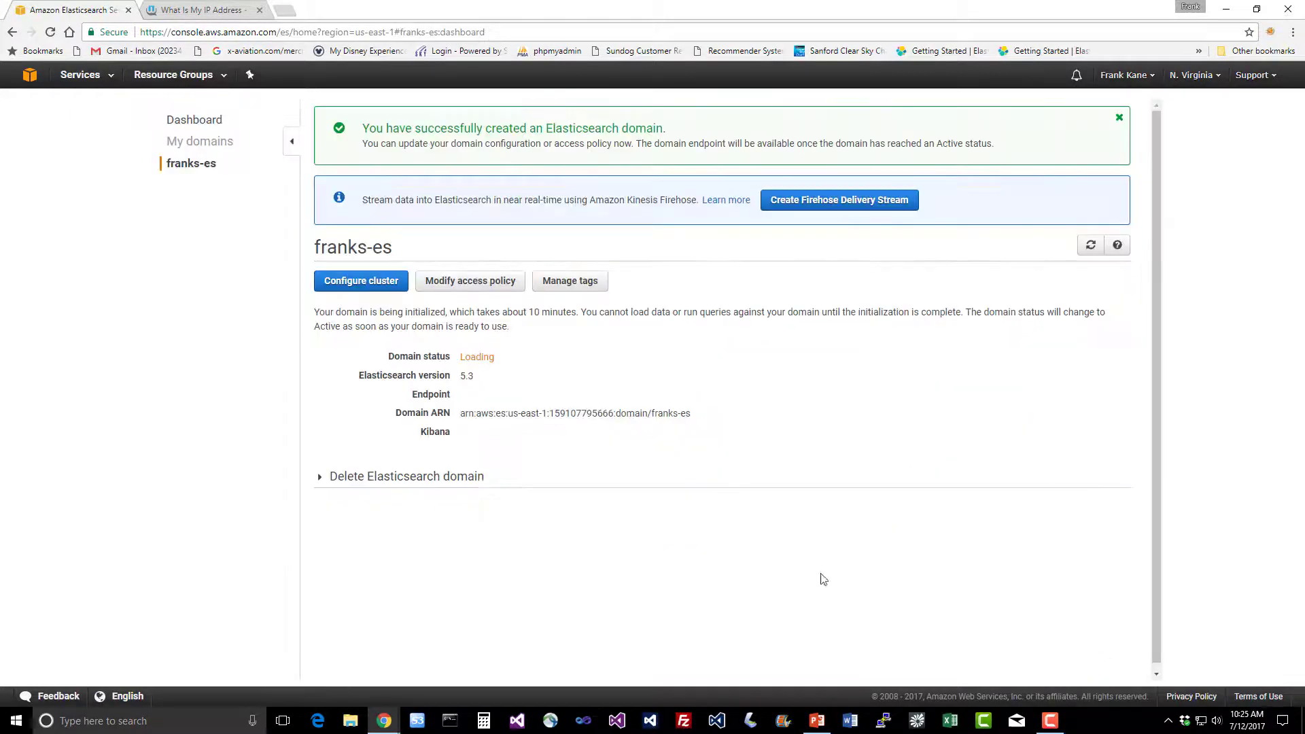
pyautogui.moveTo(716, 411)
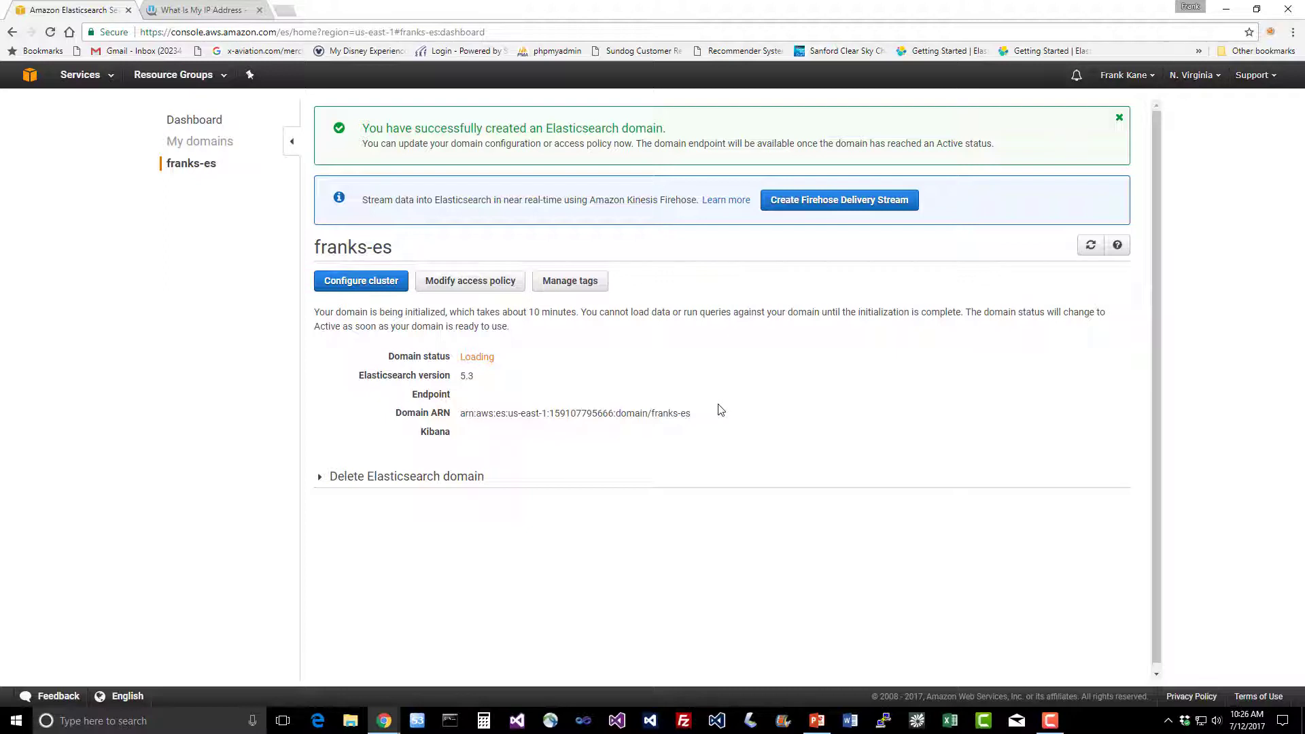
pyautogui.moveTo(450, 358)
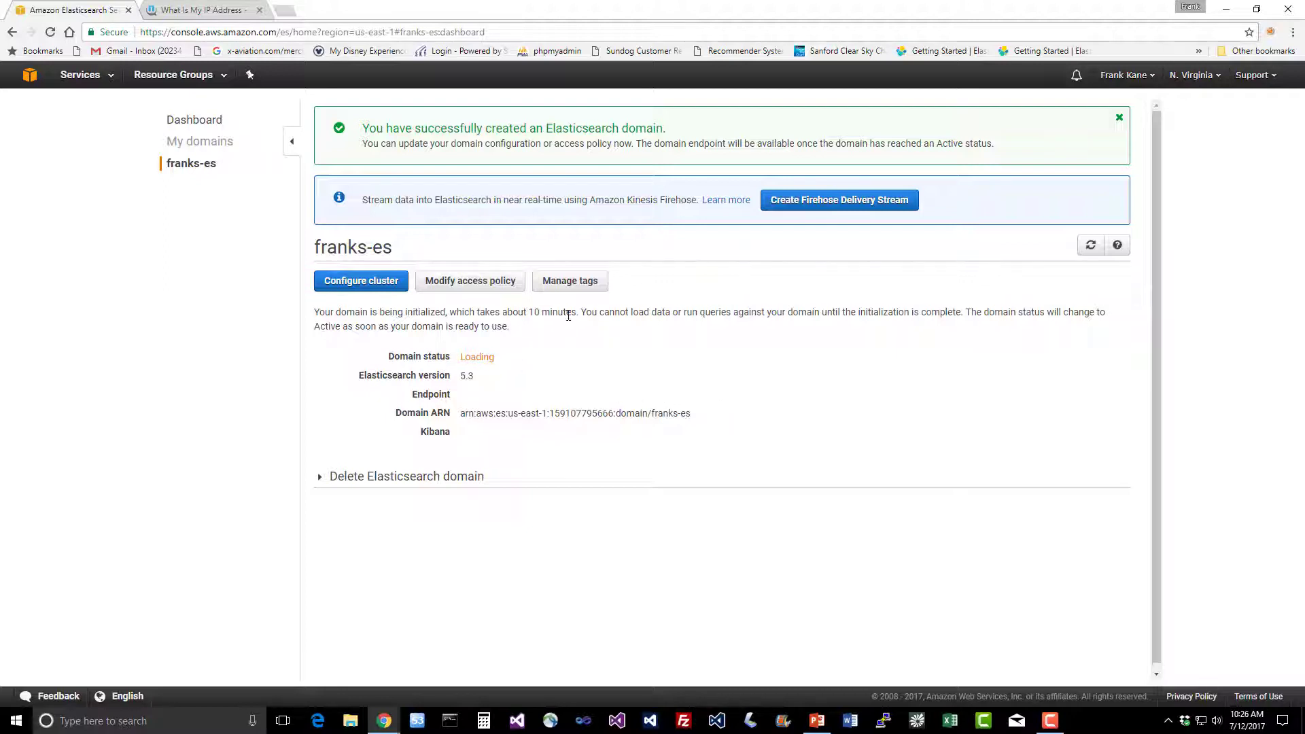
pyautogui.moveTo(557, 317)
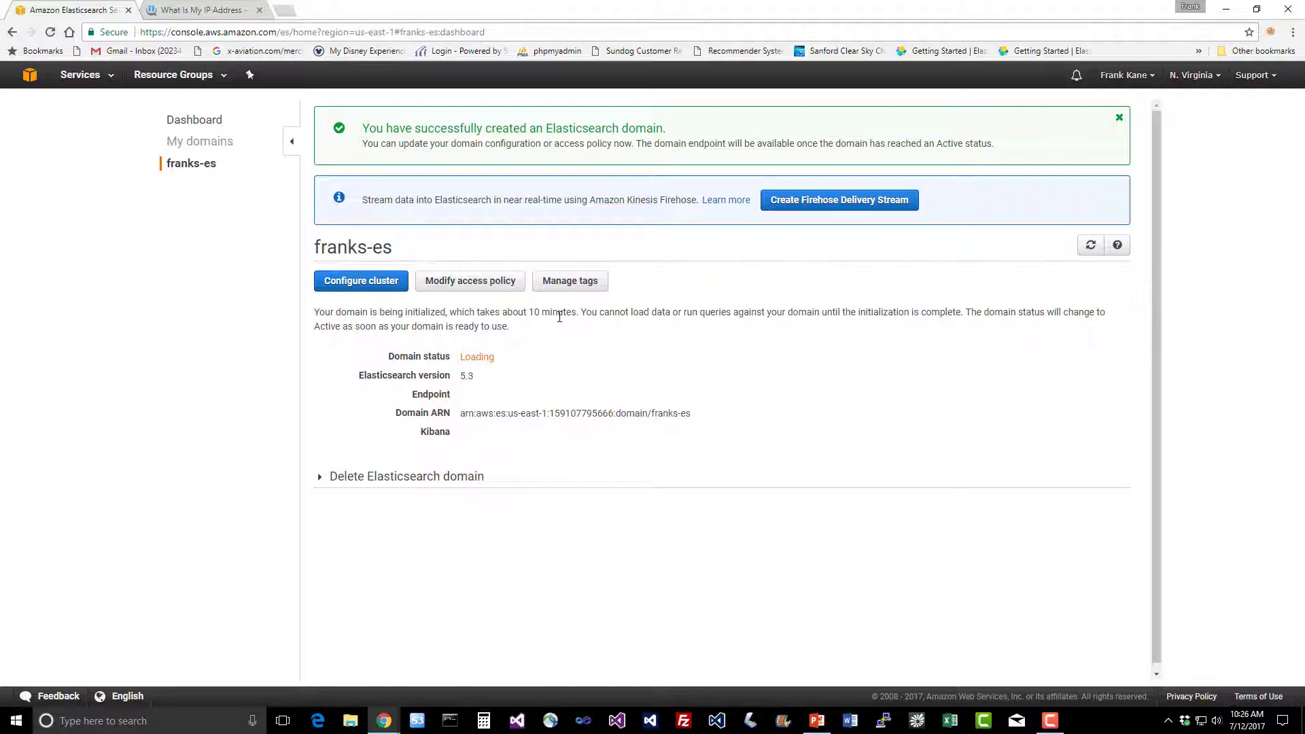
pyautogui.moveTo(548, 317)
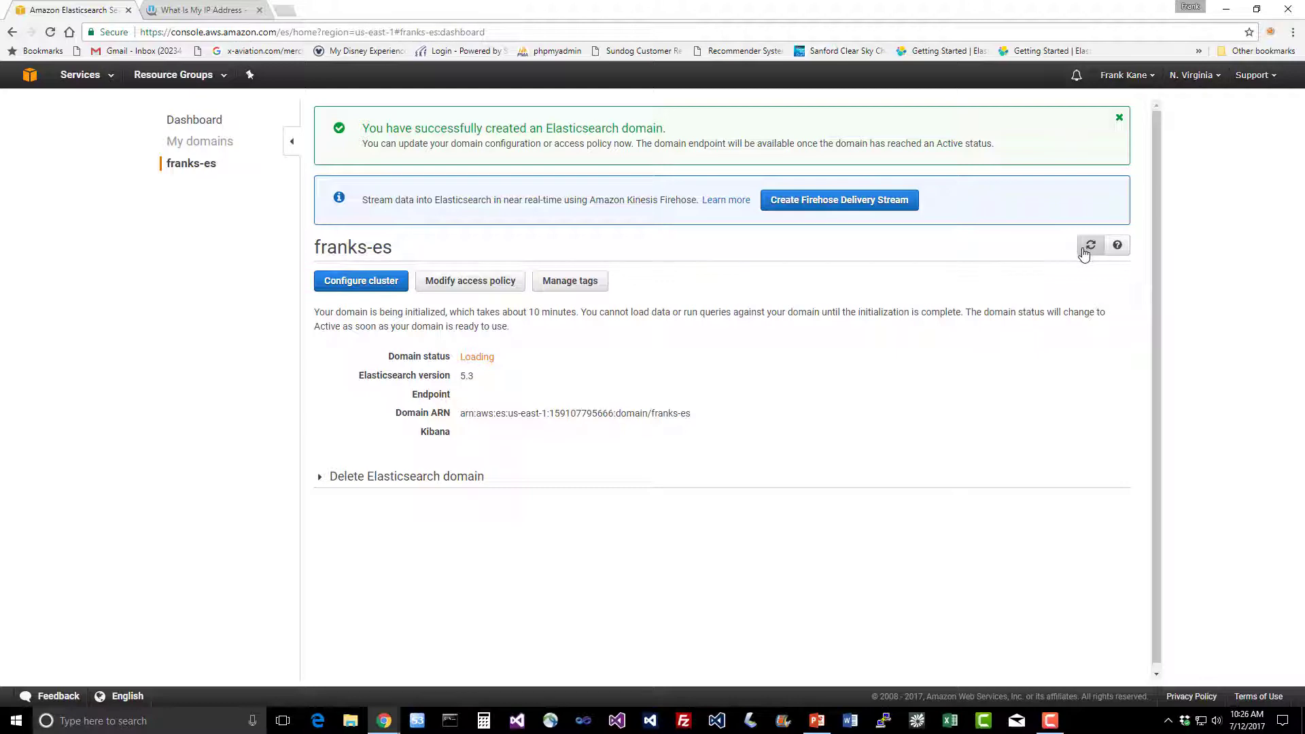
pyautogui.moveTo(803, 353)
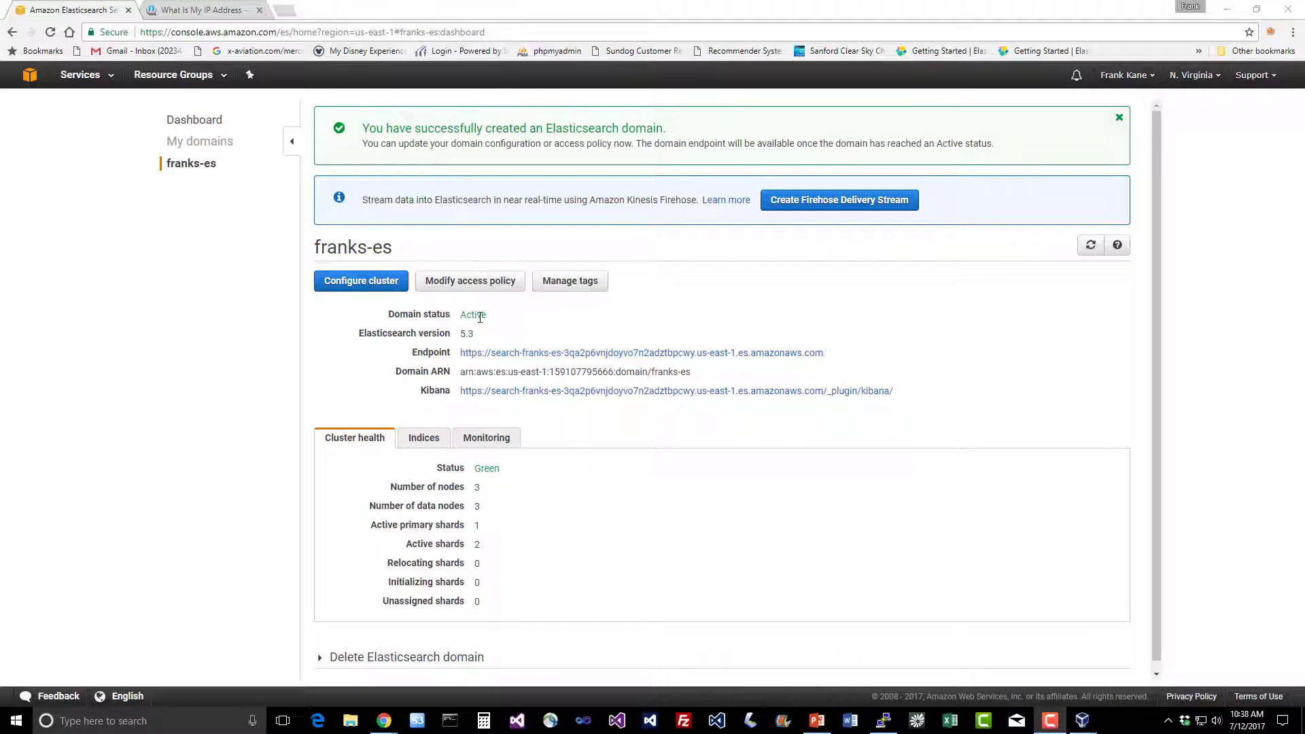
pyautogui.moveTo(514, 320)
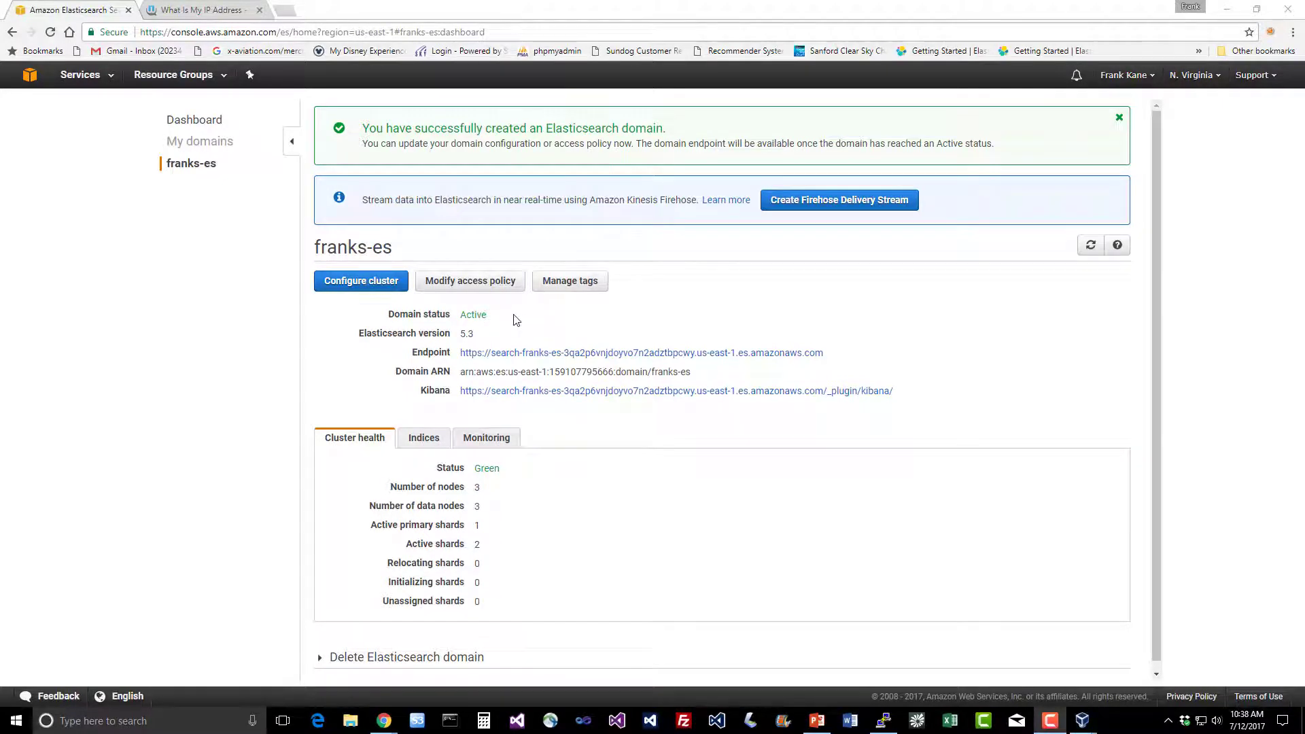
pyautogui.moveTo(460, 357)
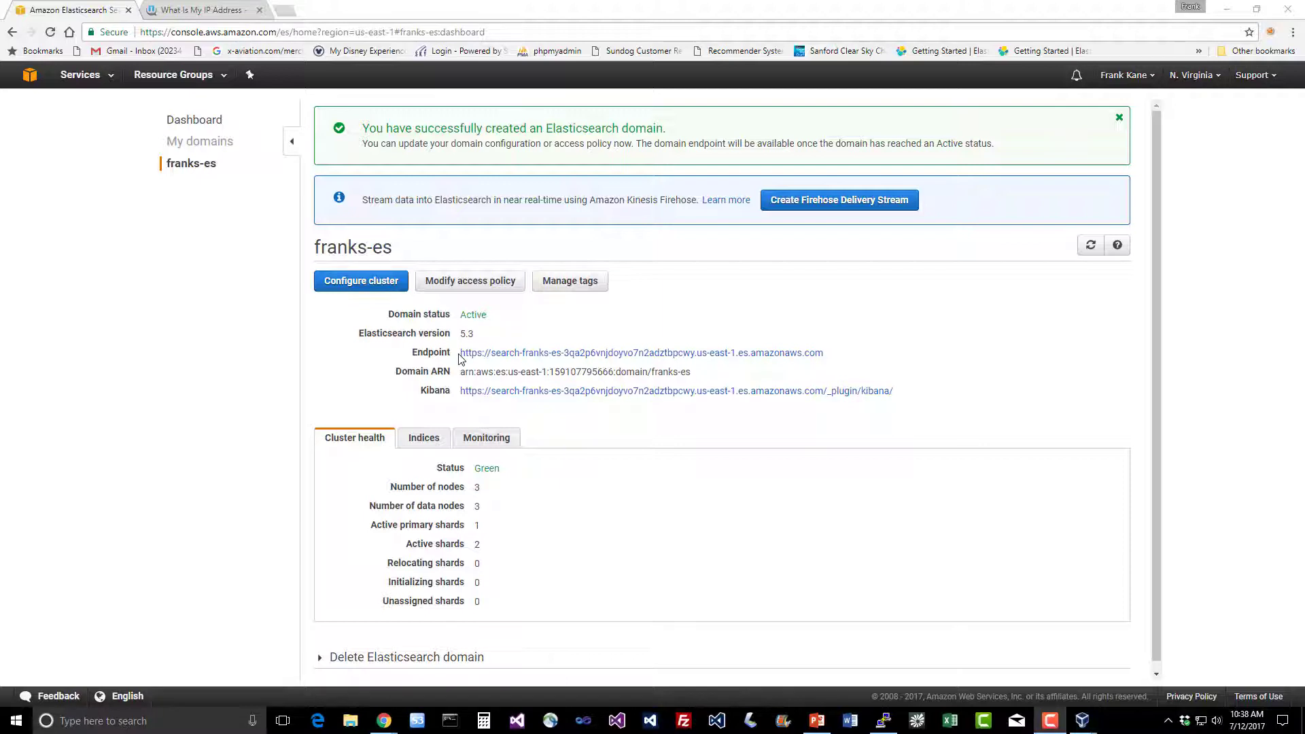
pyautogui.moveTo(503, 359)
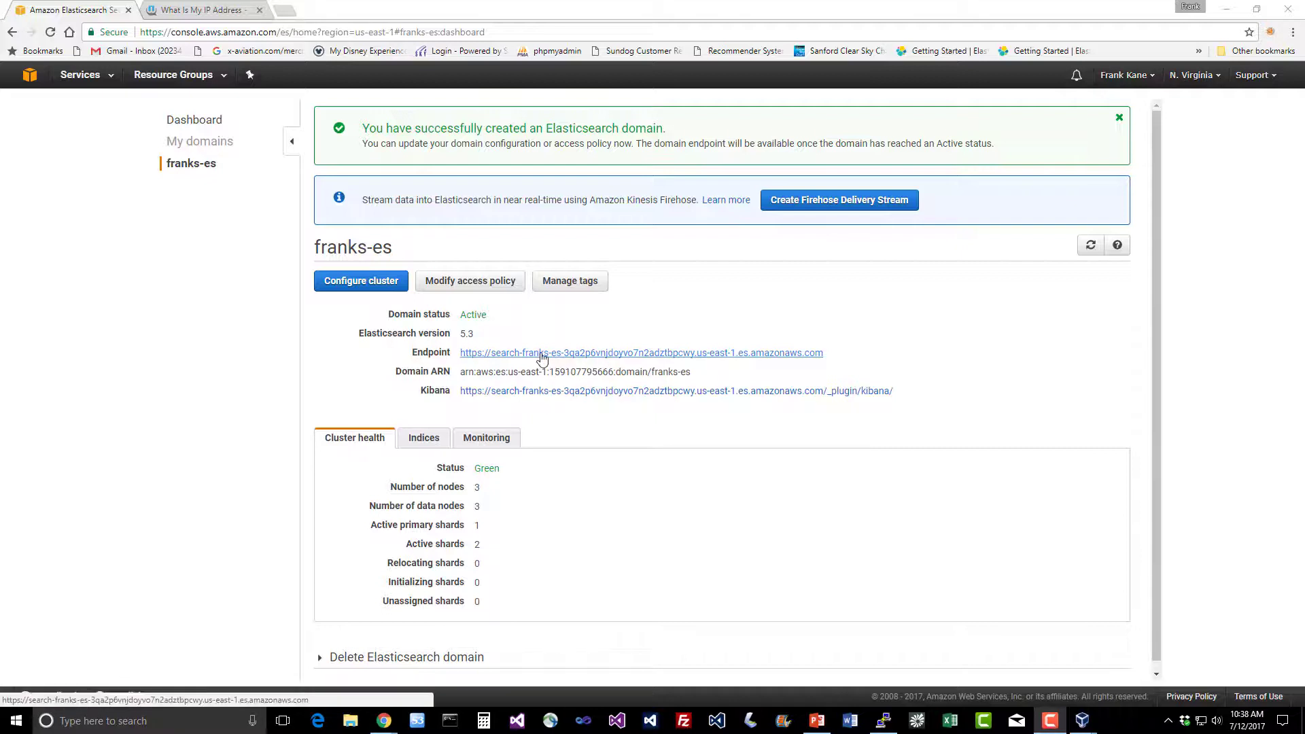
pyautogui.moveTo(729, 362)
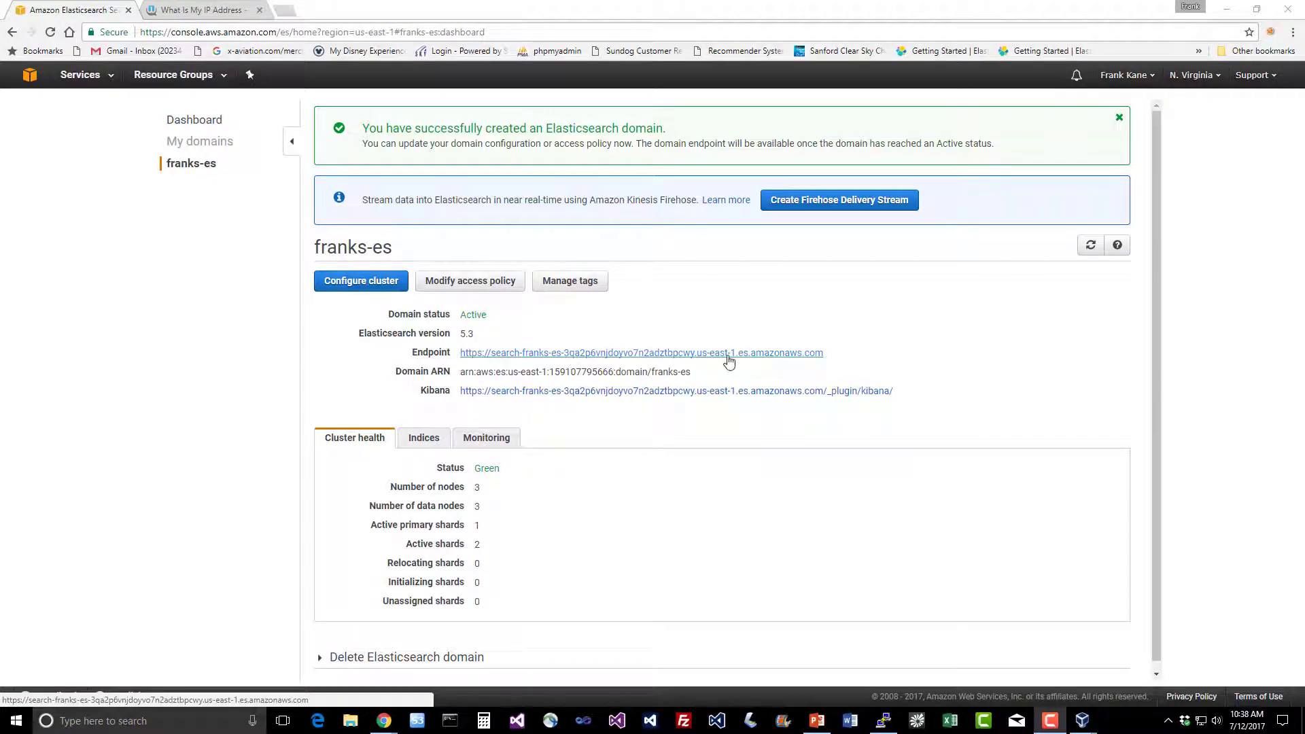
pyautogui.moveTo(731, 357)
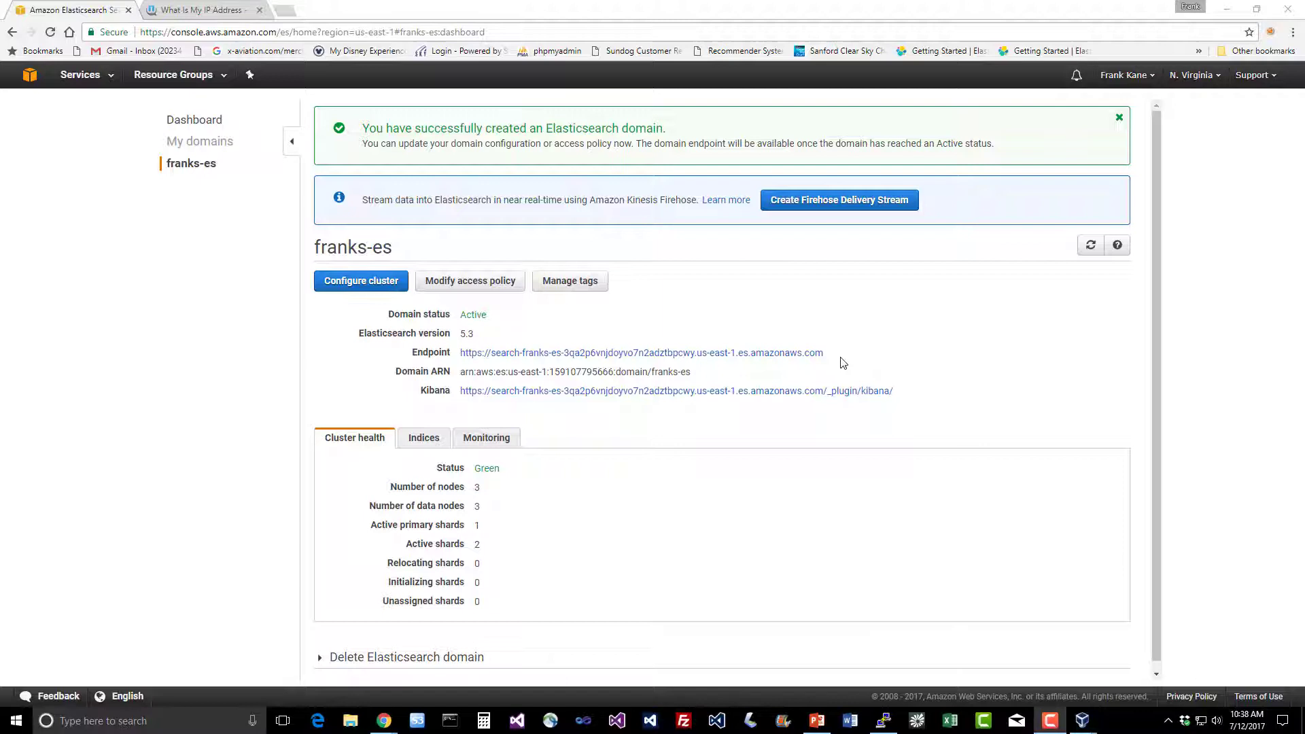
pyautogui.moveTo(641, 411)
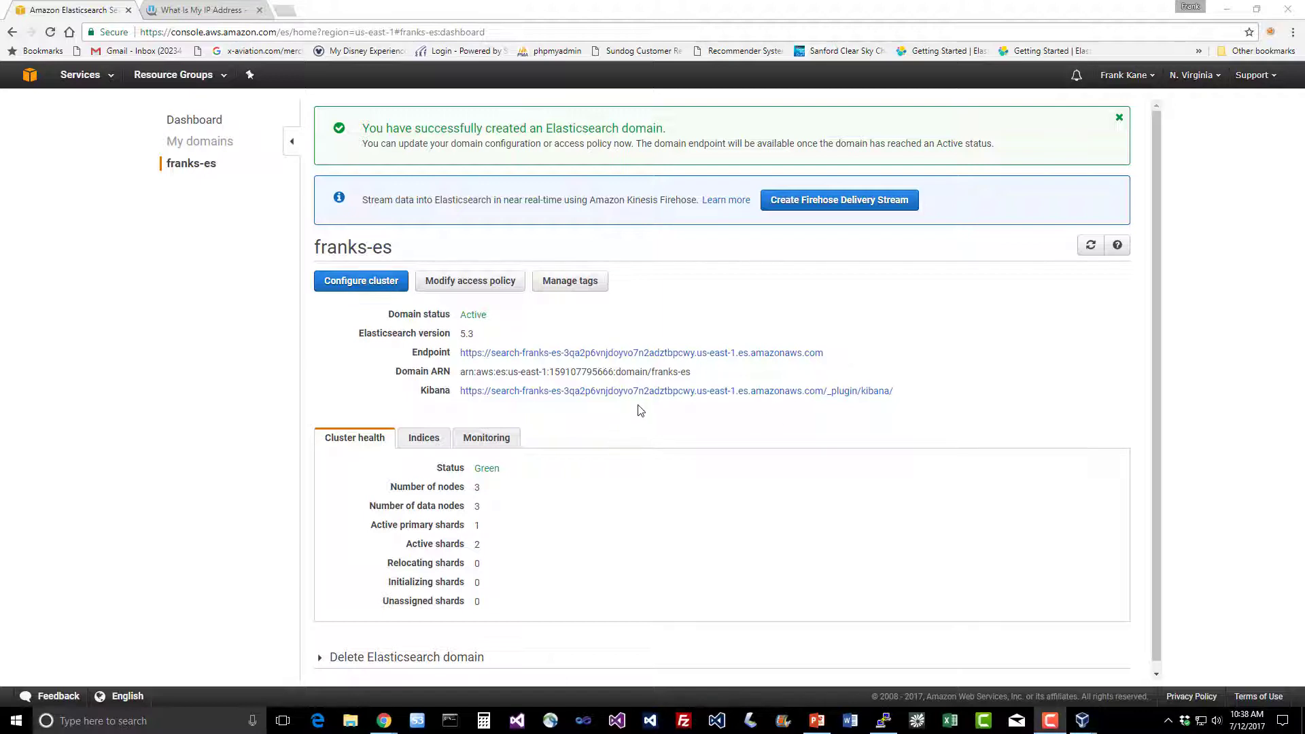
pyautogui.moveTo(489, 489)
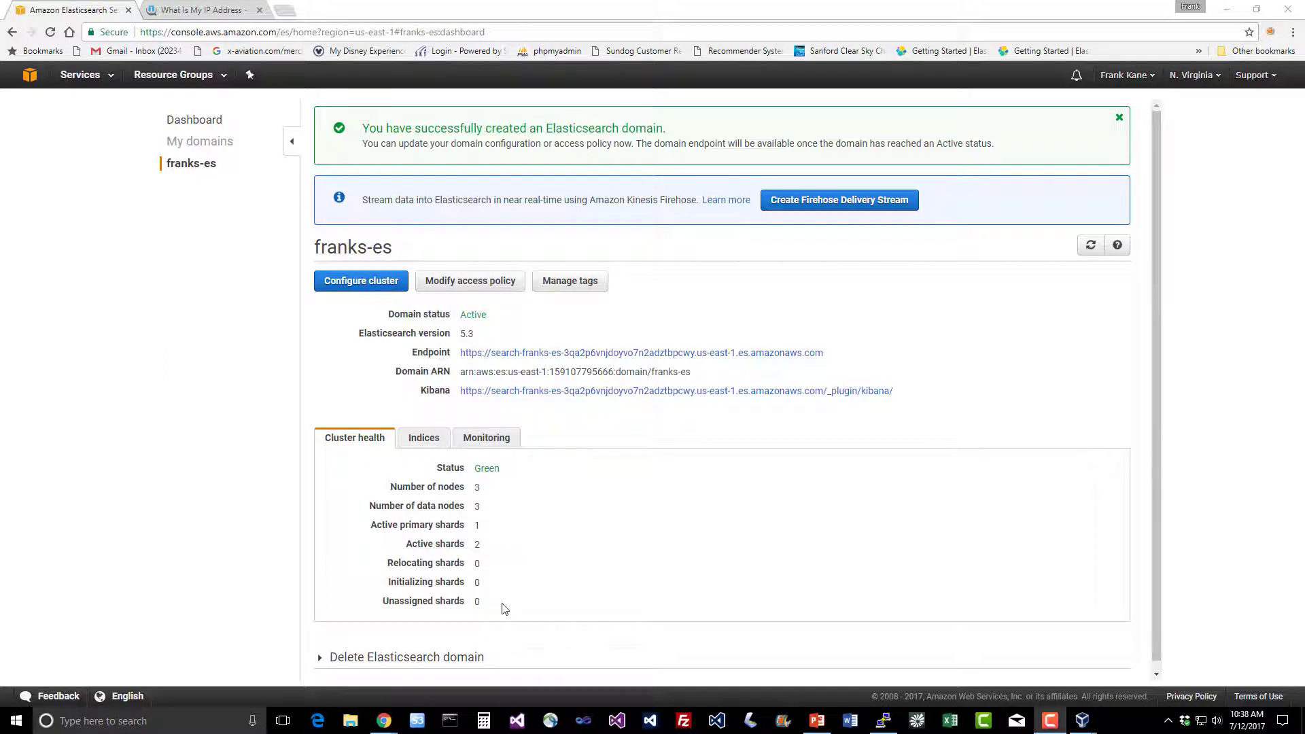
pyautogui.moveTo(521, 599)
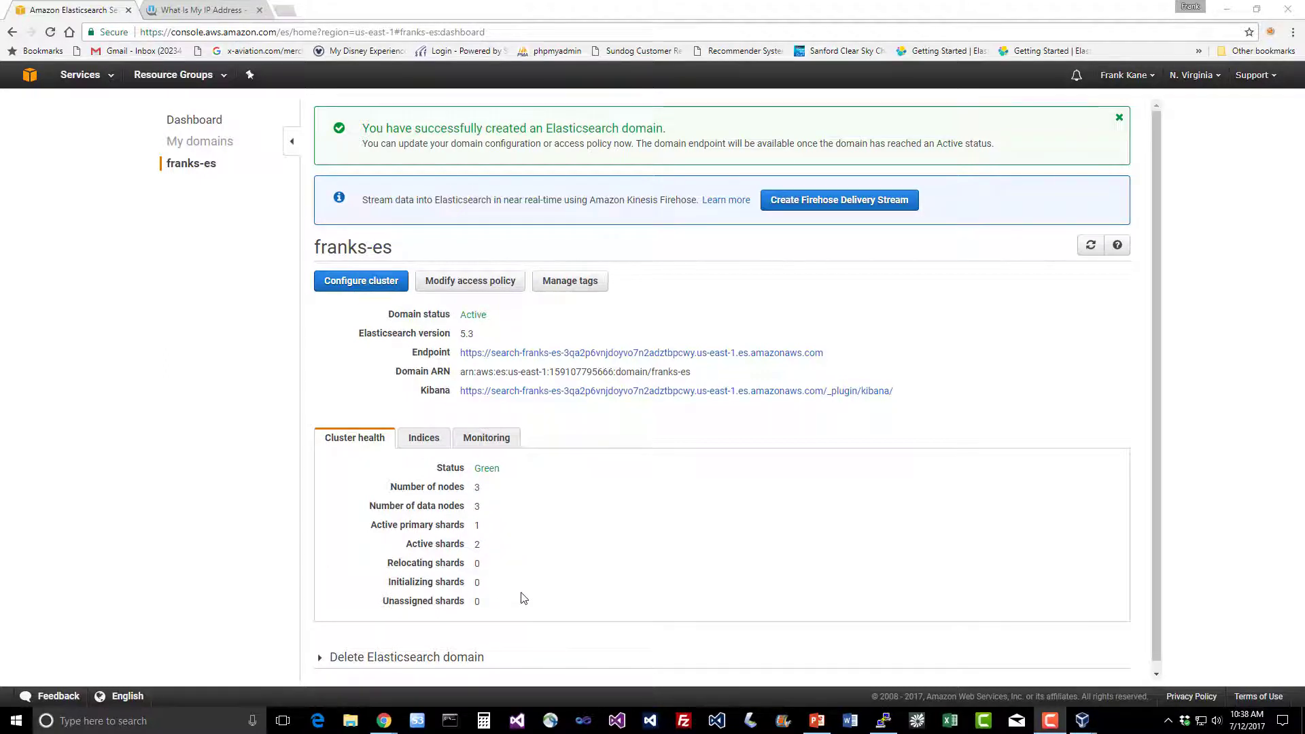
pyautogui.moveTo(469, 280)
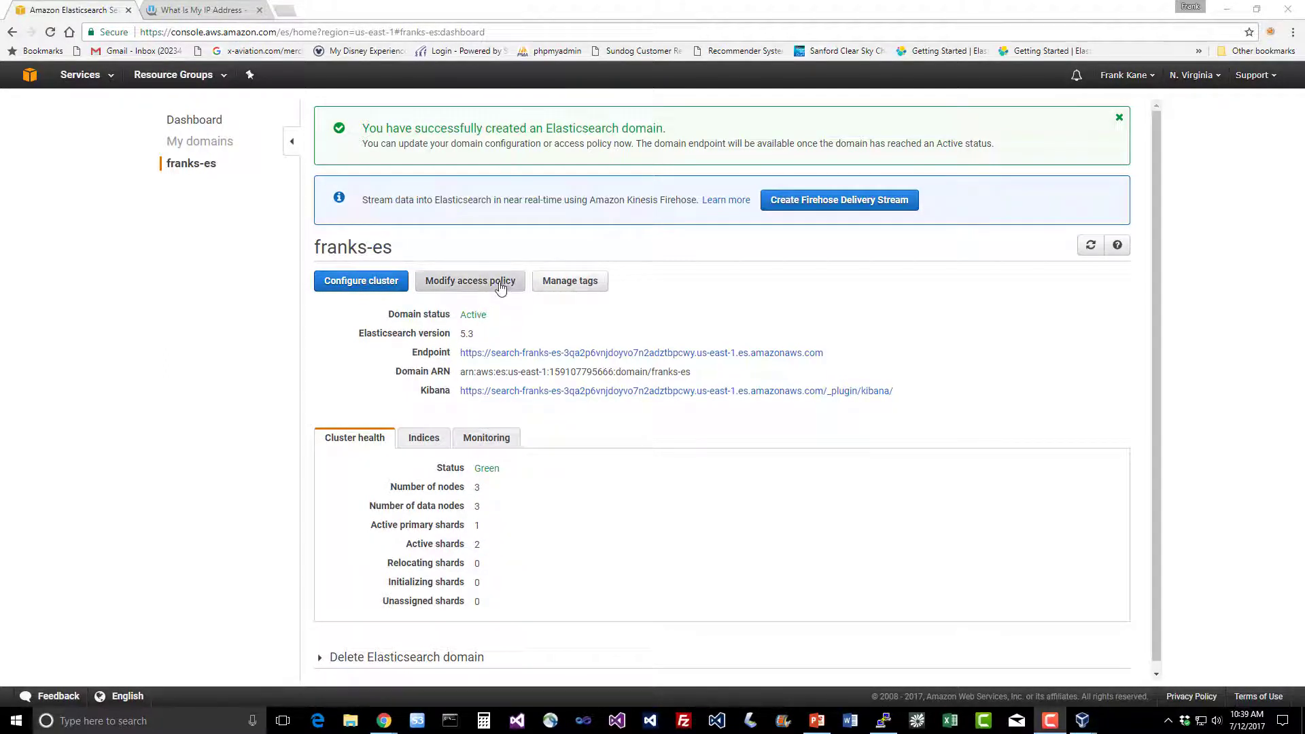
pyautogui.moveTo(507, 314)
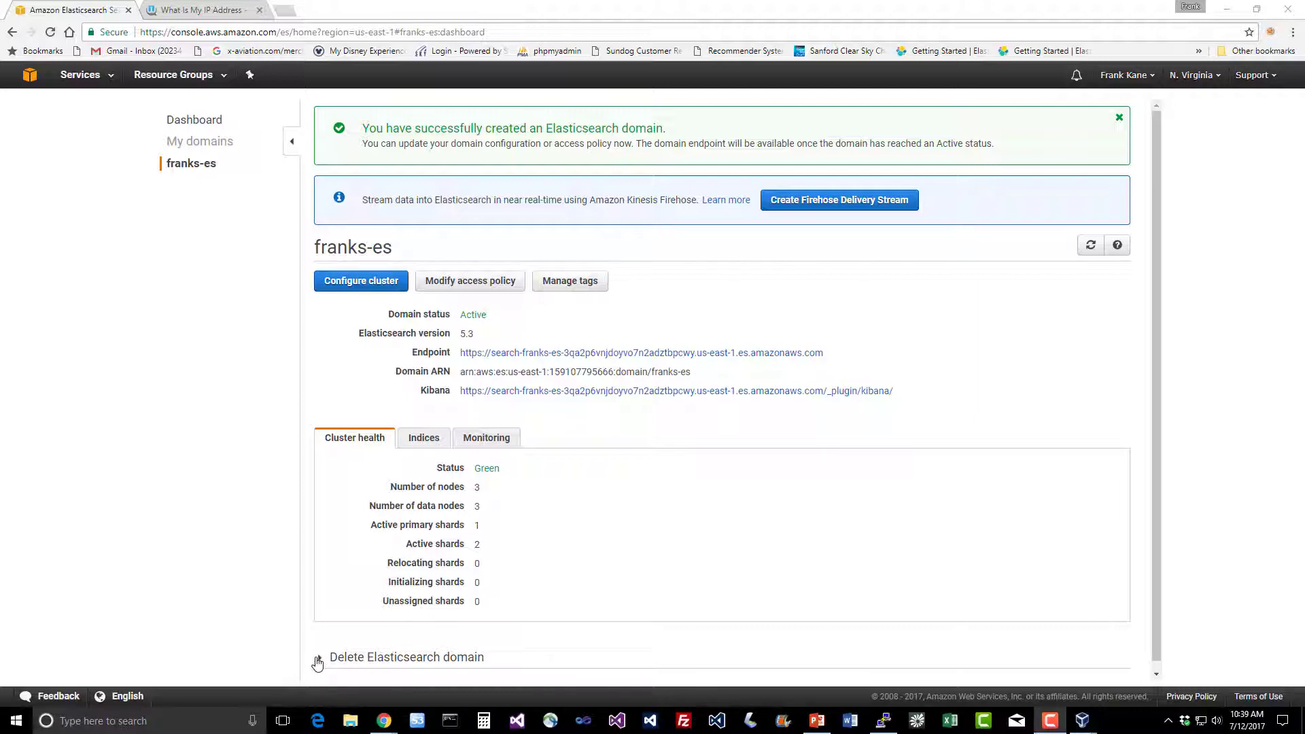
# - Expand the franks-es domain page section to reach its endpoint and deletion options
pyautogui.click(318, 656)
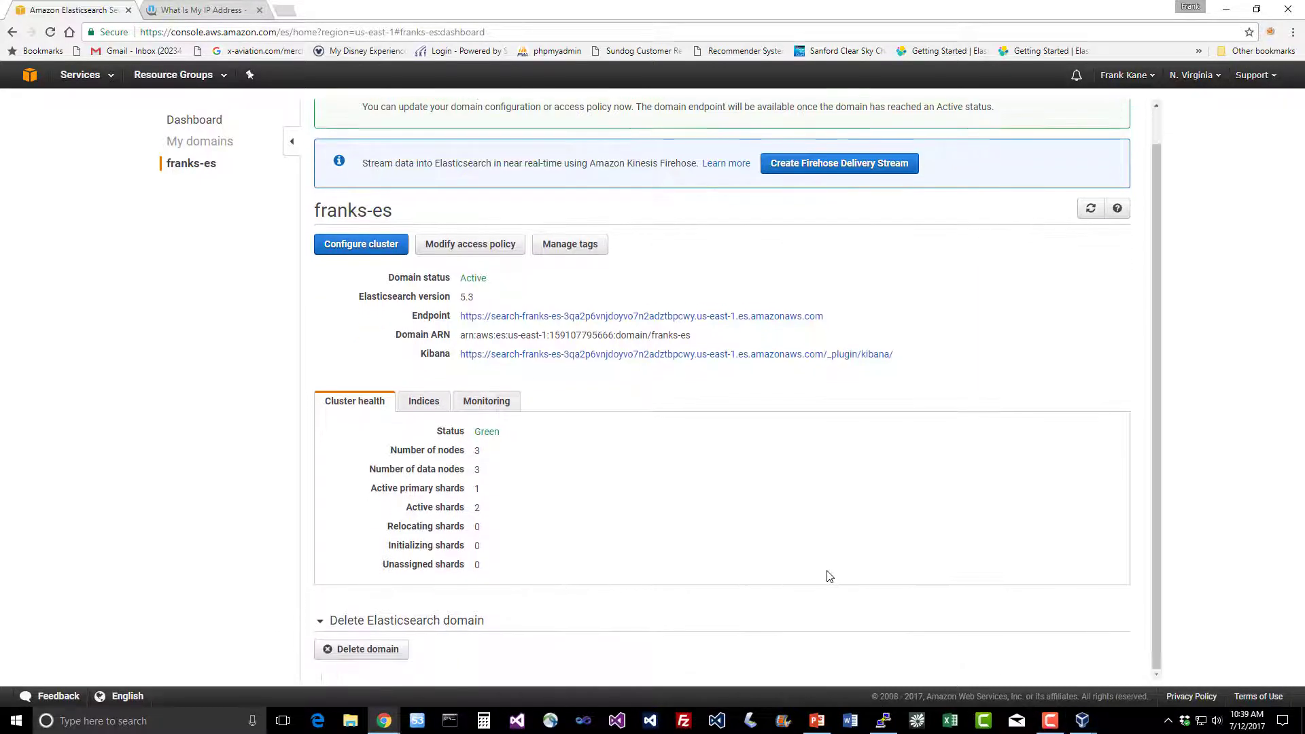
pyautogui.moveTo(388, 657)
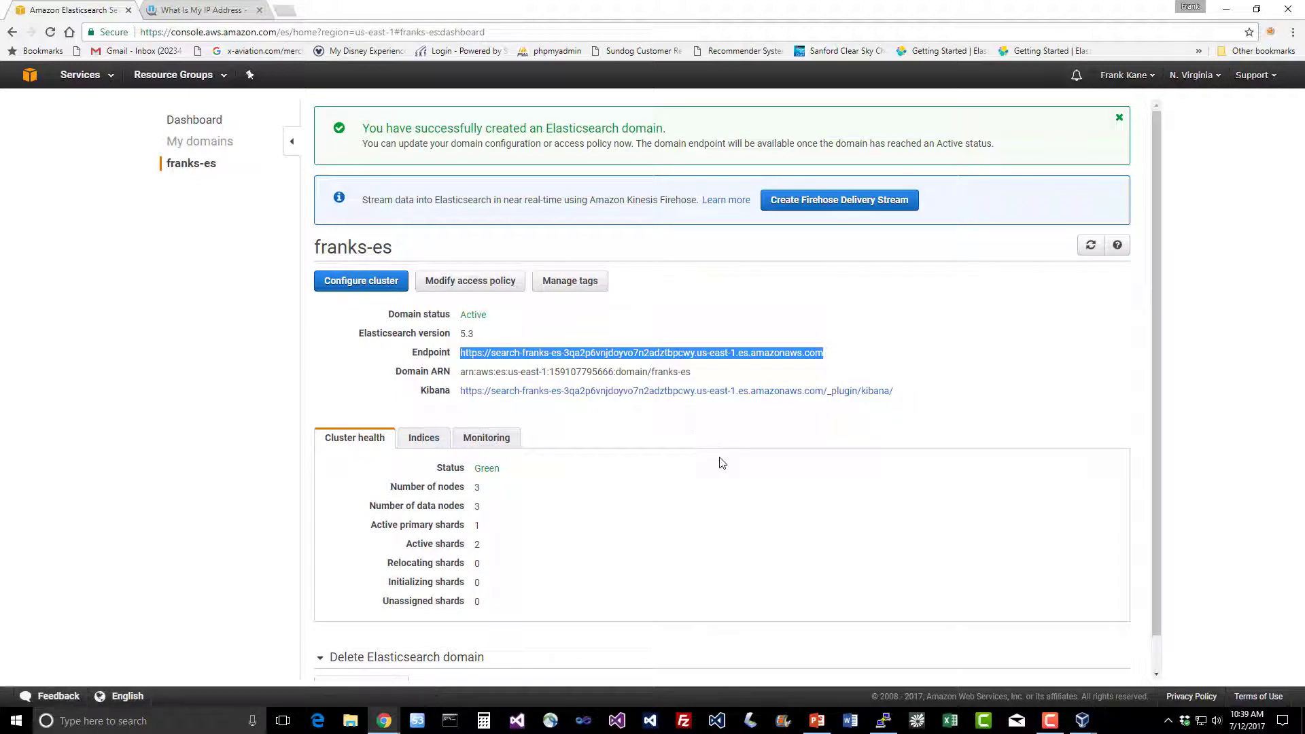
pyautogui.moveTo(758, 492)
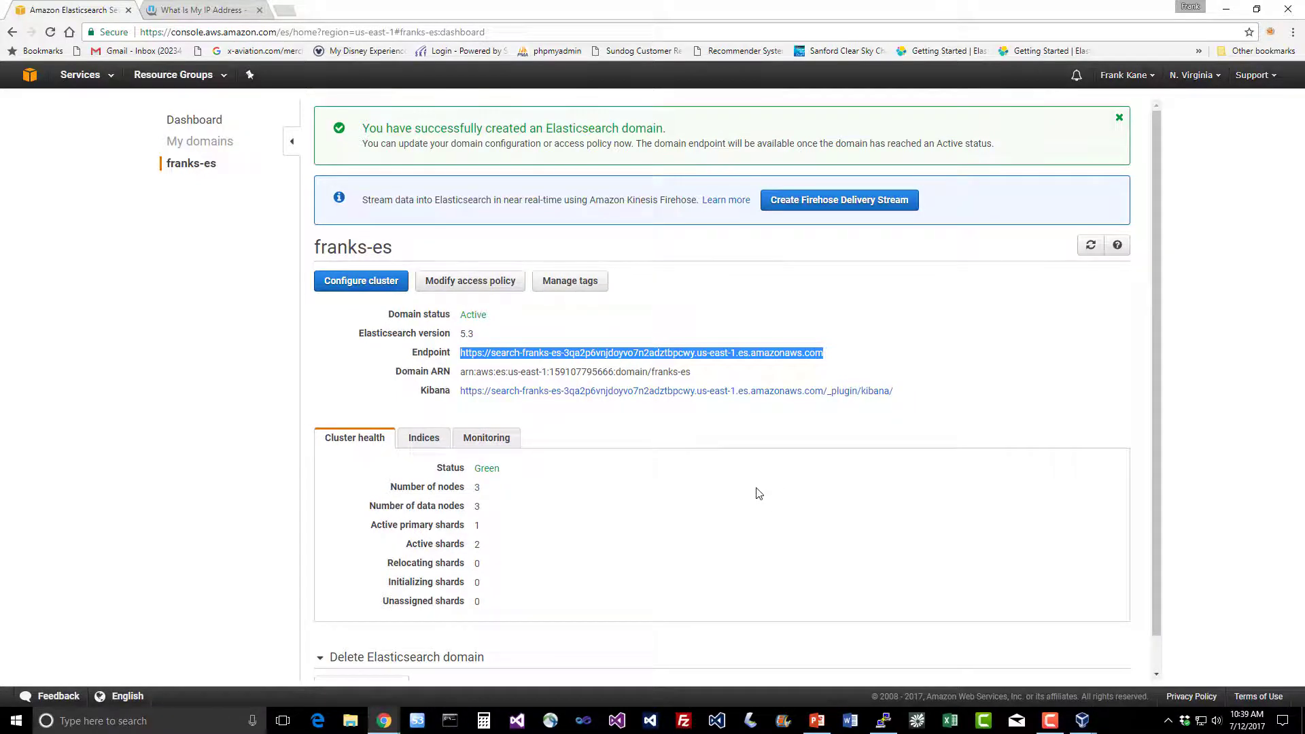
pyautogui.moveTo(849, 635)
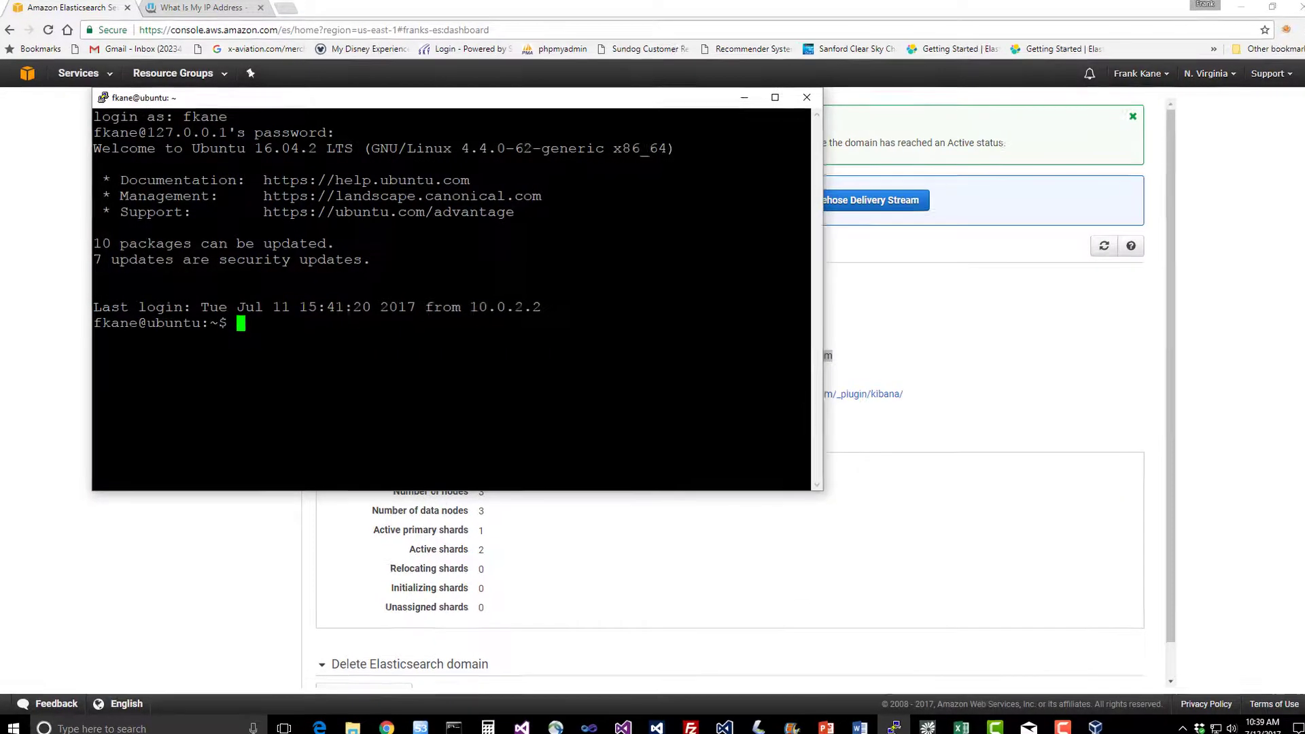
# - Run curl -XGET against the franks-es endpoint to return cluster info with Elasticsearch 5.3.2
pyautogui.write('c')
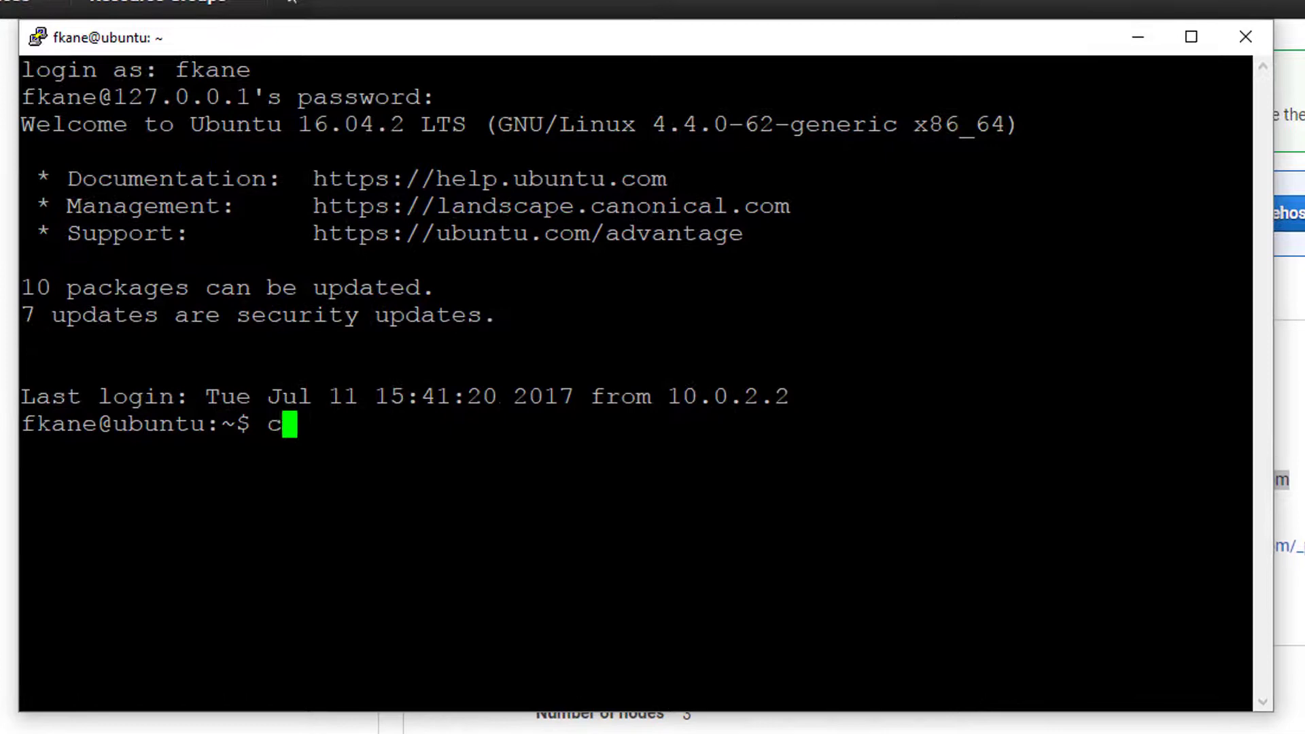
pyautogui.write('url -XGET')
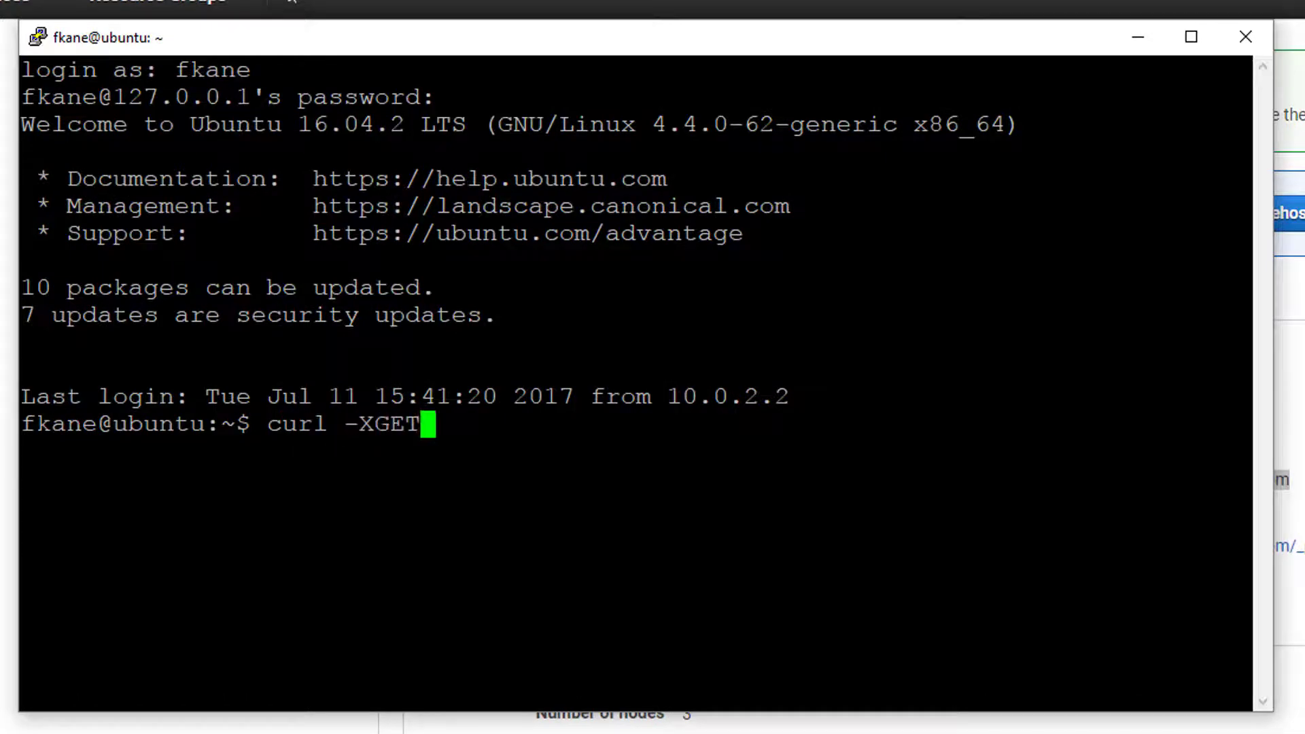
pyautogui.write('https://search-franks-es-3qa2p6vnjdoyvo7n2adztbpcwy.us-east-1.es.amazonaws.com')
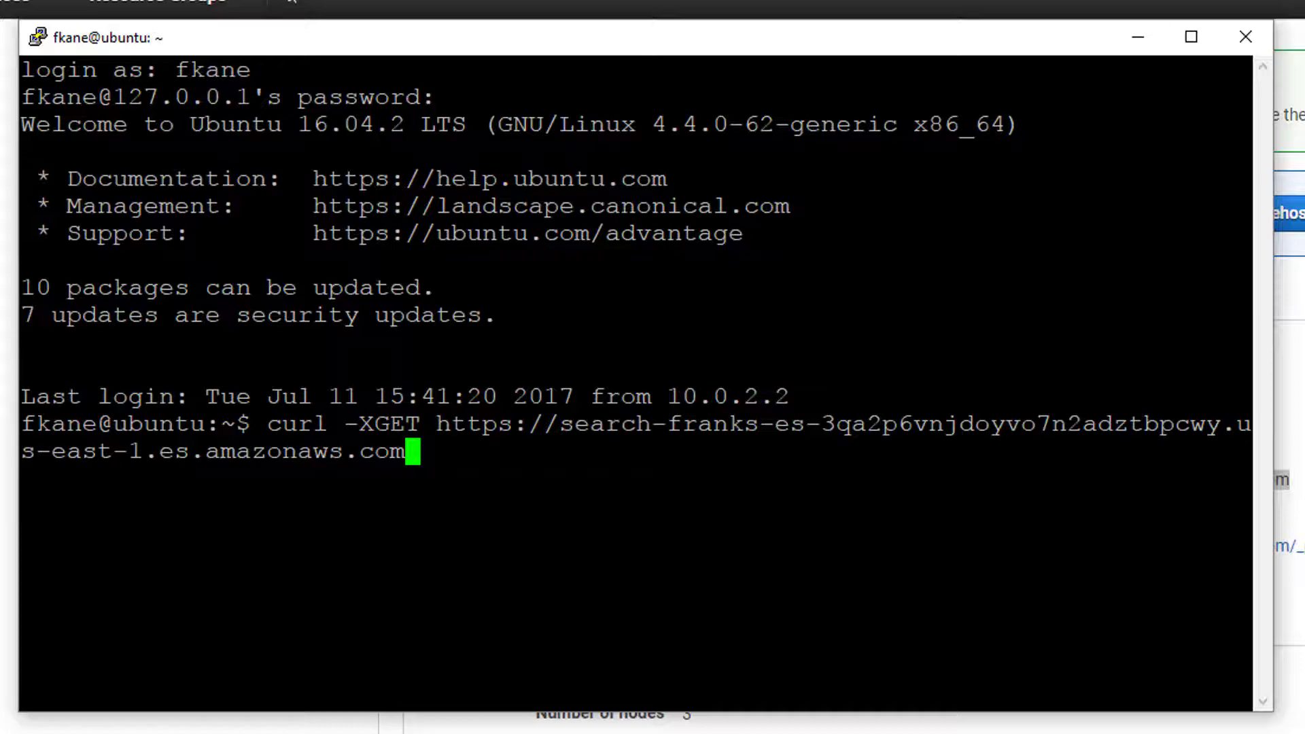
pyautogui.press('Return')
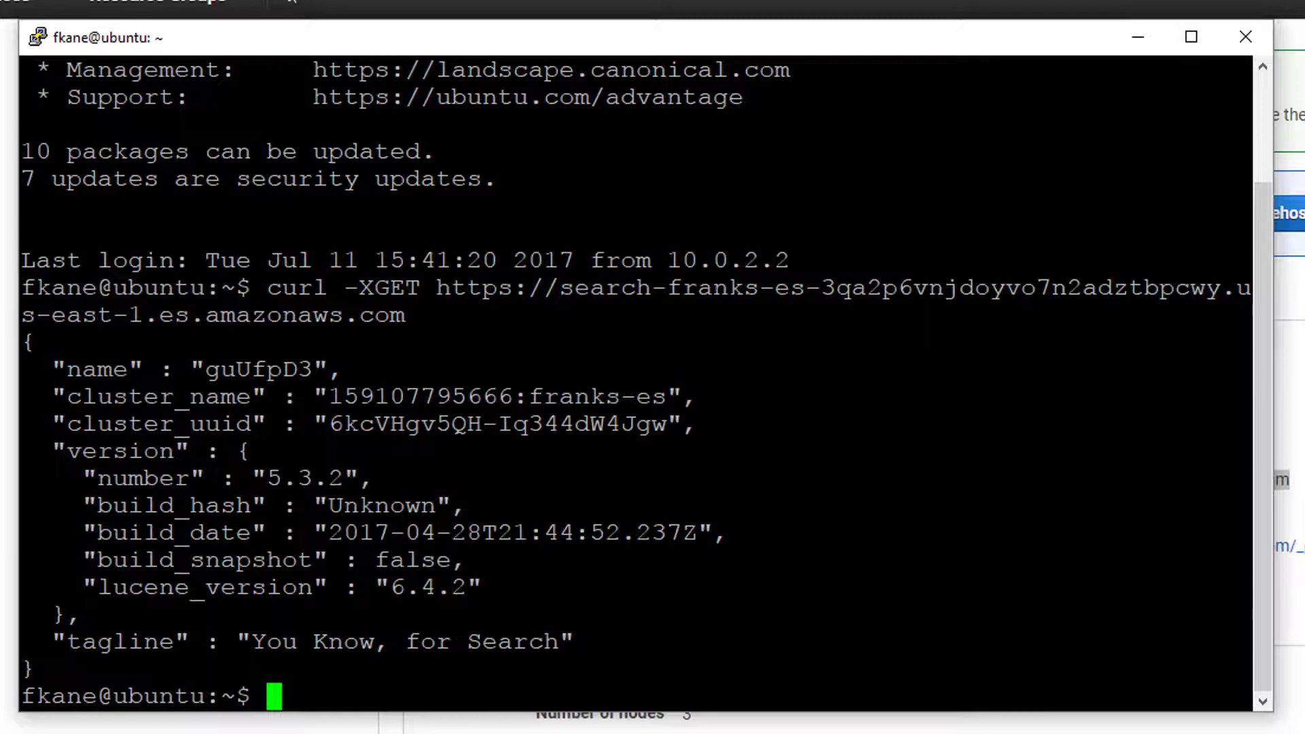
pyautogui.write('c')
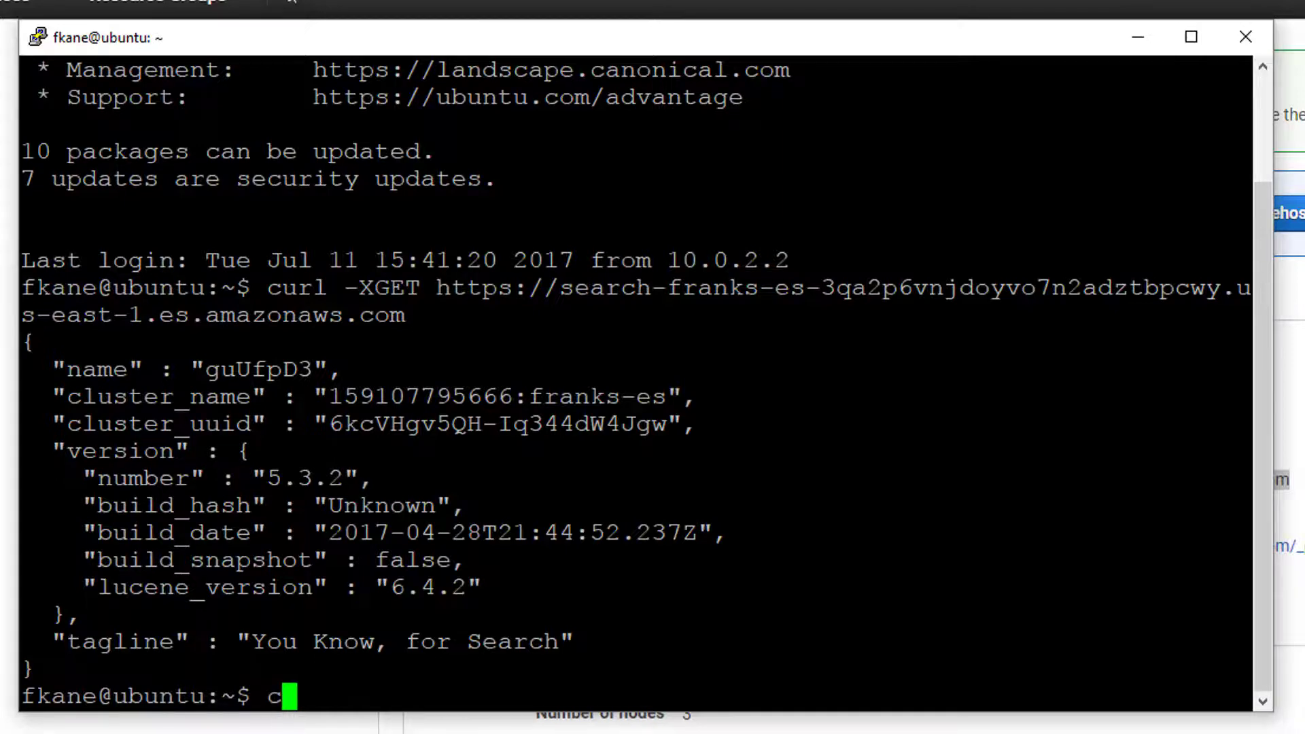
pyautogui.write('url -XPUT')
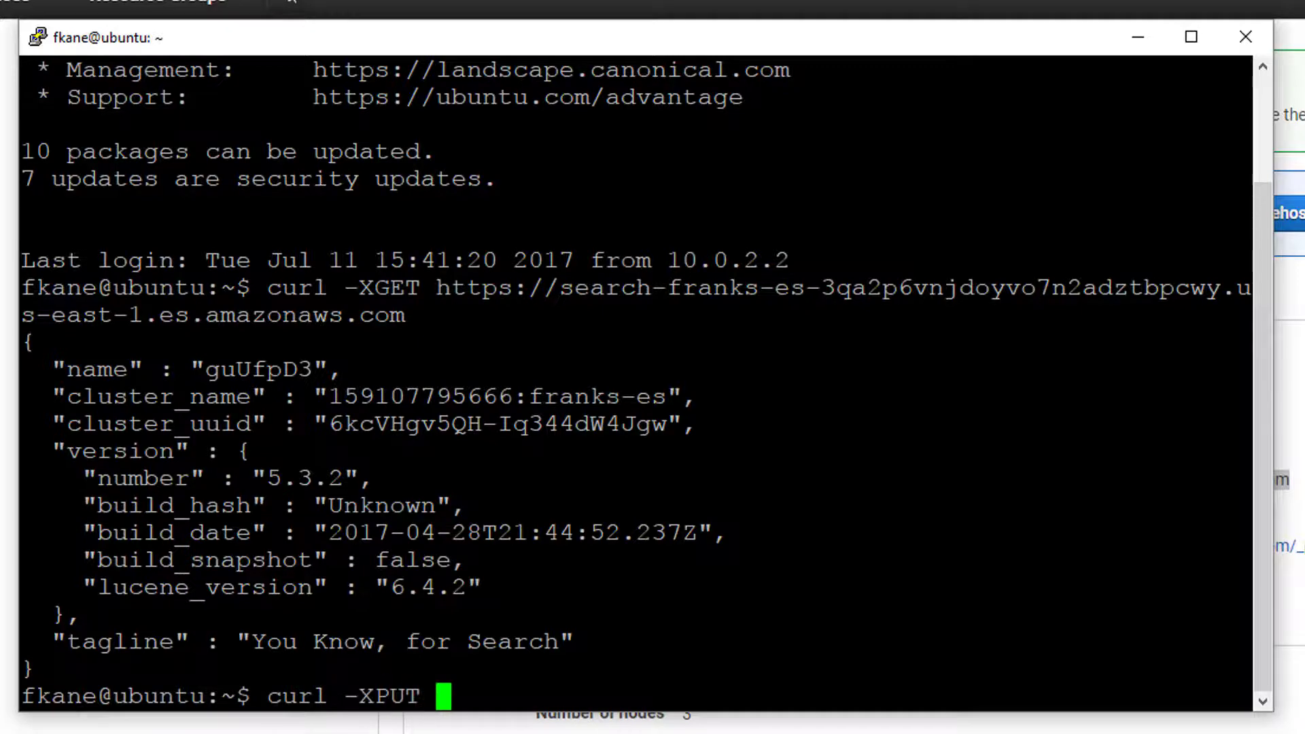
pyautogui.write('https://search-franks-es-3qa2p6vnjdoyvo7n2adztbpcwy.us-east-1.es.amazonaws.com')
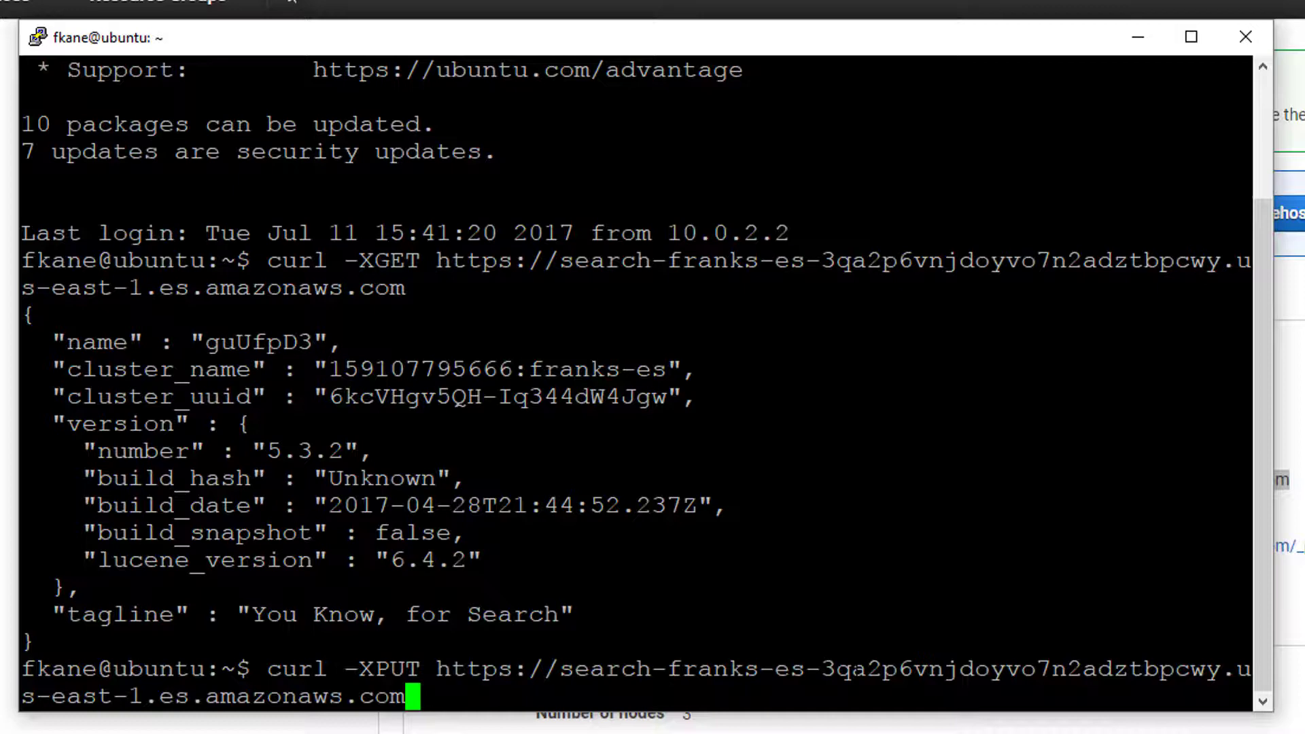
pyautogui.write('/')
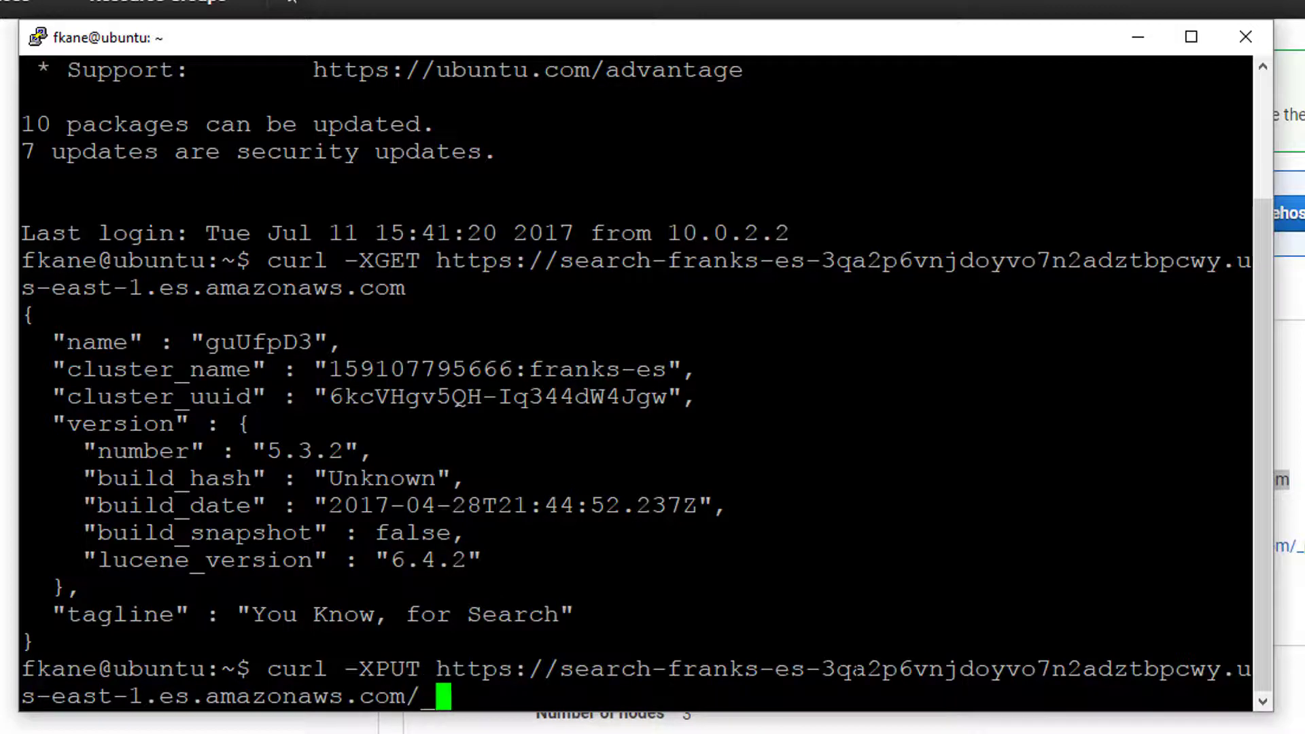
pyautogui.write('_bulk?pre')
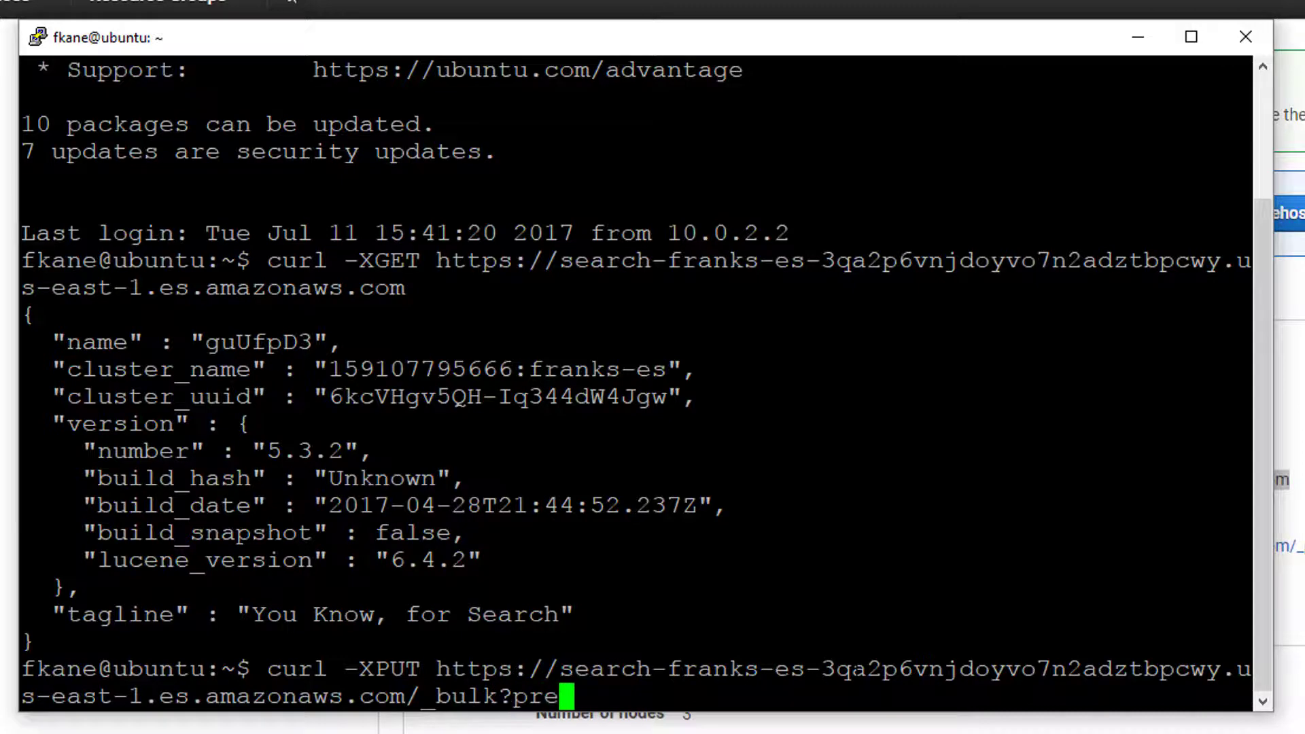
pyautogui.write('tty --data-binary @mo')
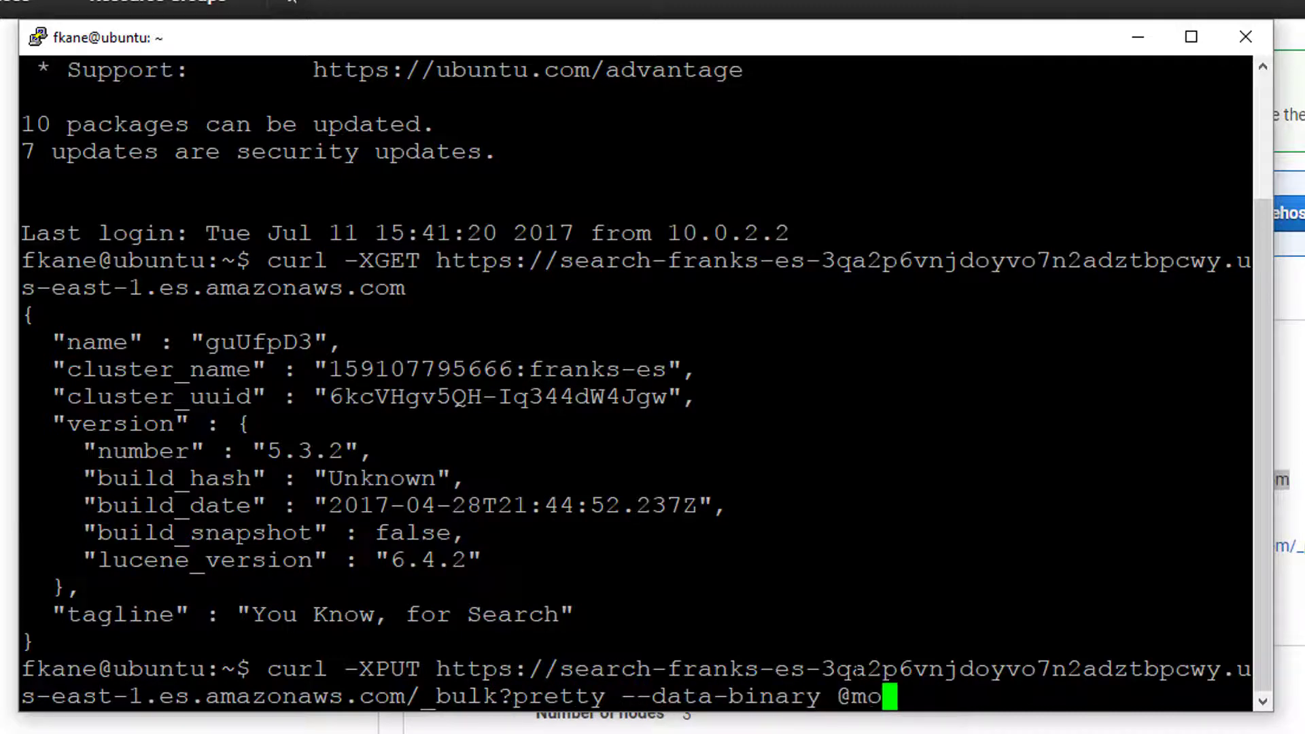
pyautogui.write('vies.json')
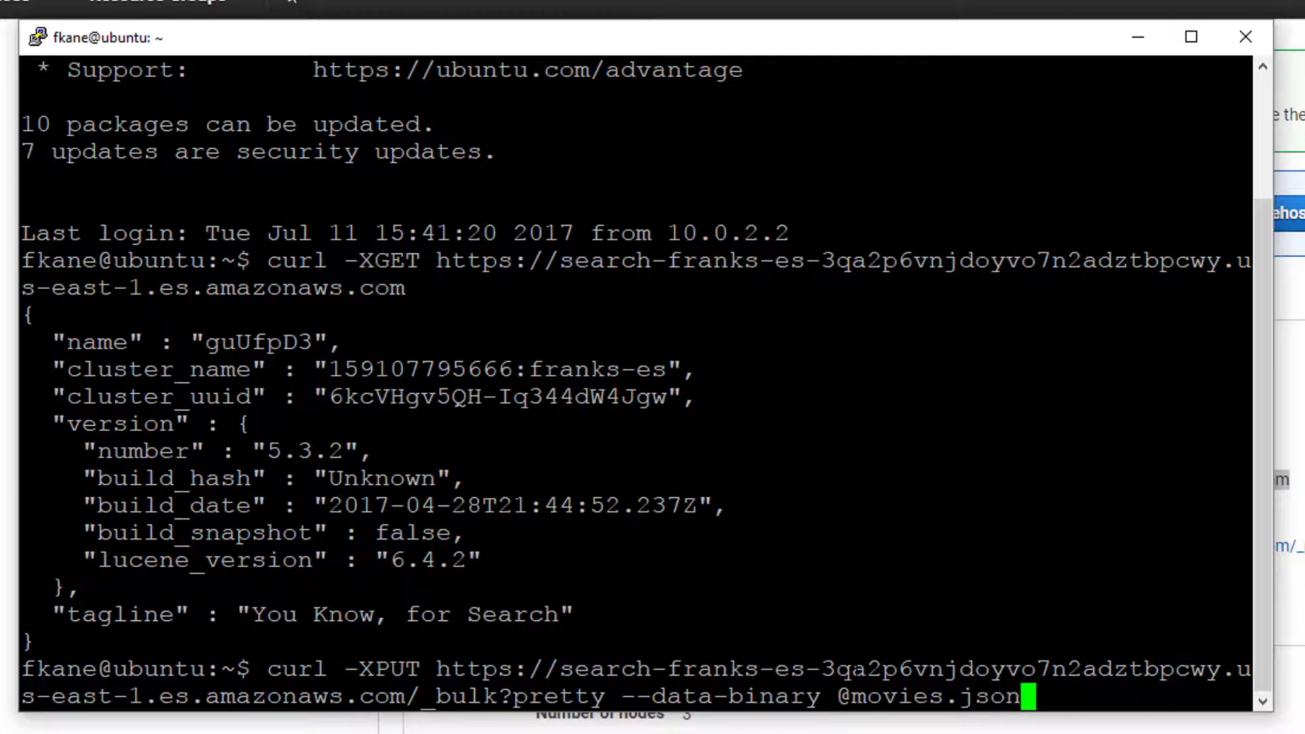
pyautogui.press('Return')
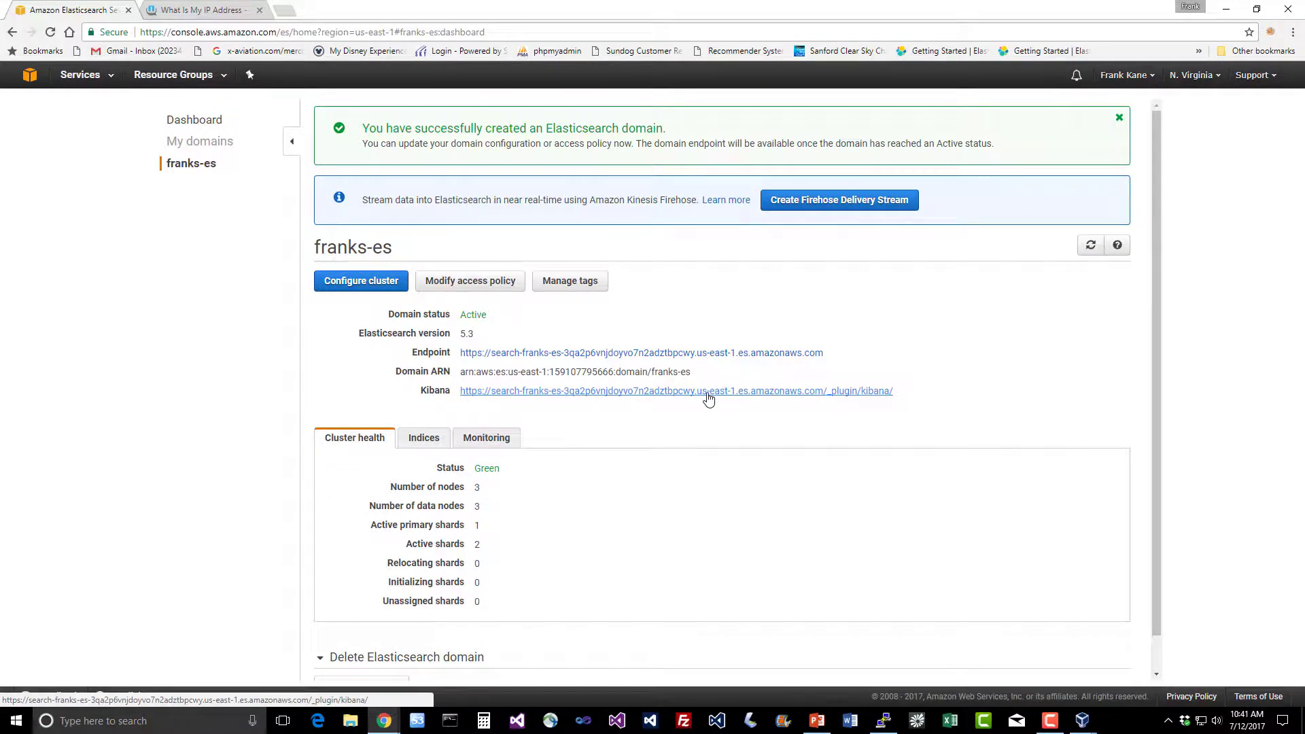
# - Create a 'movies' index pattern in Kibana with time-based events unchecked, listing its 12 fields
pyautogui.click(675, 390)
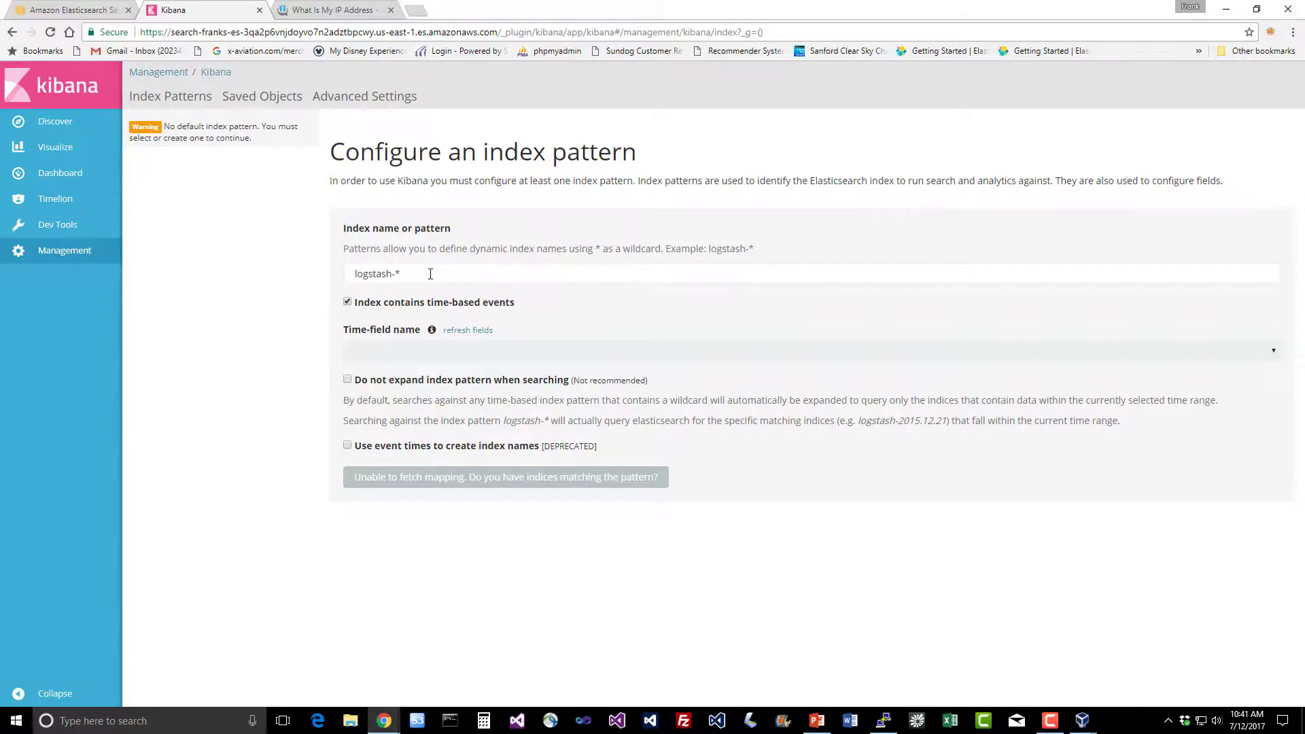
pyautogui.write('movies')
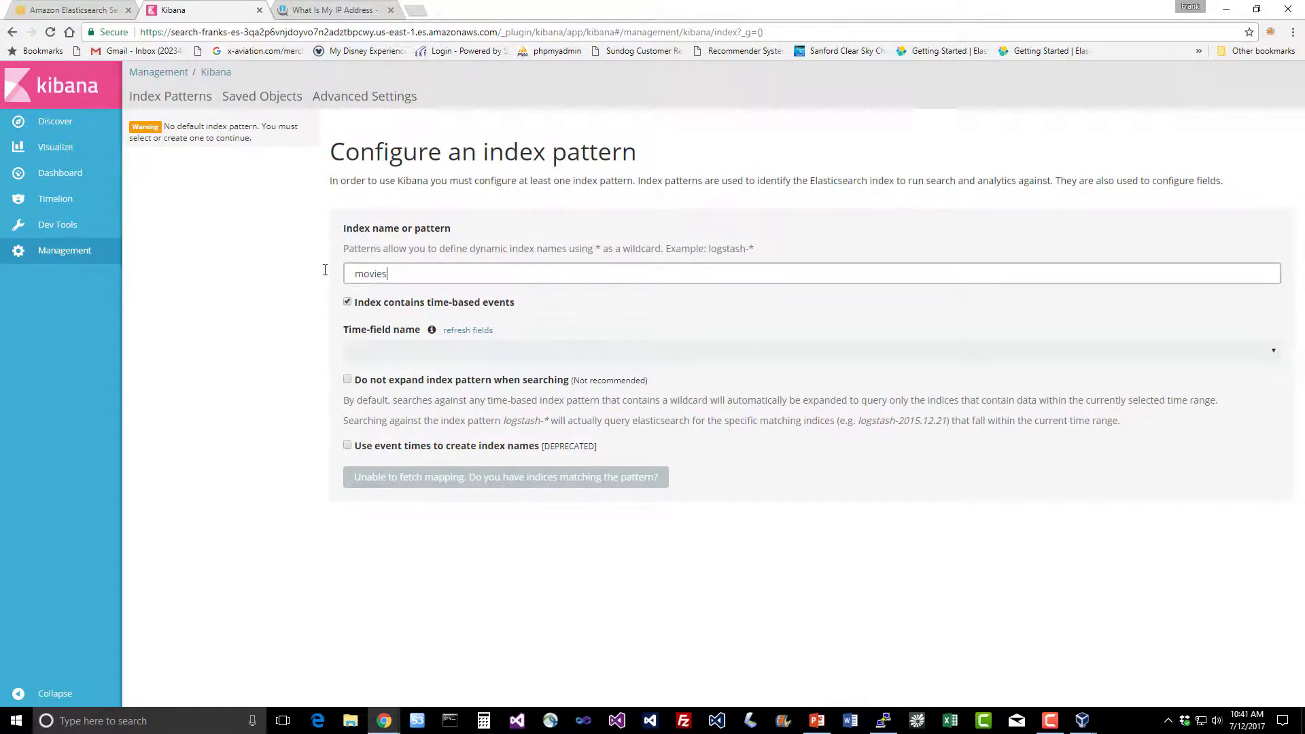
pyautogui.click(347, 302)
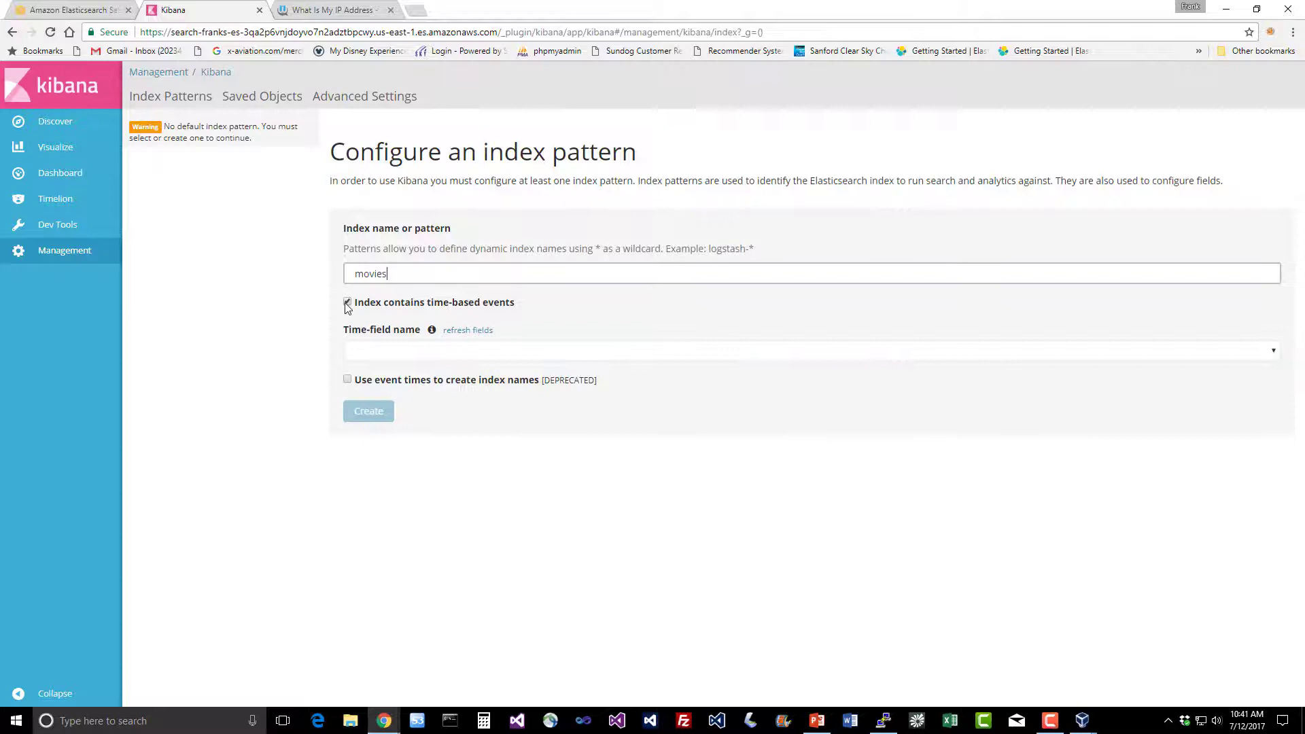
pyautogui.click(347, 301)
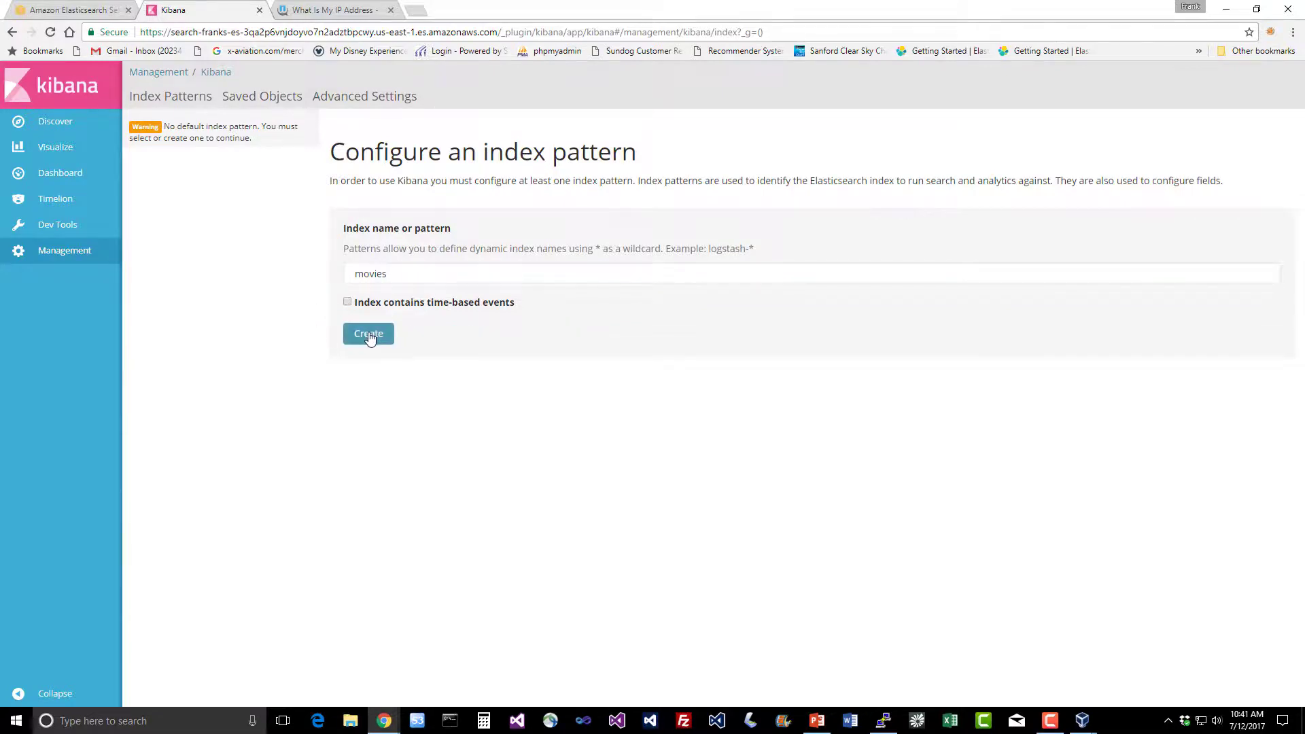
pyautogui.click(368, 333)
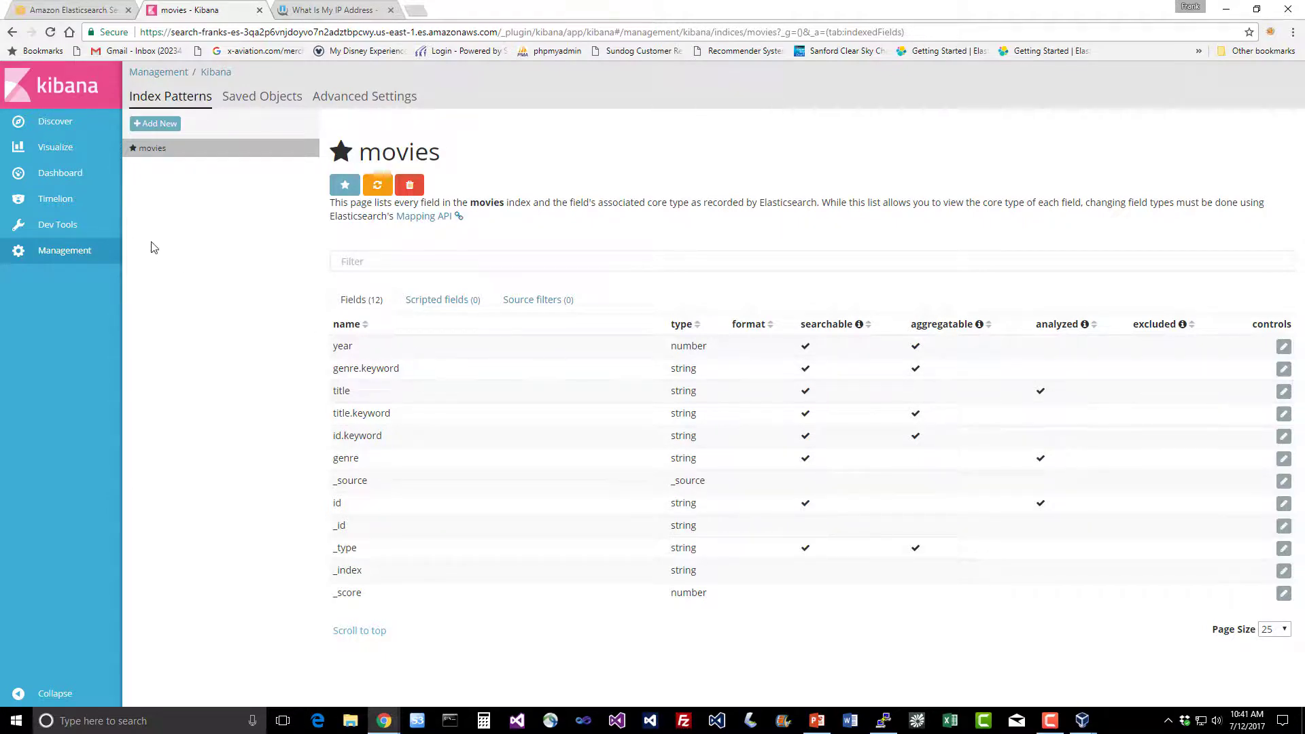
pyautogui.click(54, 147)
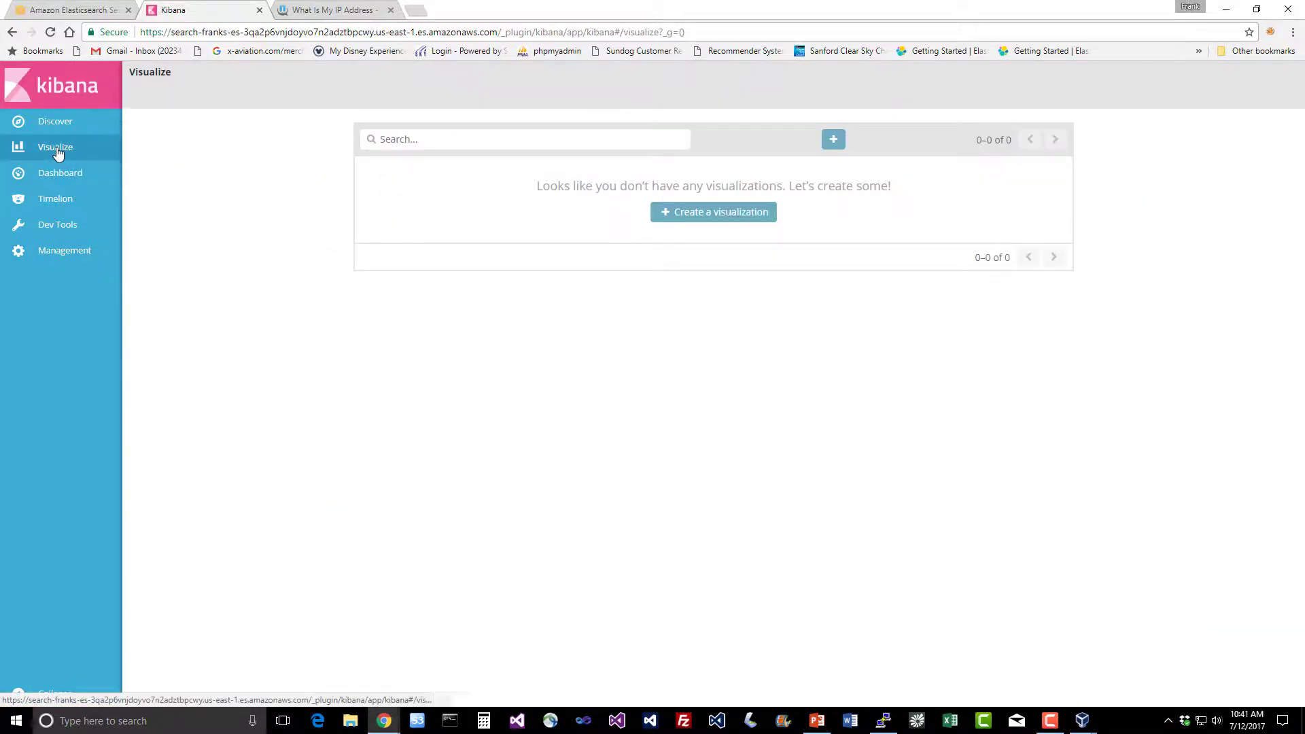
# - View the 5 movie hits in Discover and search 'star' to narrow them to 2
pyautogui.click(55, 121)
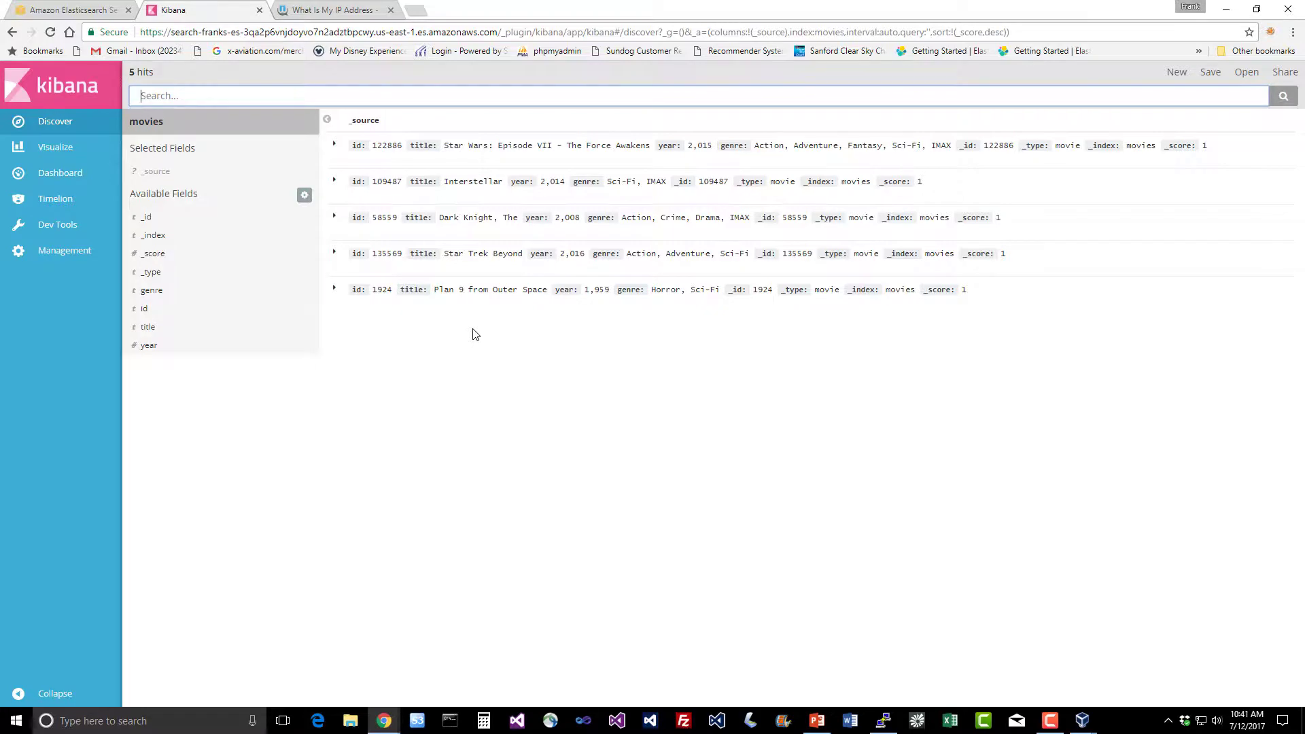
pyautogui.moveTo(372, 223)
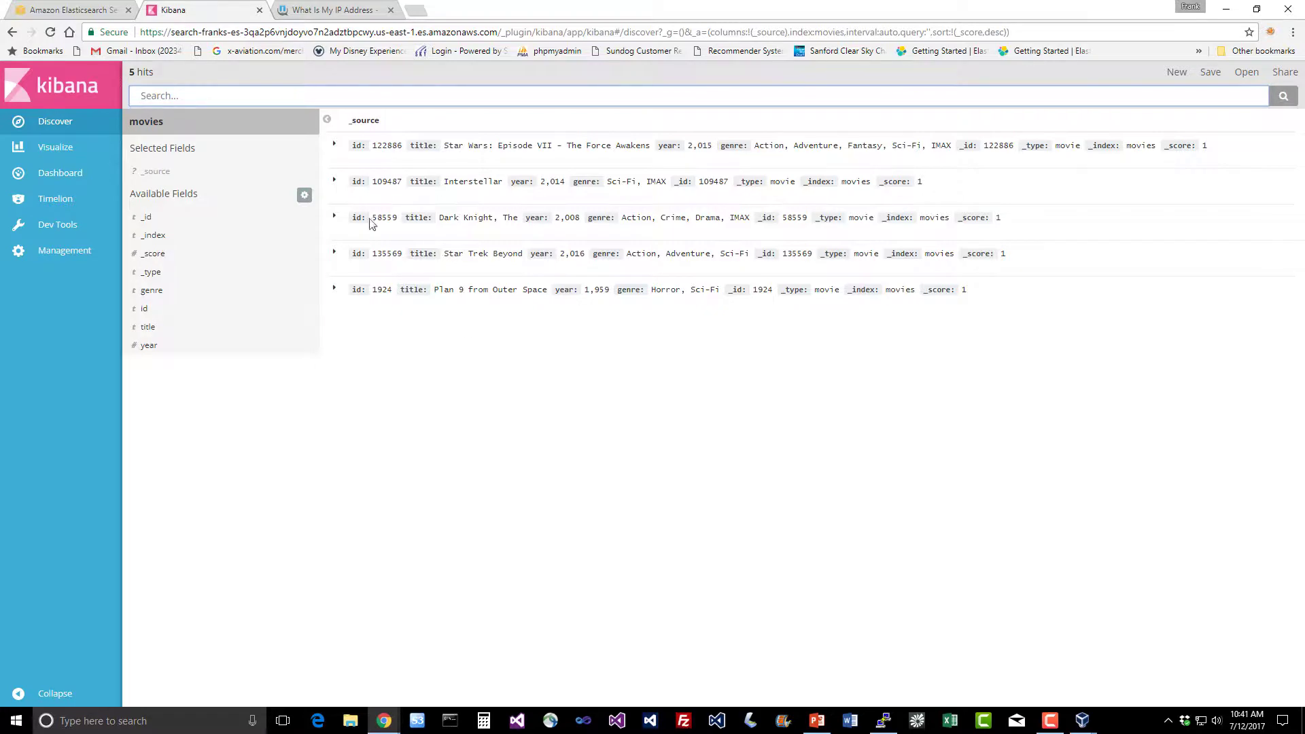
pyautogui.write('star')
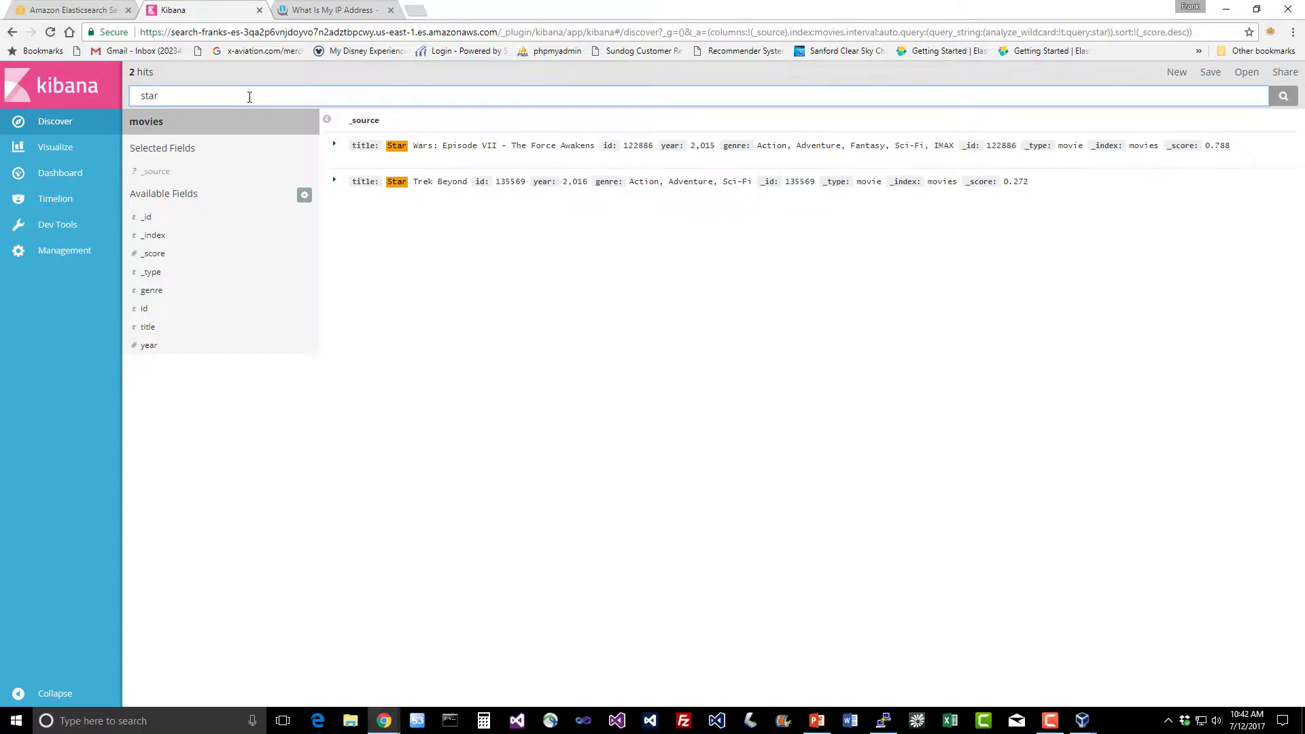
pyautogui.click(57, 224)
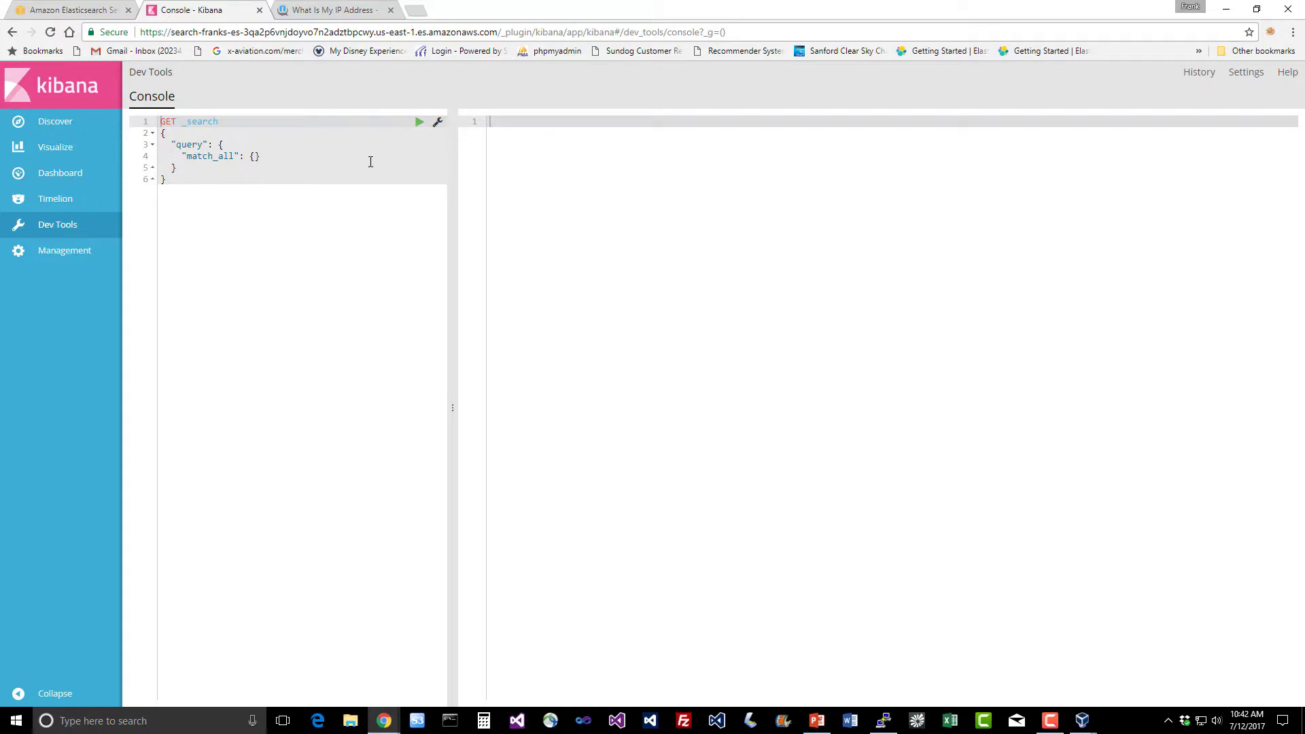
# - Run GET _search with match_all, returning 7 hits including the movie documents
pyautogui.click(420, 121)
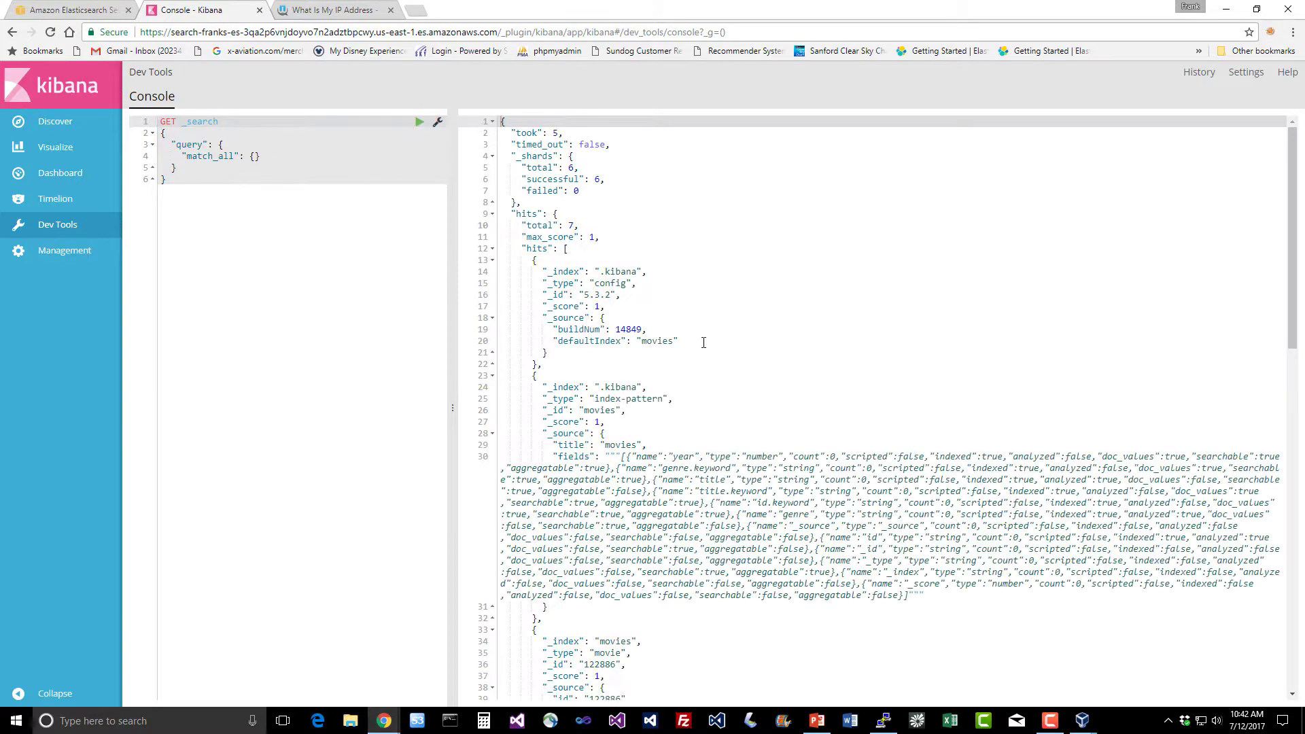
pyautogui.scroll(-3)
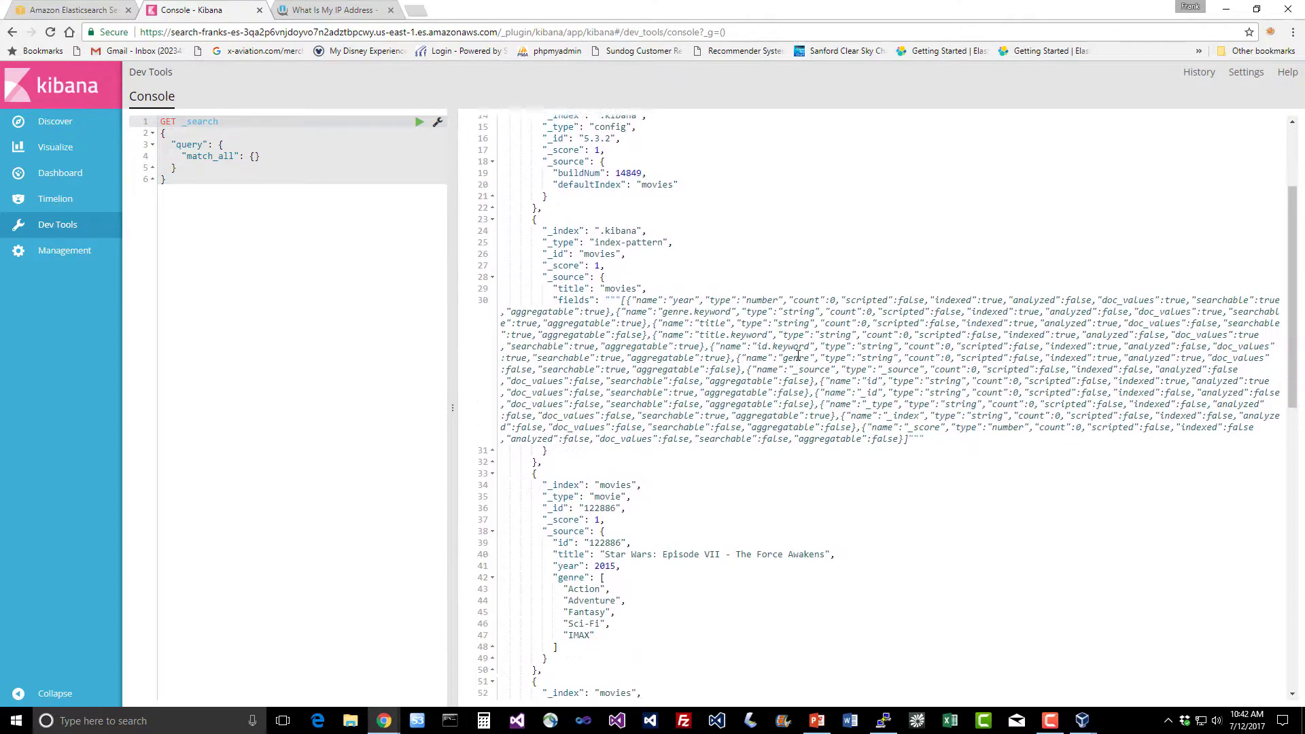
pyautogui.scroll(-3)
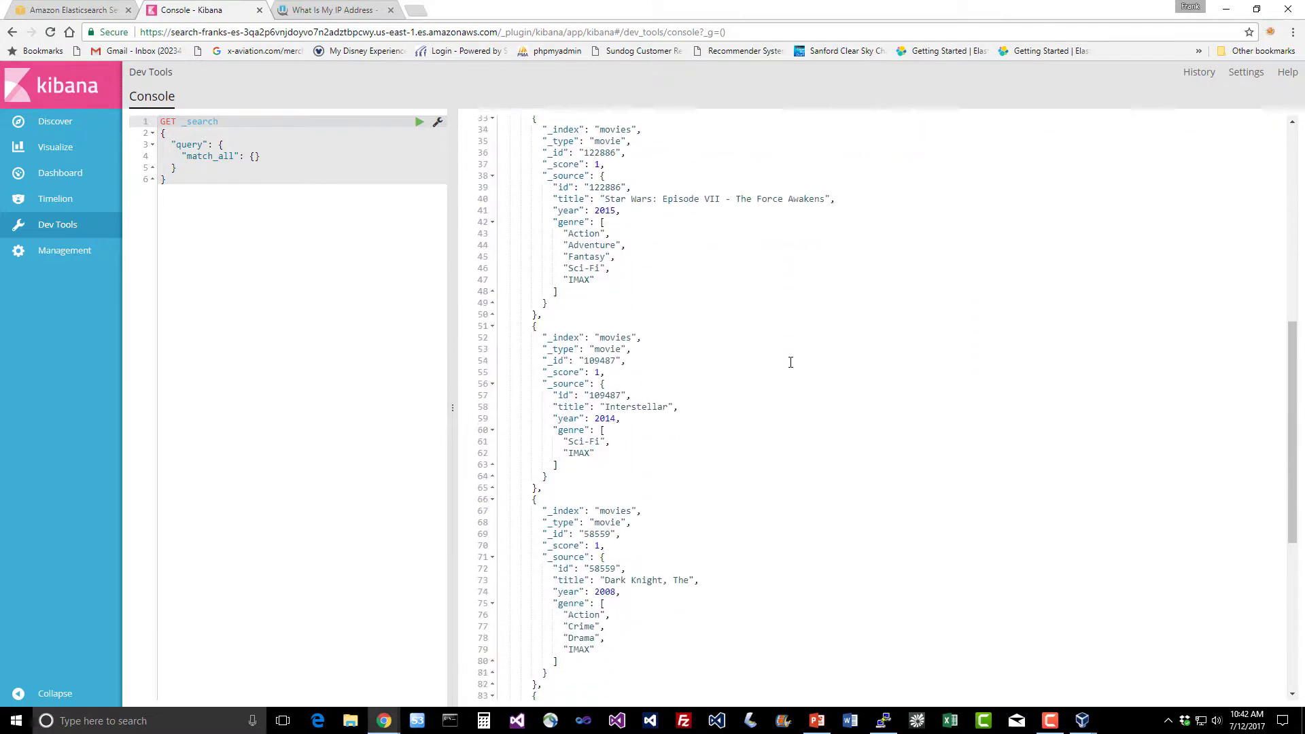